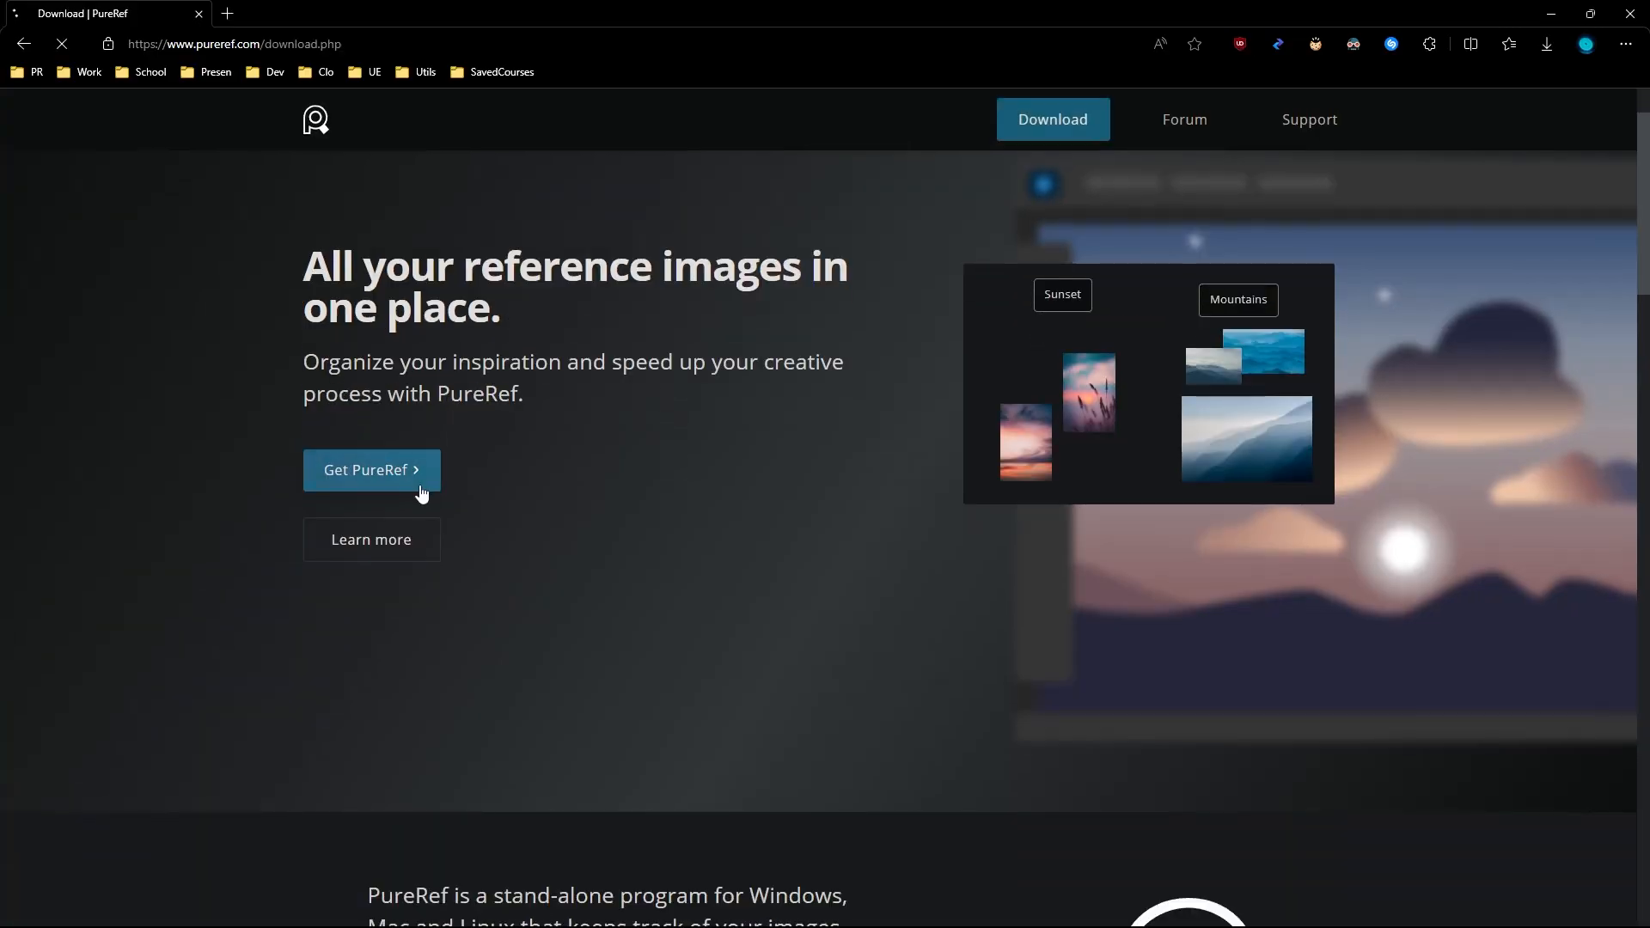
Step: Go to the PureRef download options with Get PureRef
click(370, 469)
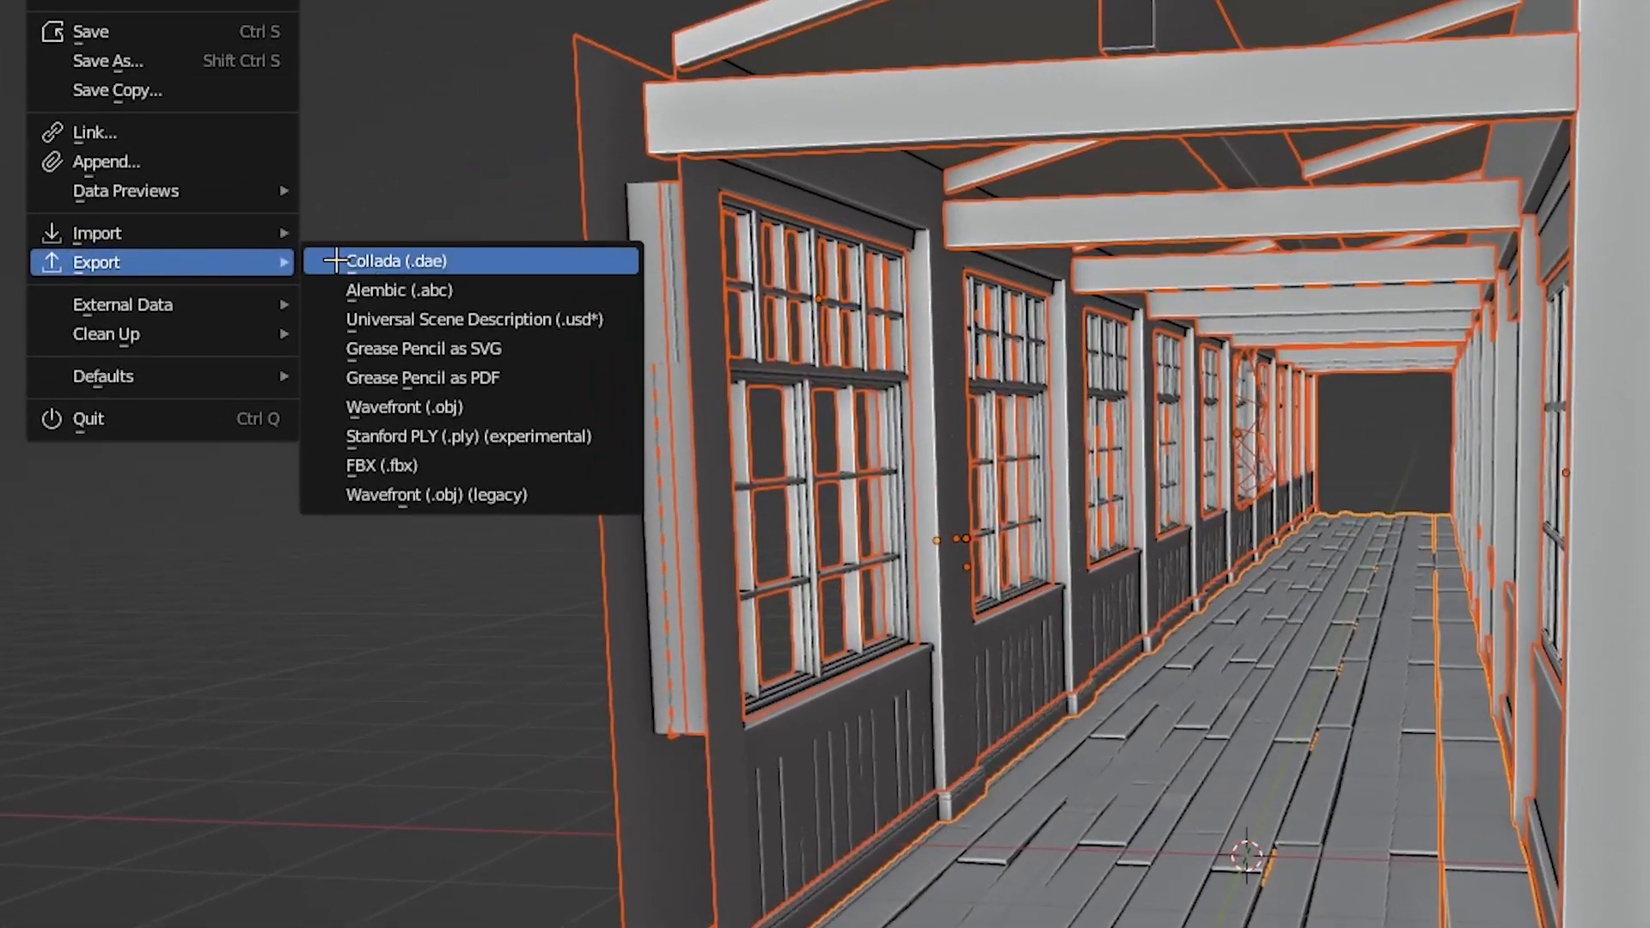
Step: Export the selected corridor objects as a Universal Scene Description (.usd) file
click(473, 319)
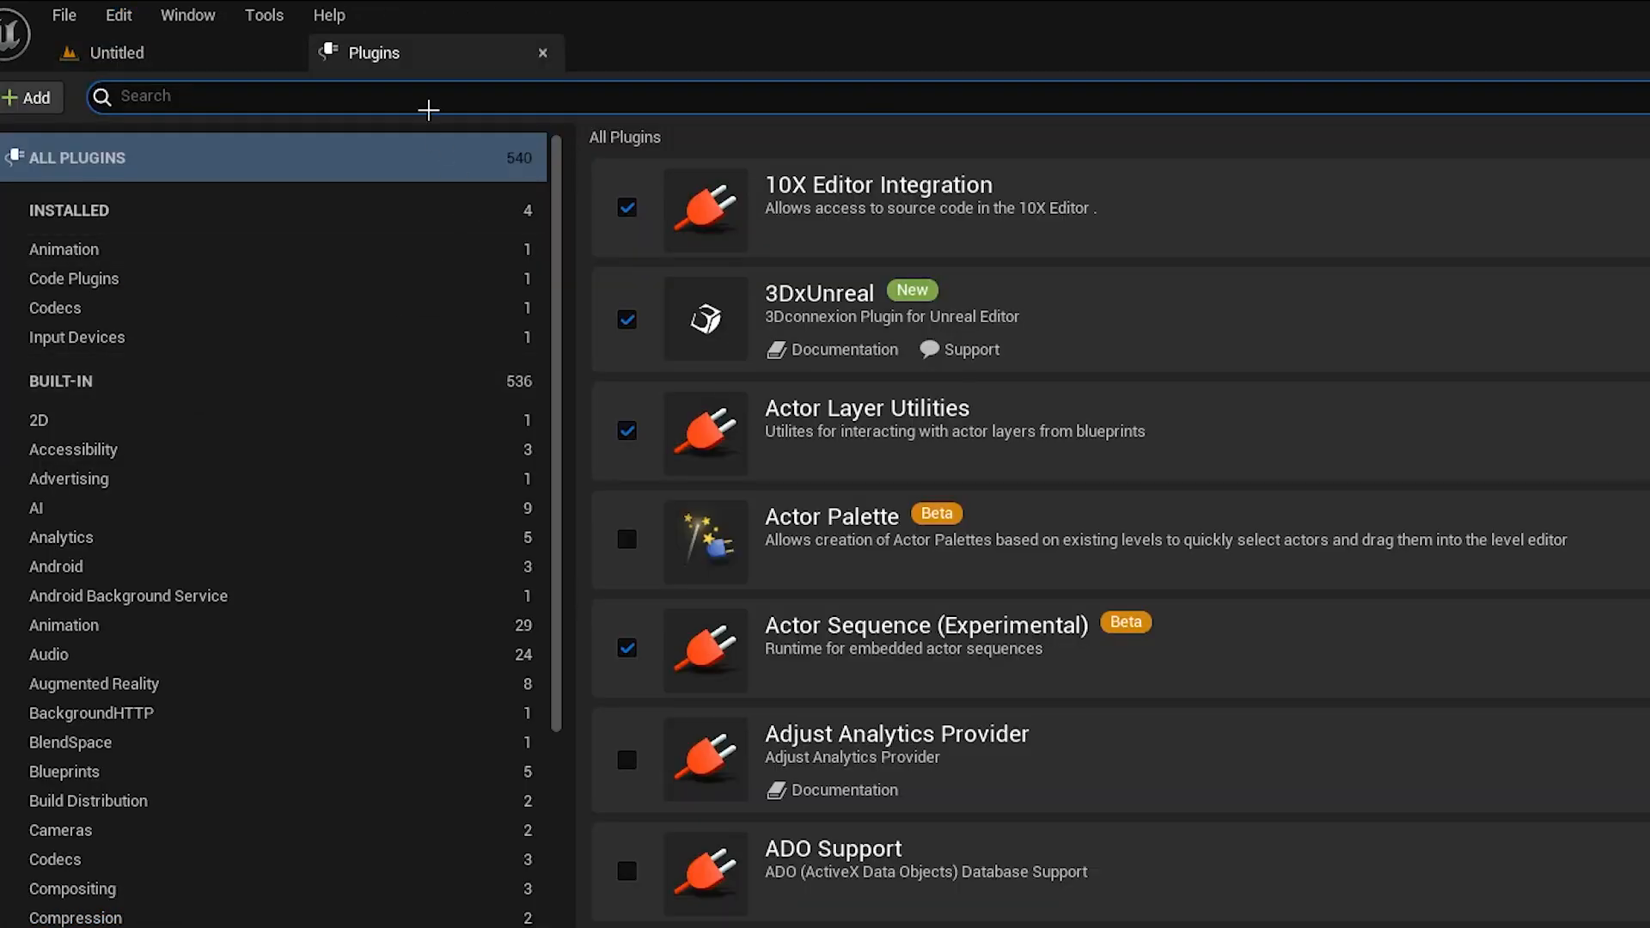
Step: Enable the USD Importer plugin, then open Corridor.usdc in USD Stage, caching assets in Temp
text(usd)
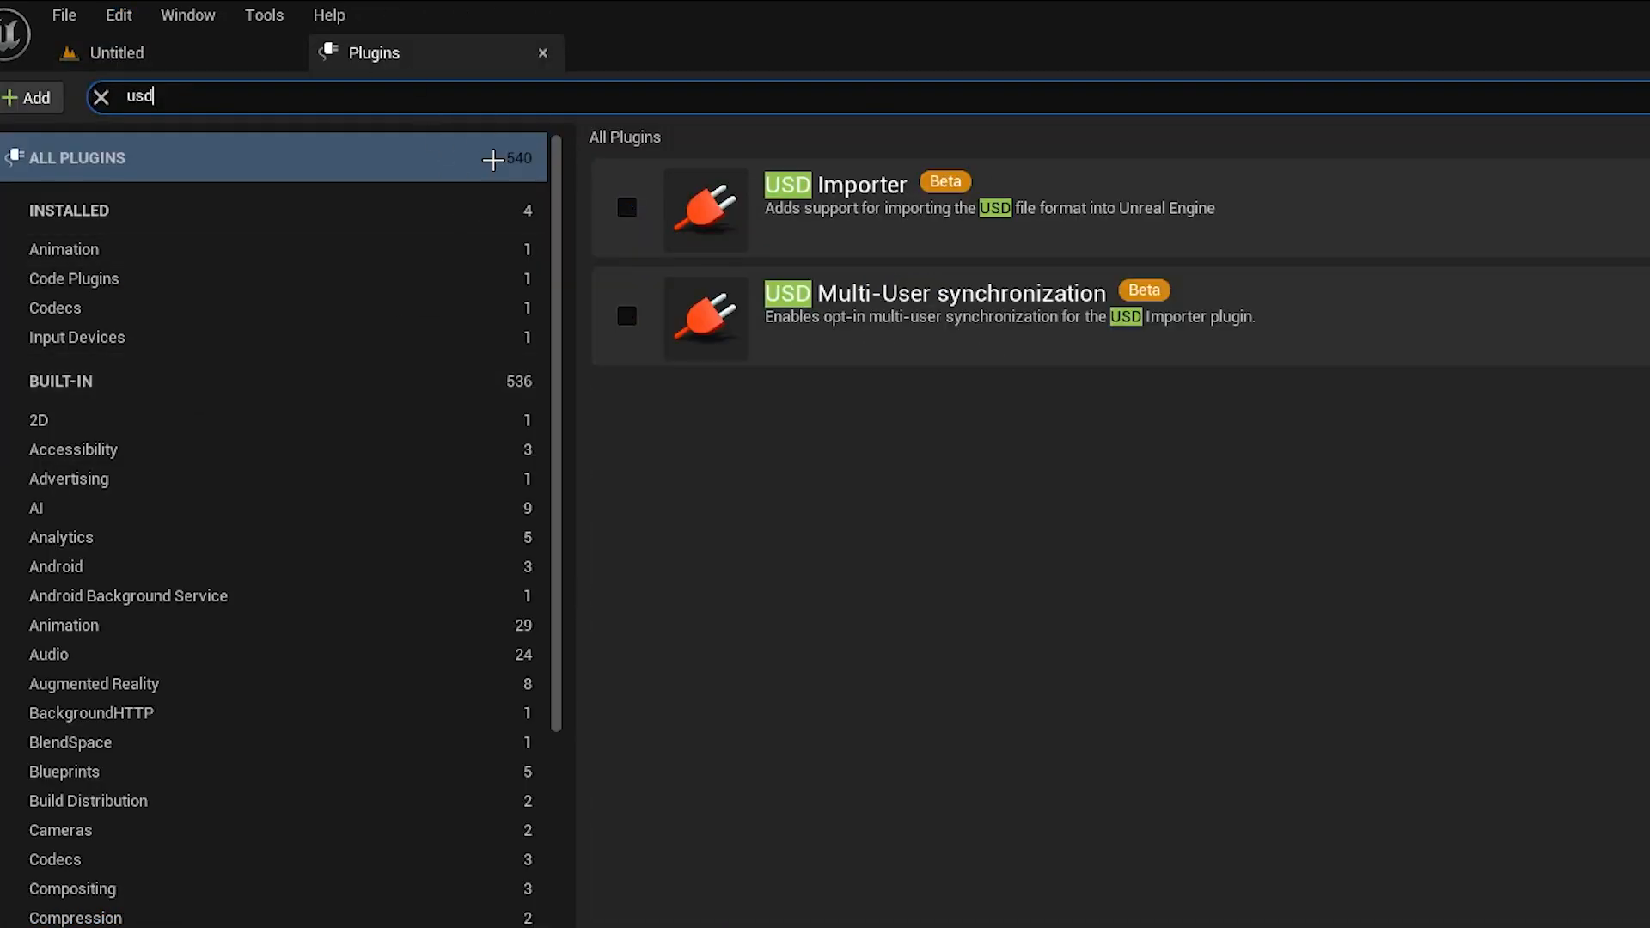
click(626, 207)
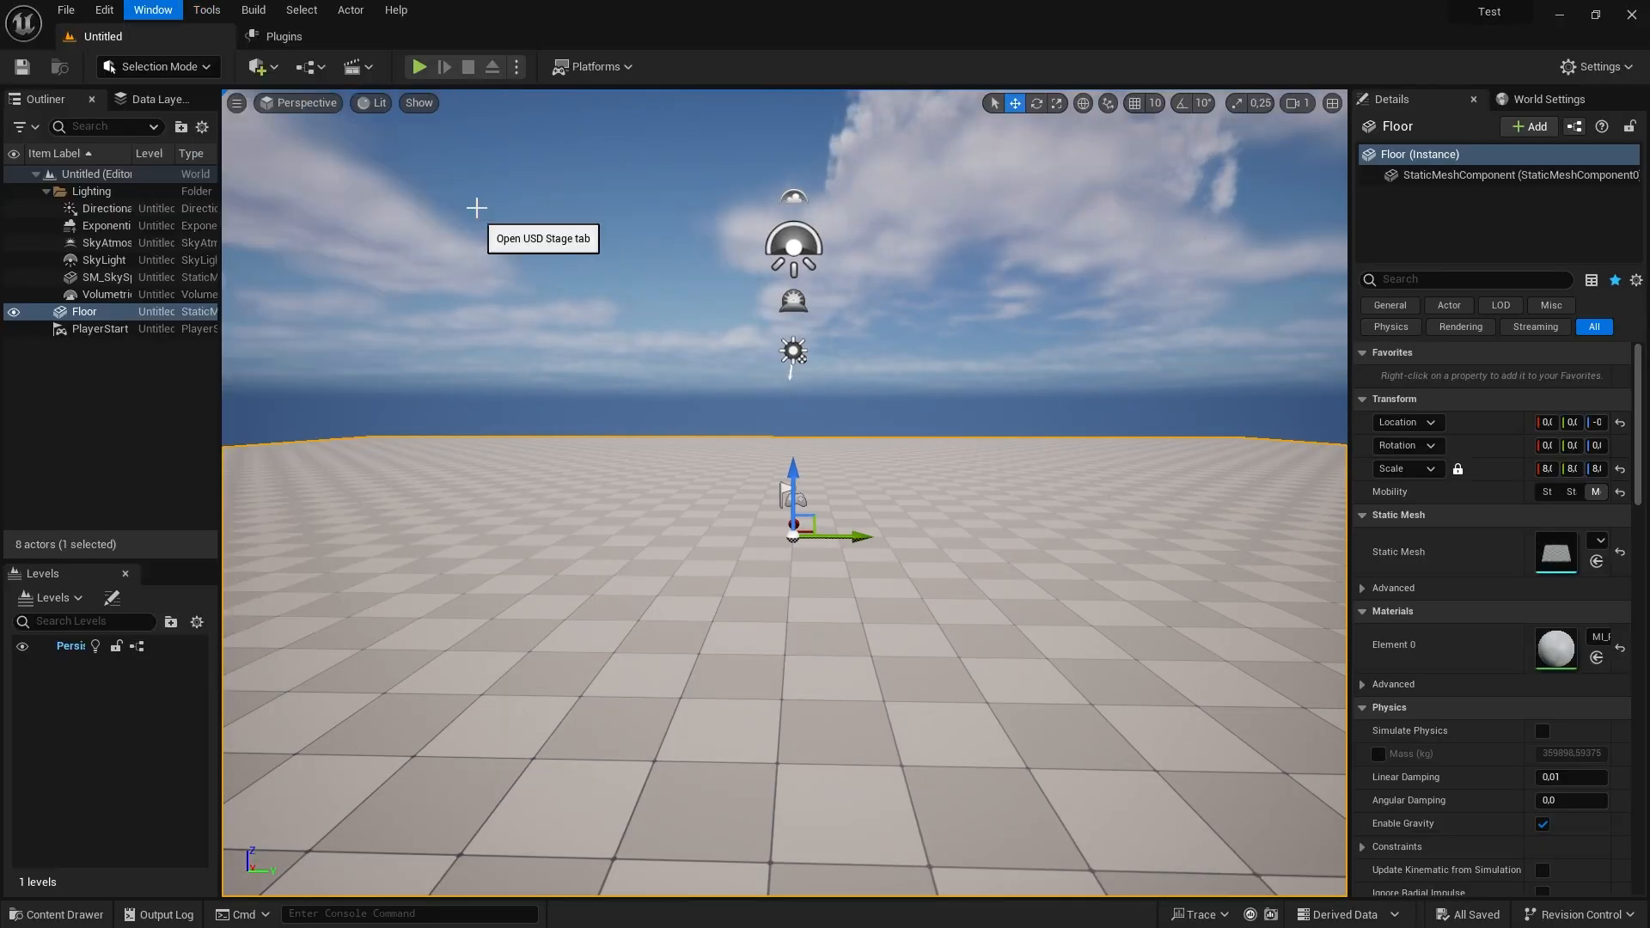
click(1098, 629)
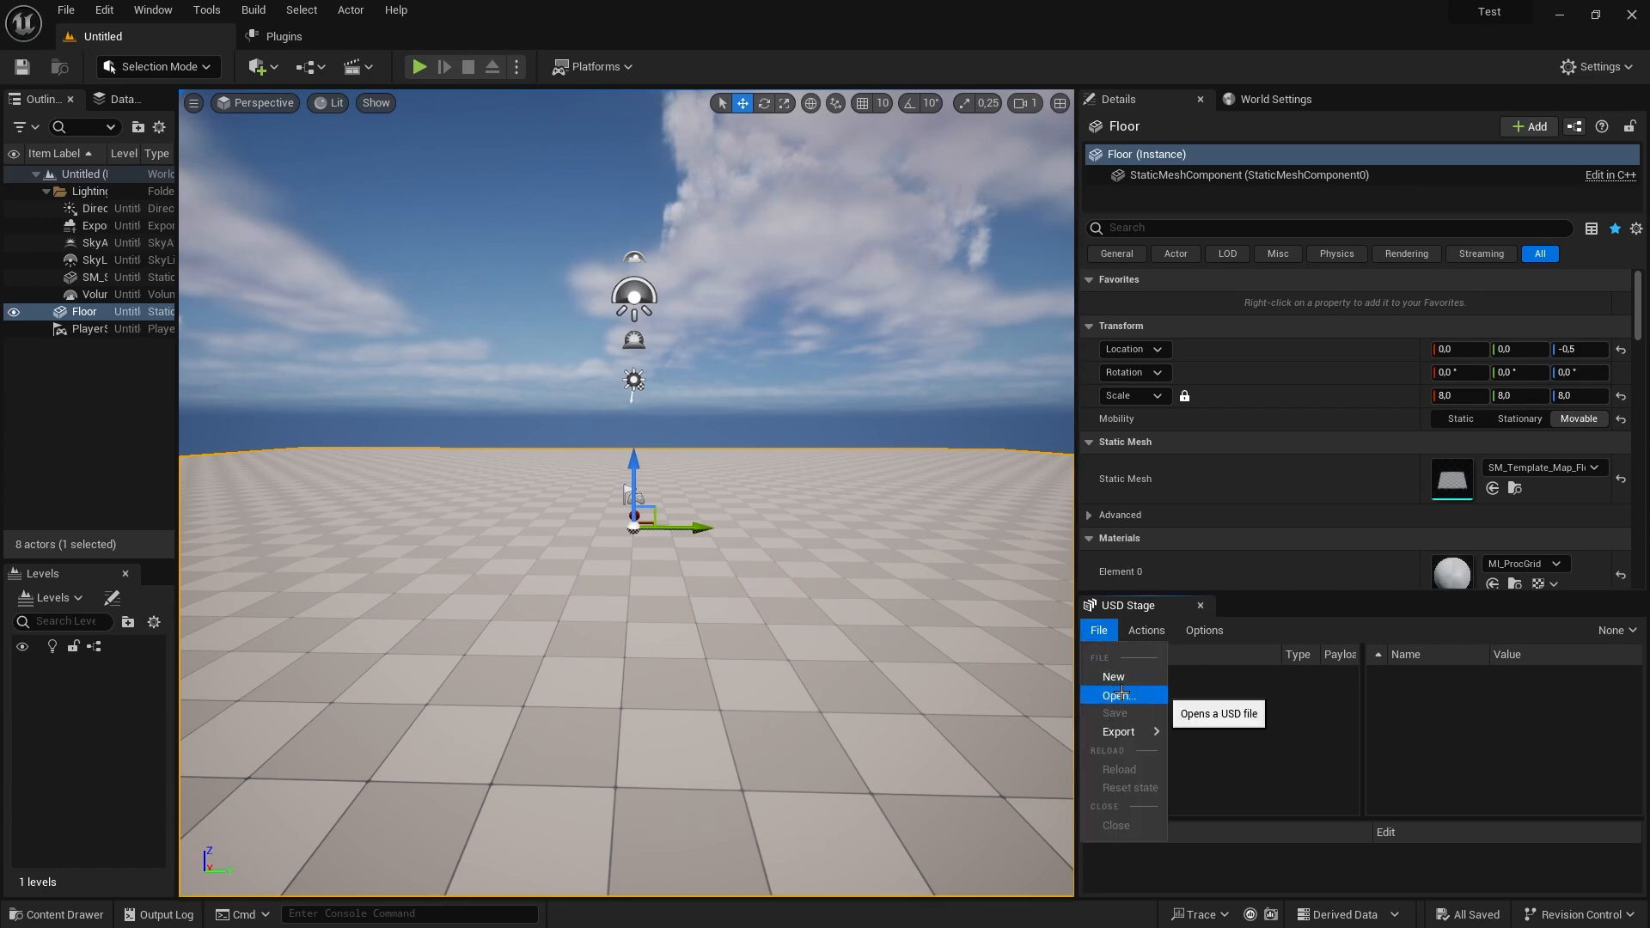
click(1114, 695)
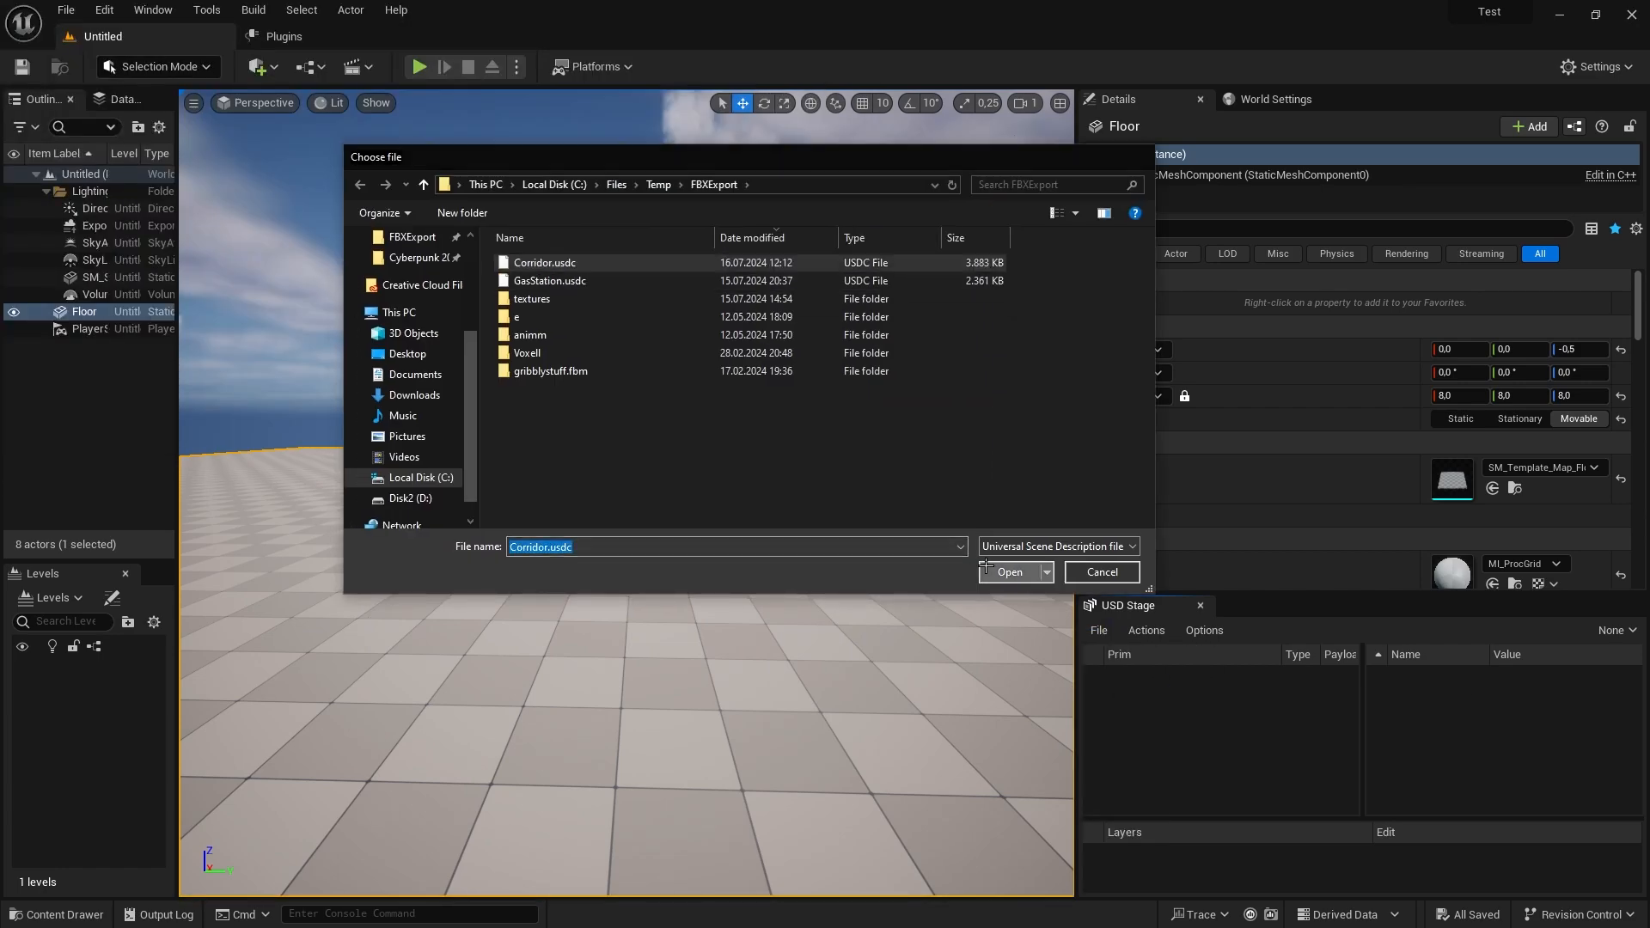
click(1007, 571)
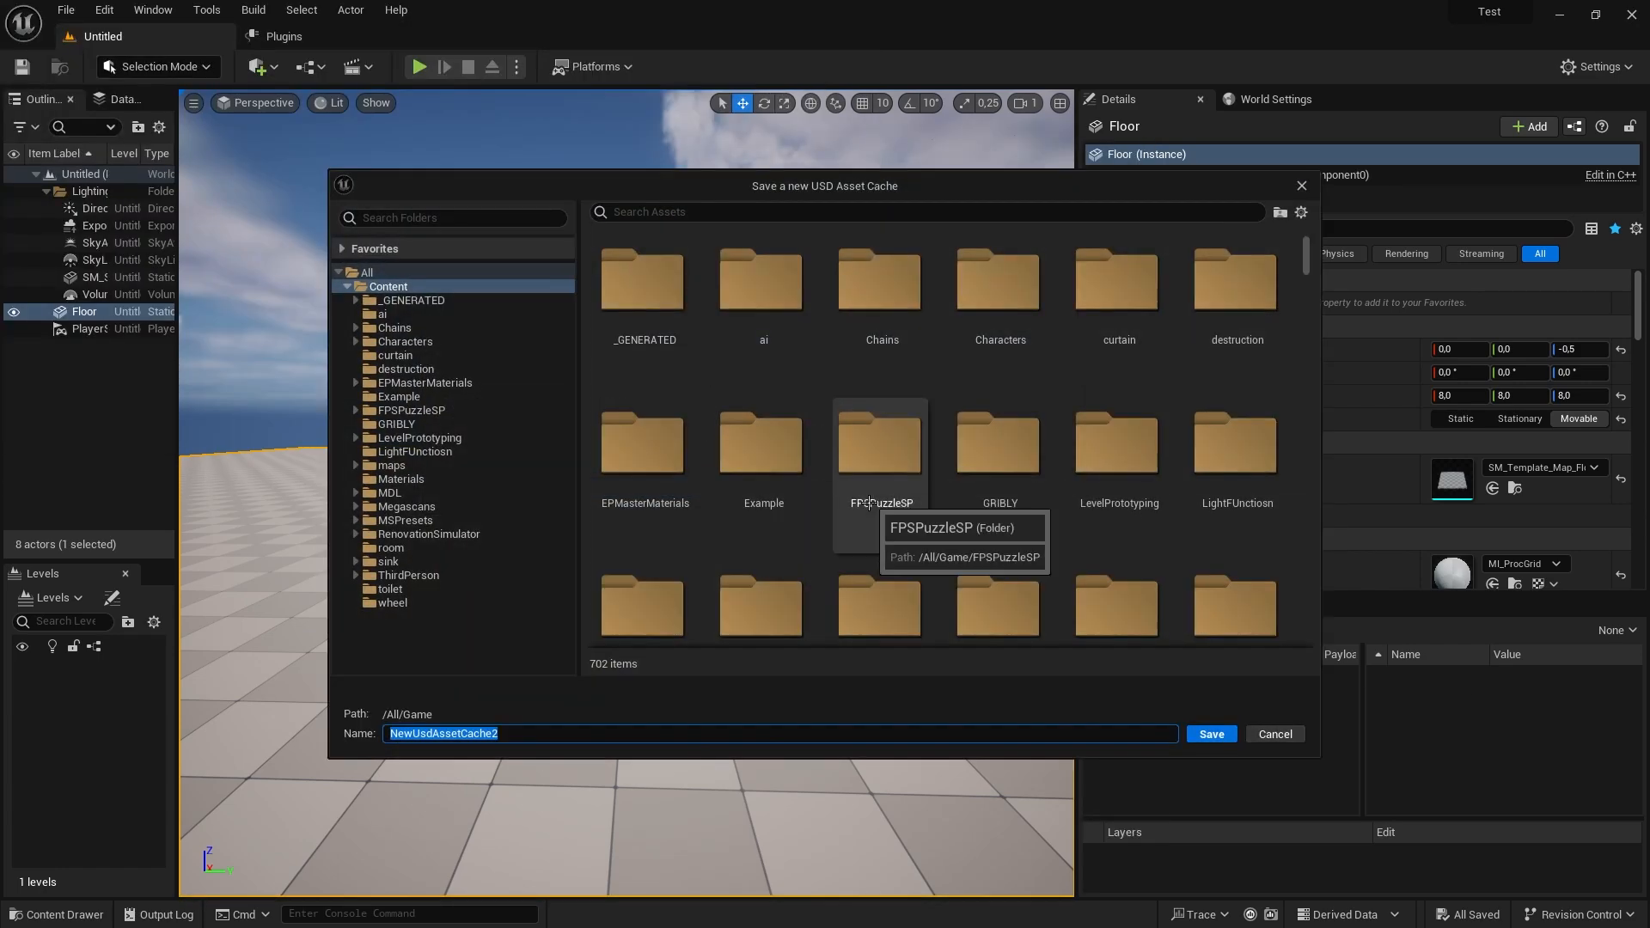
mouse_move(591, 398)
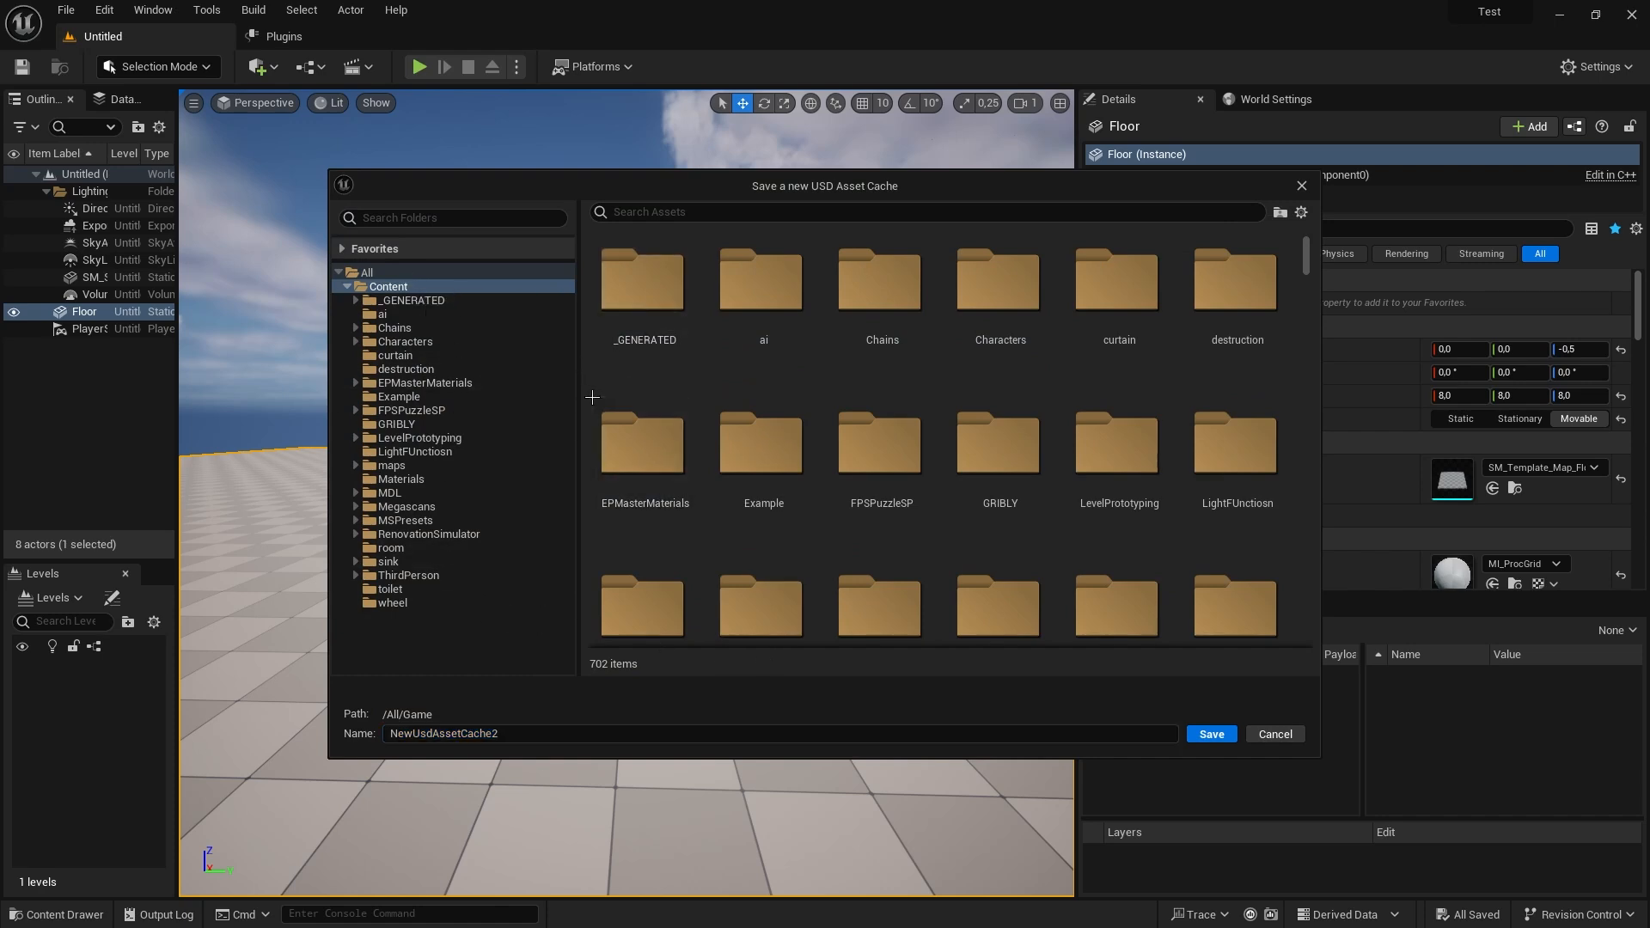
click(390, 575)
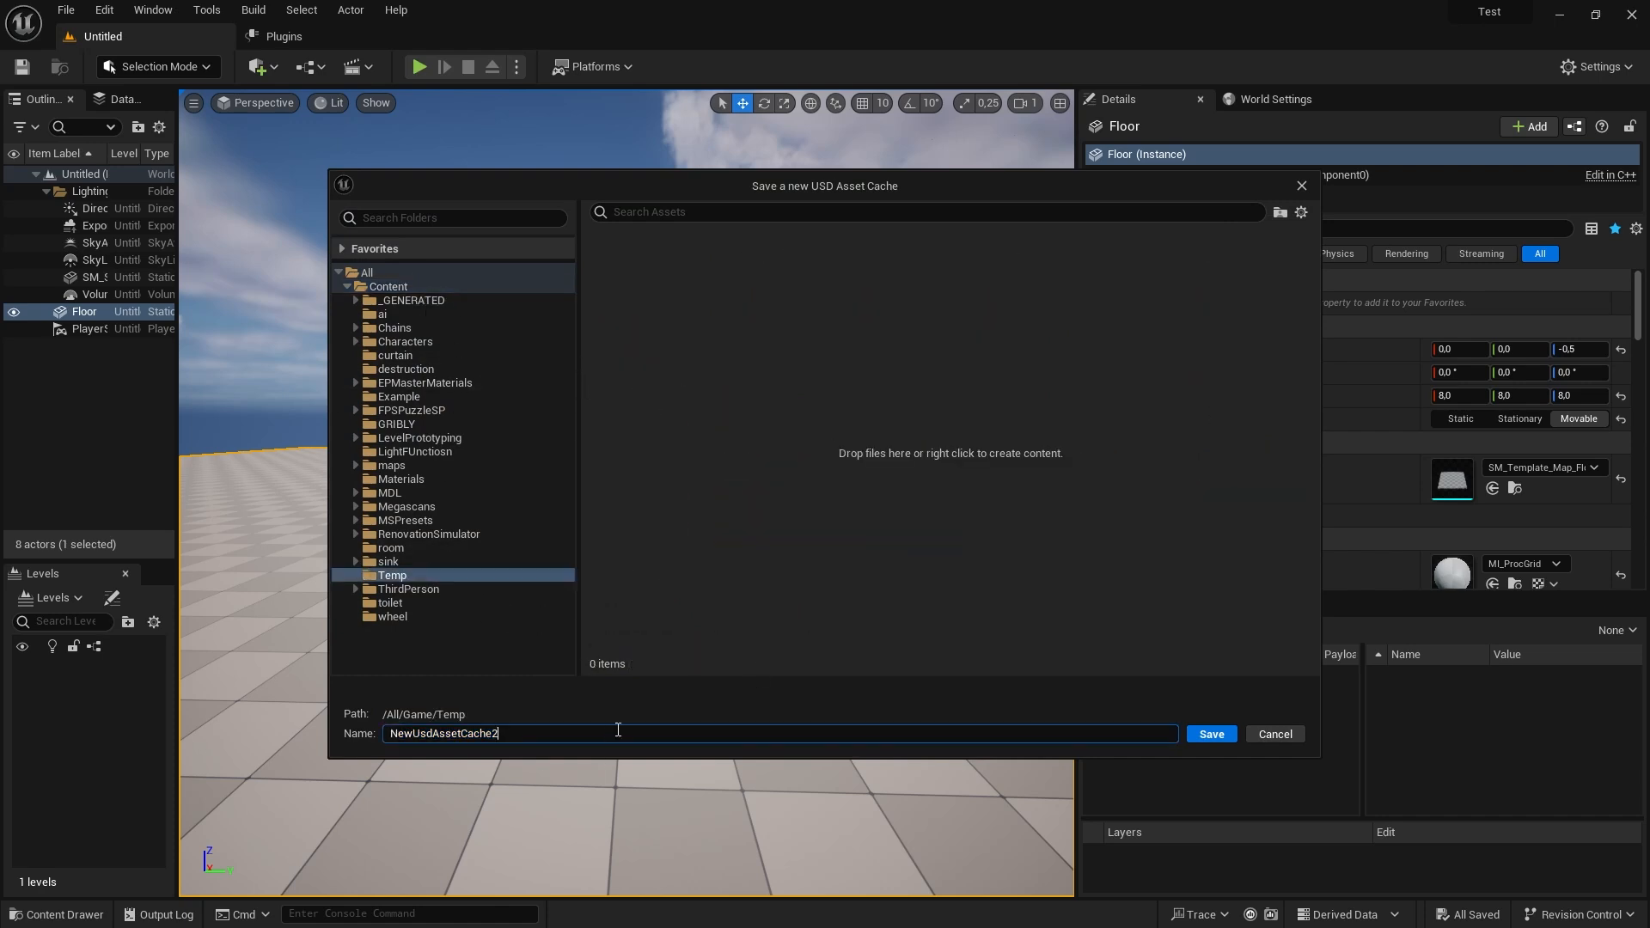
click(1209, 733)
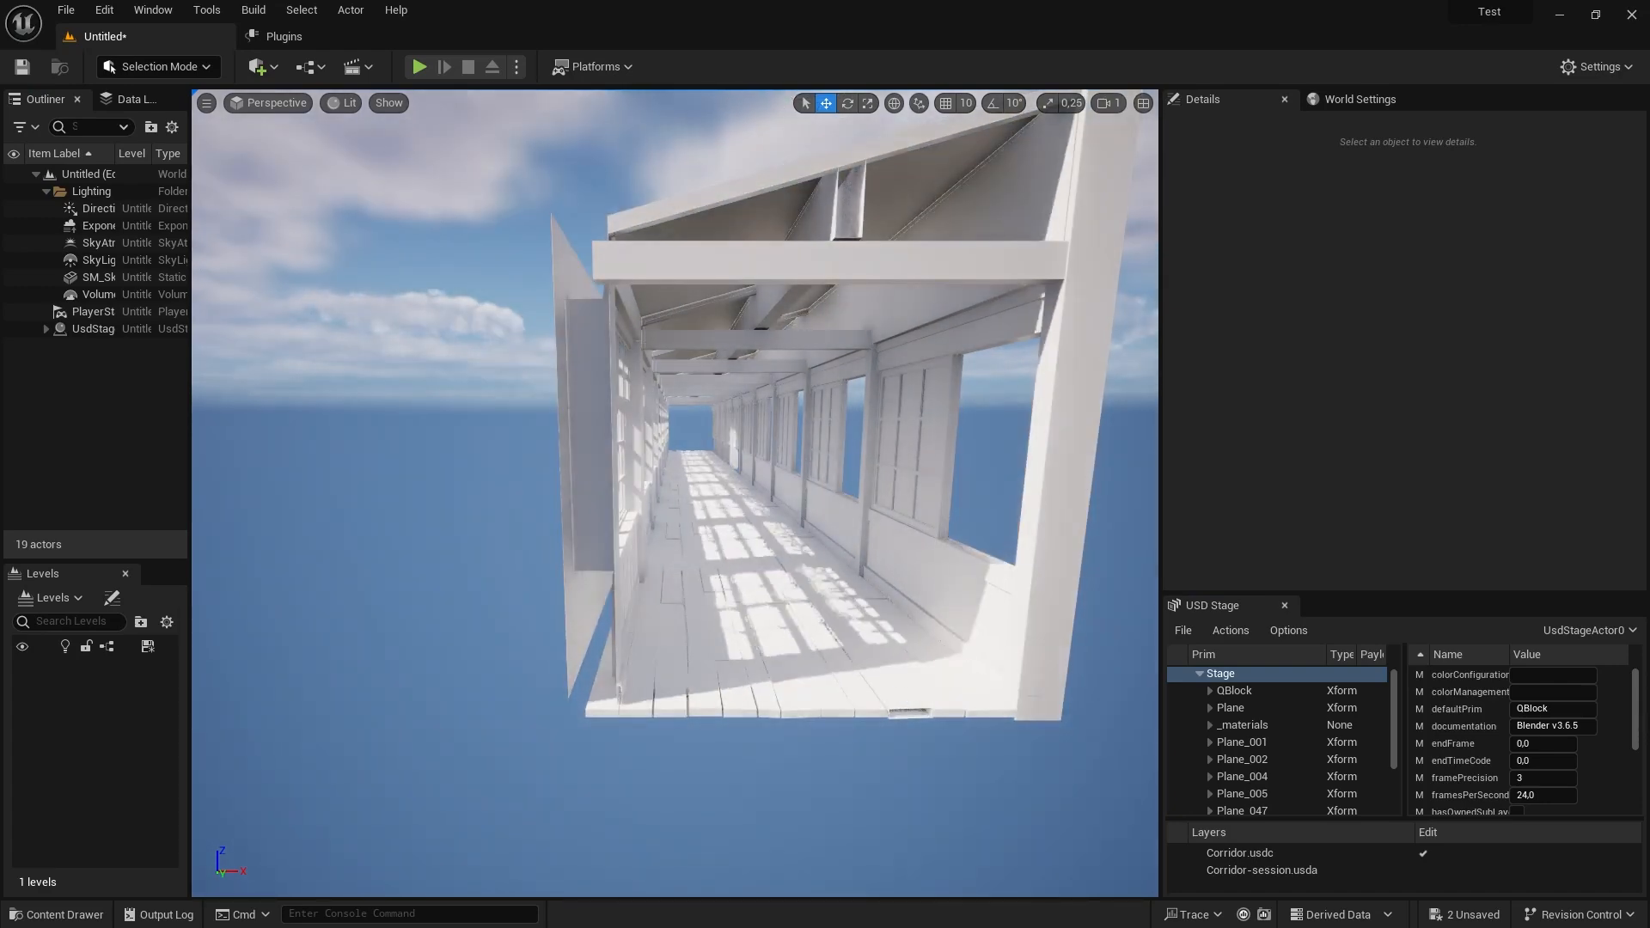
Step: Add an infinite-extent Post Process Volume using manual exposure with -0.44 compensation
click(88, 345)
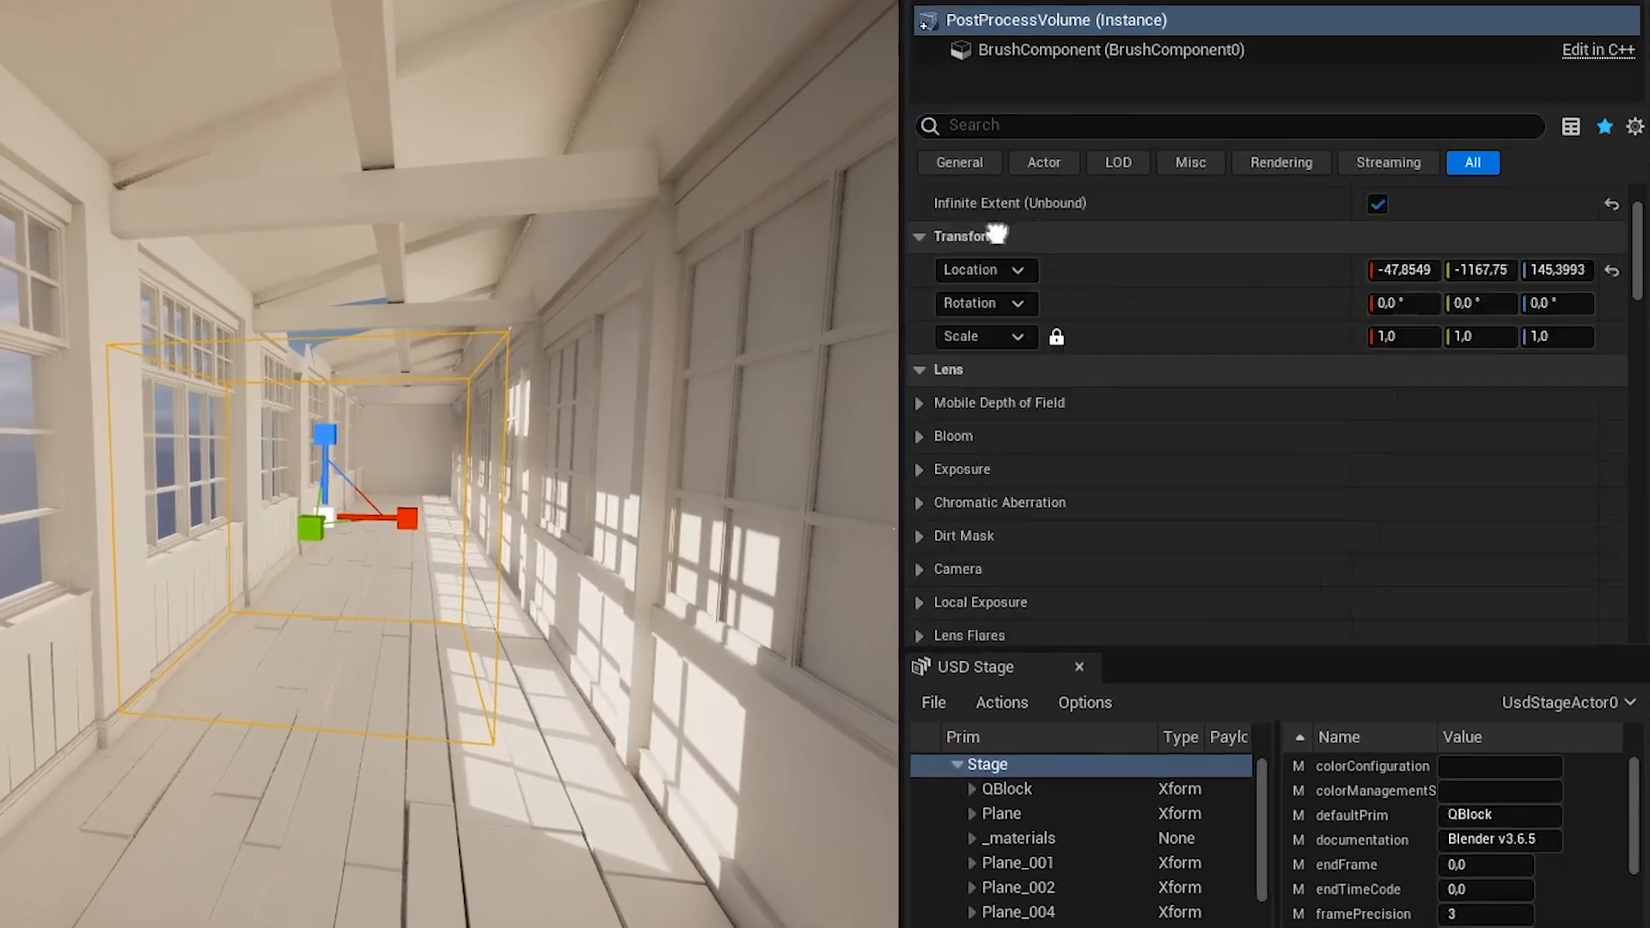
click(1438, 257)
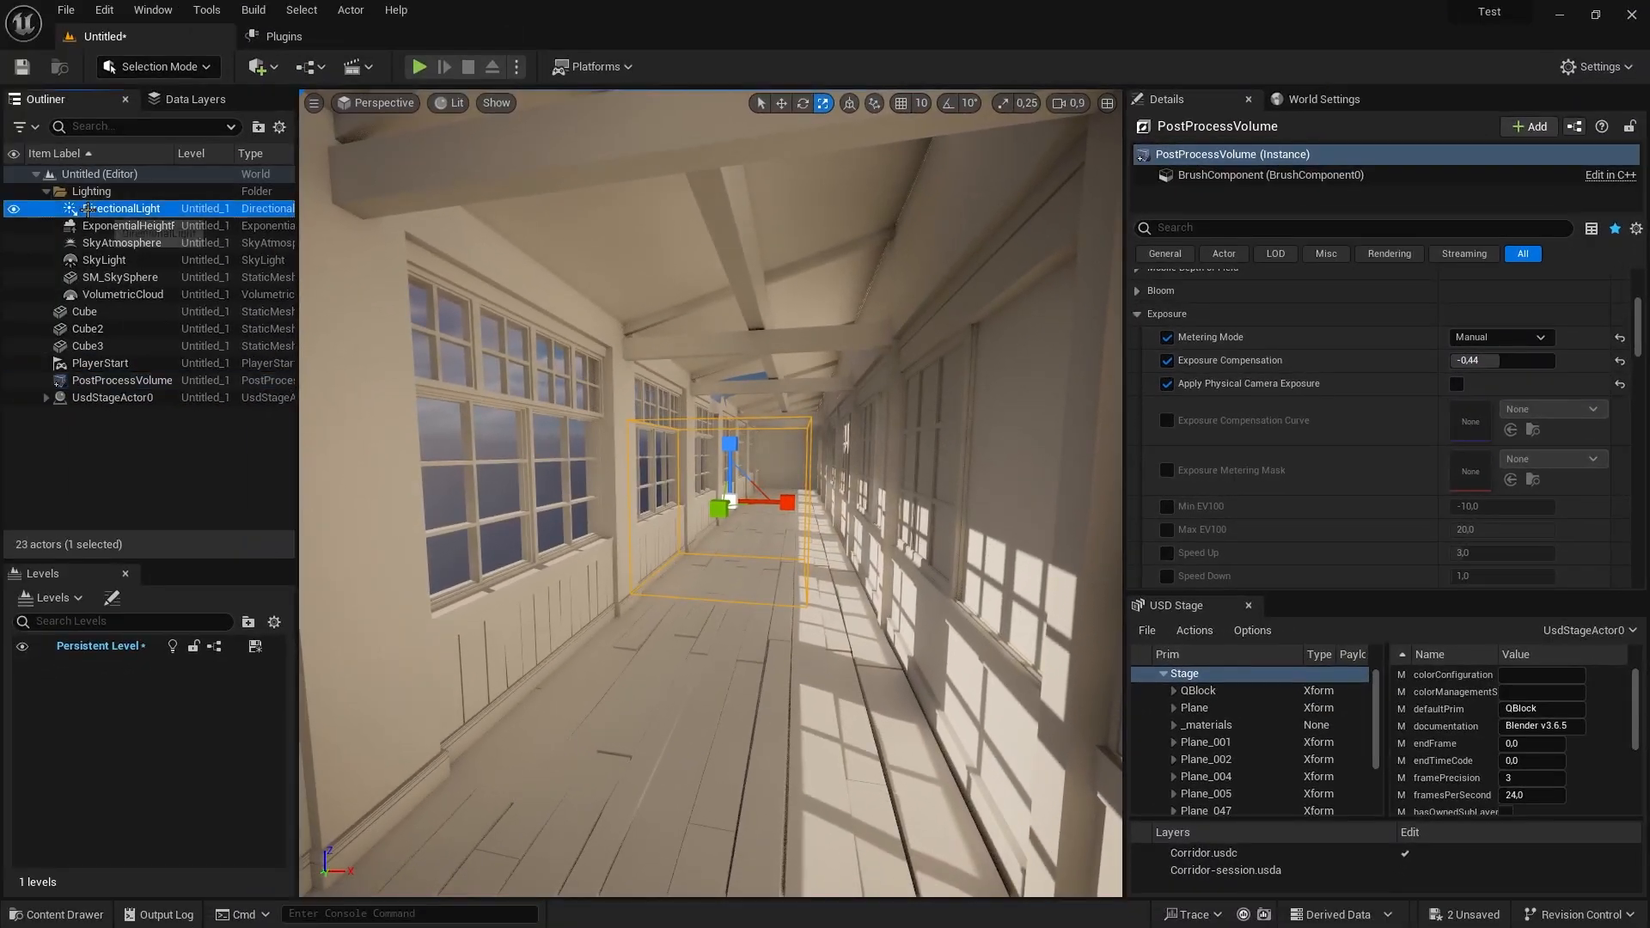
click(126, 226)
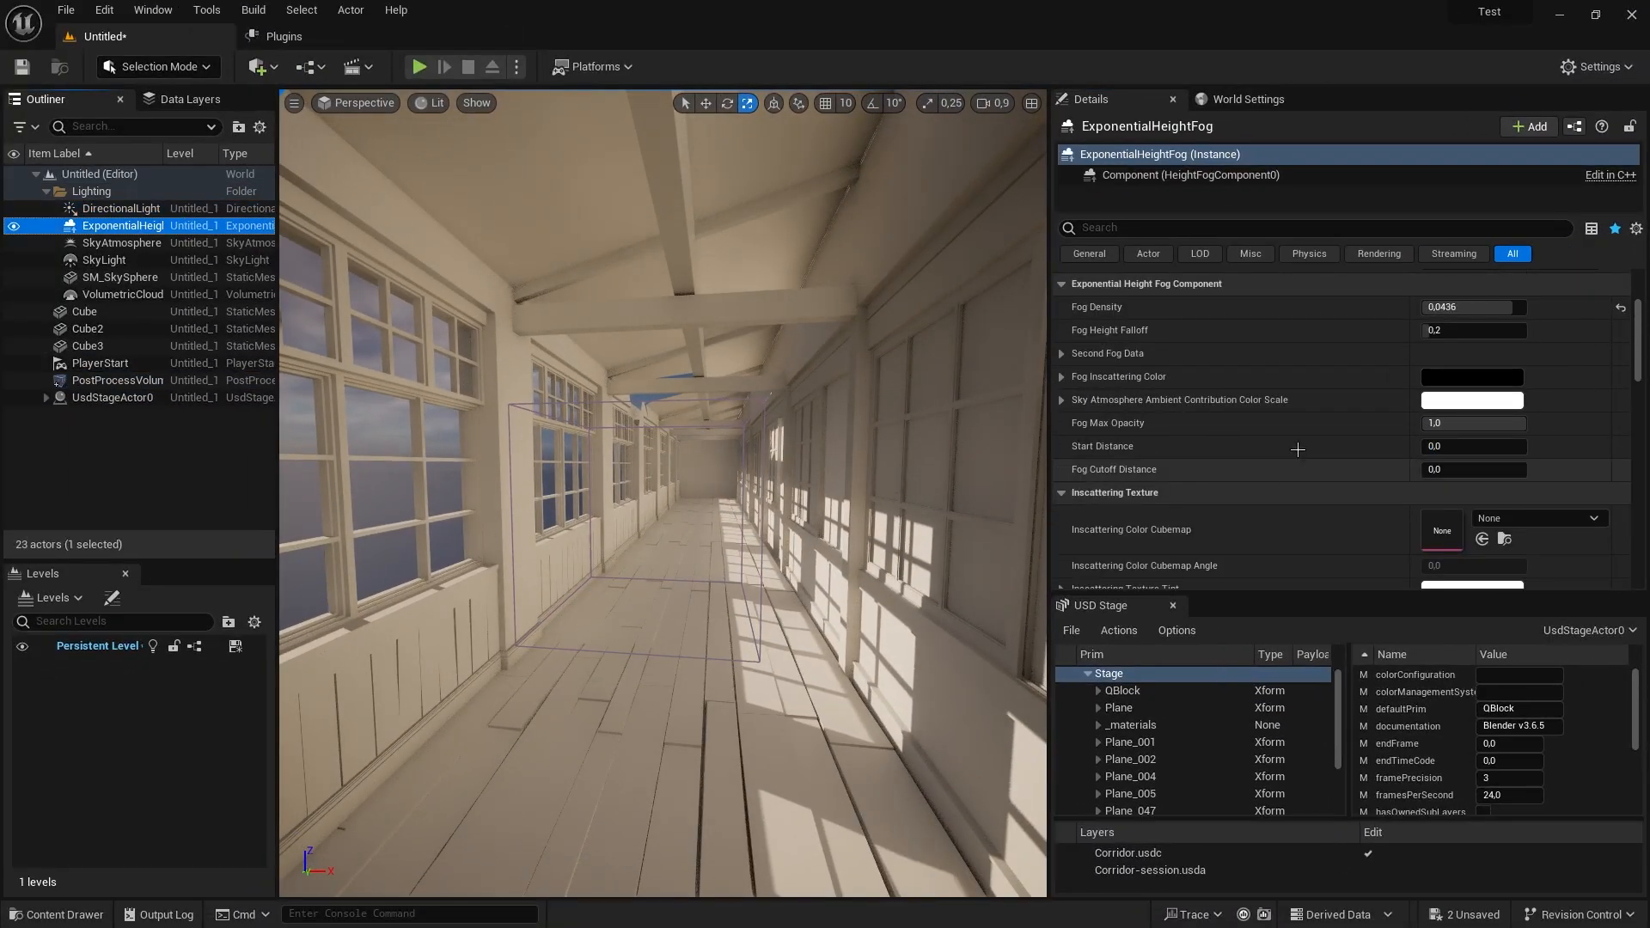
Step: Enable volumetric fog and set the sun's Volumetric Scattering Intensity to 70
scroll(down, 3)
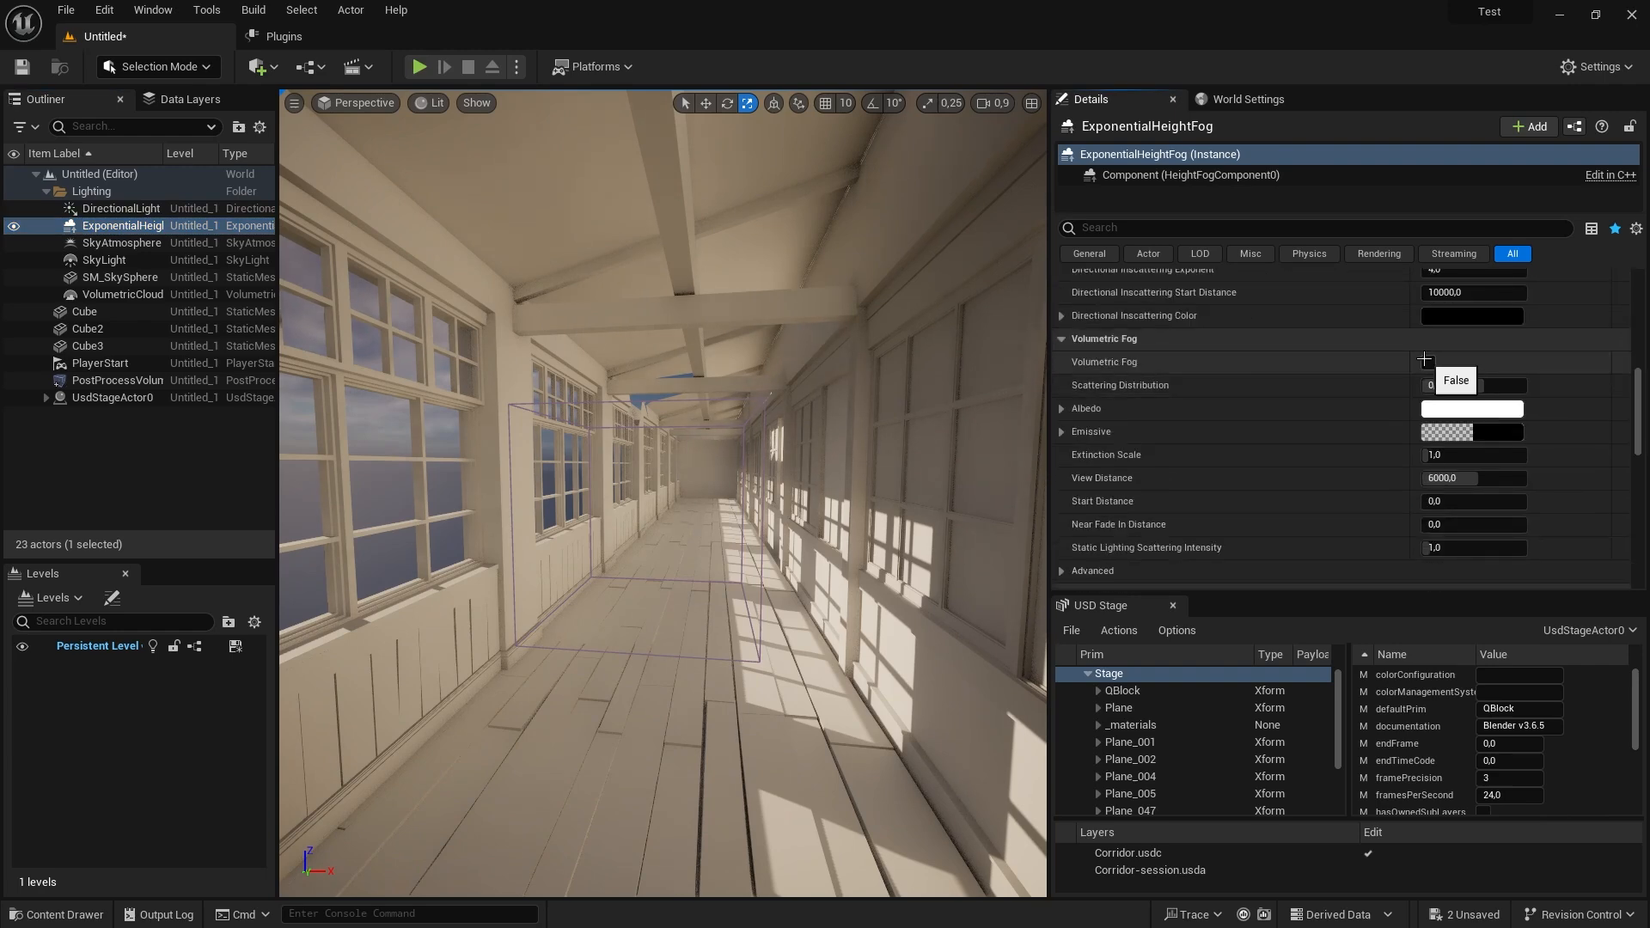
click(1428, 363)
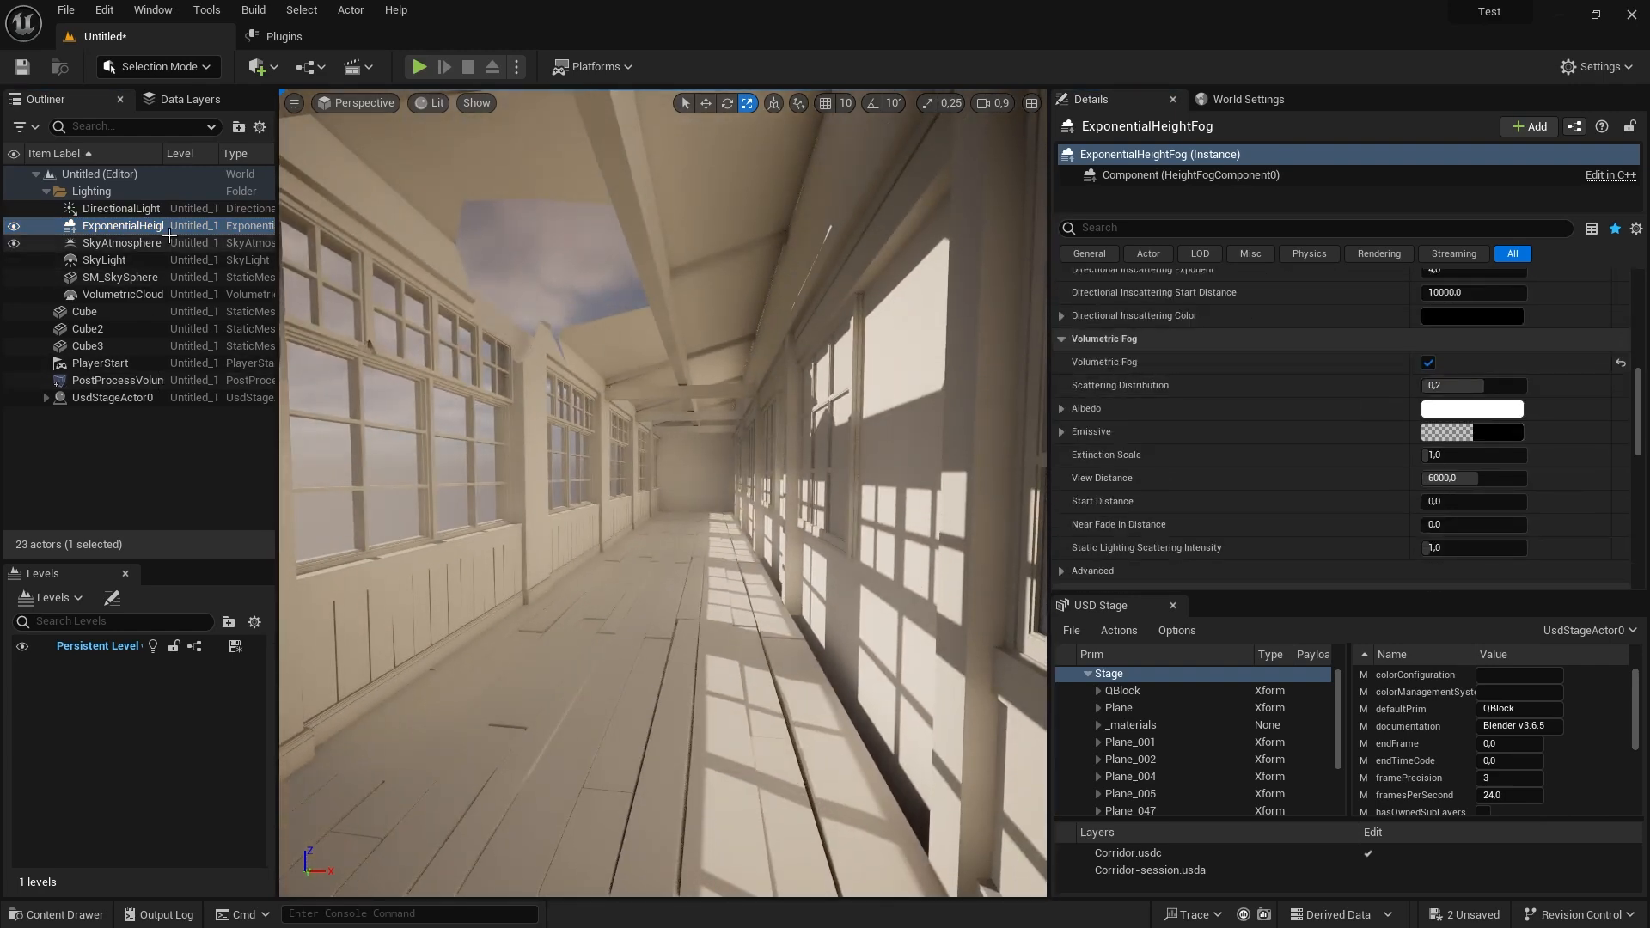
click(120, 208)
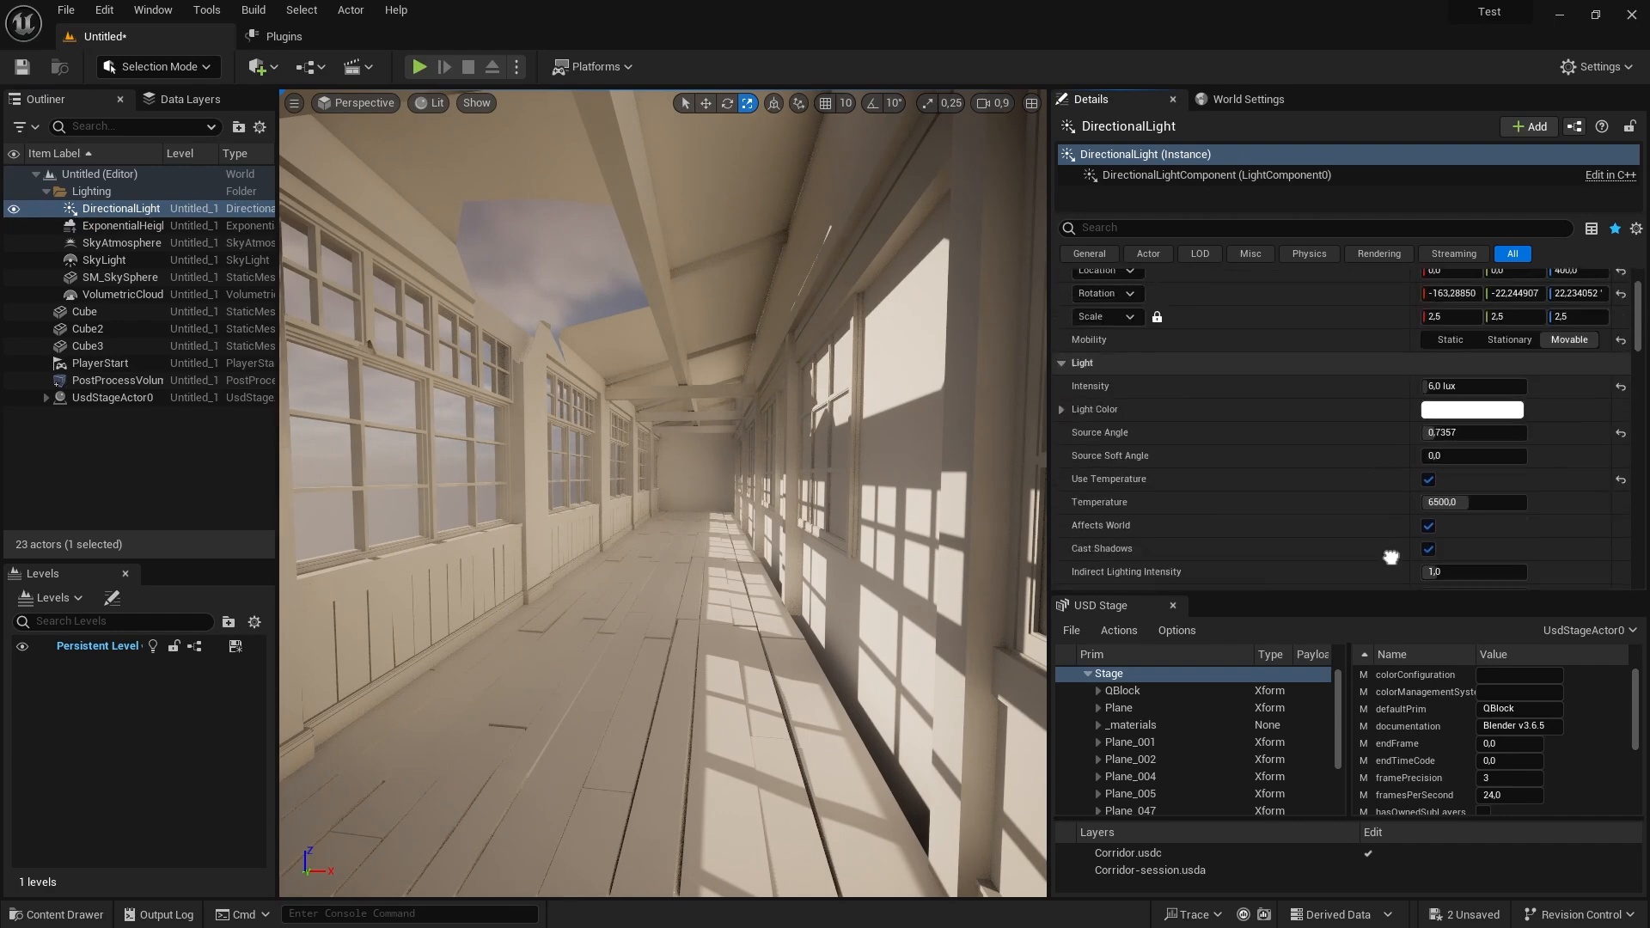
text(vol)
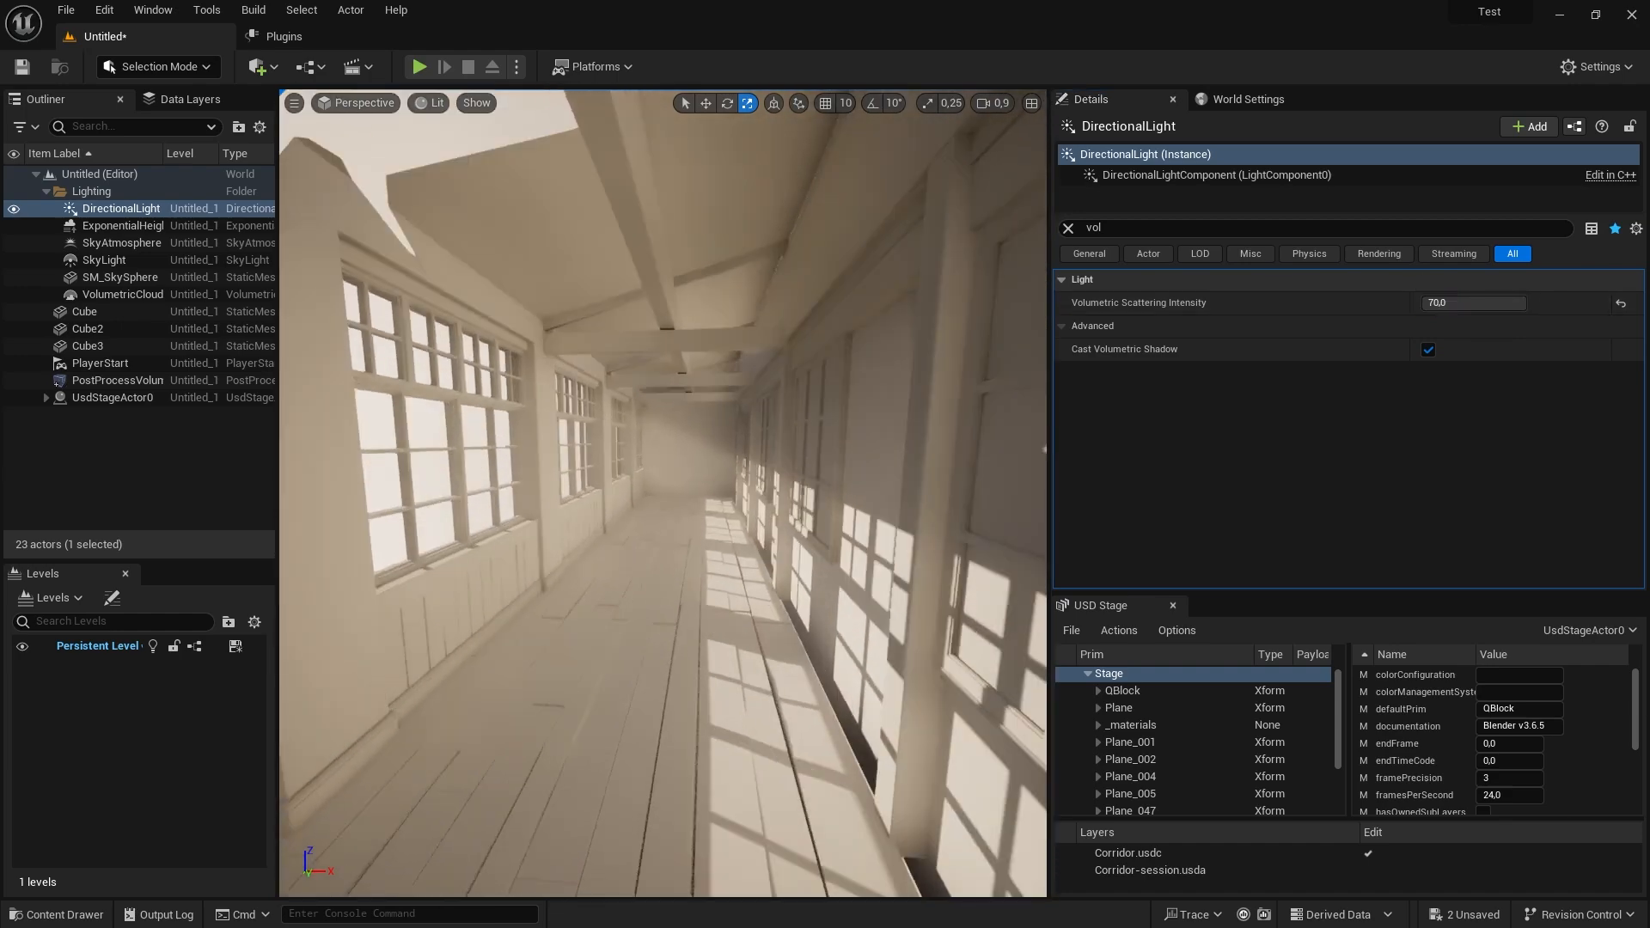
Step: Place a cube in the corridor and raise the fog's Extinction Scale to 2.7136
click(259, 66)
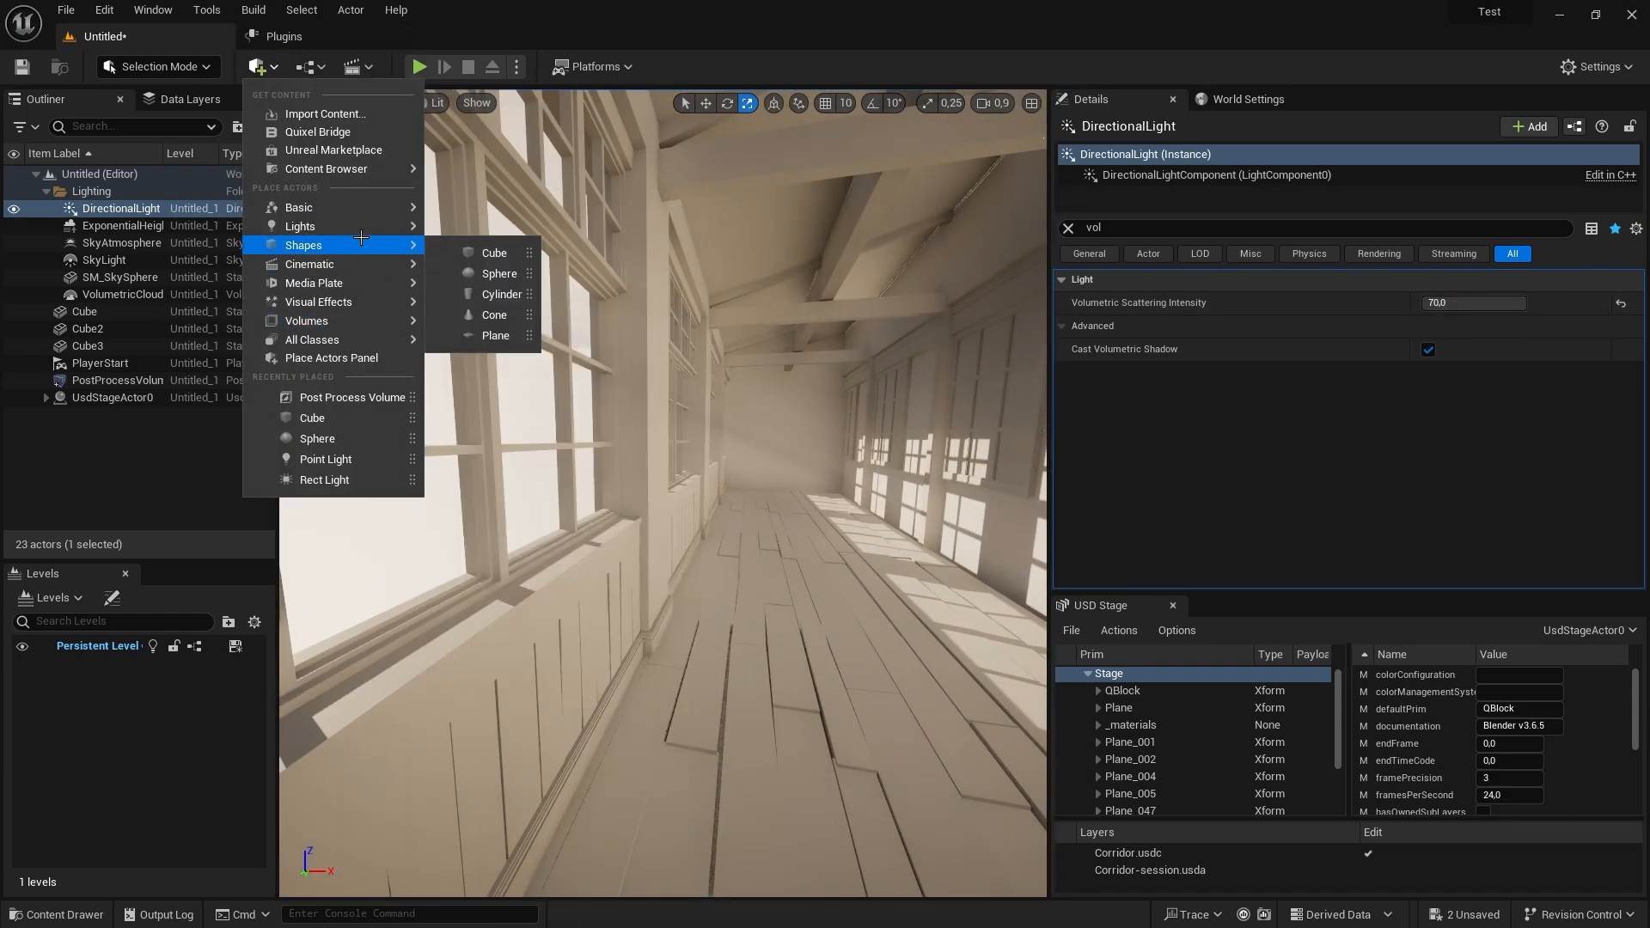
click(493, 251)
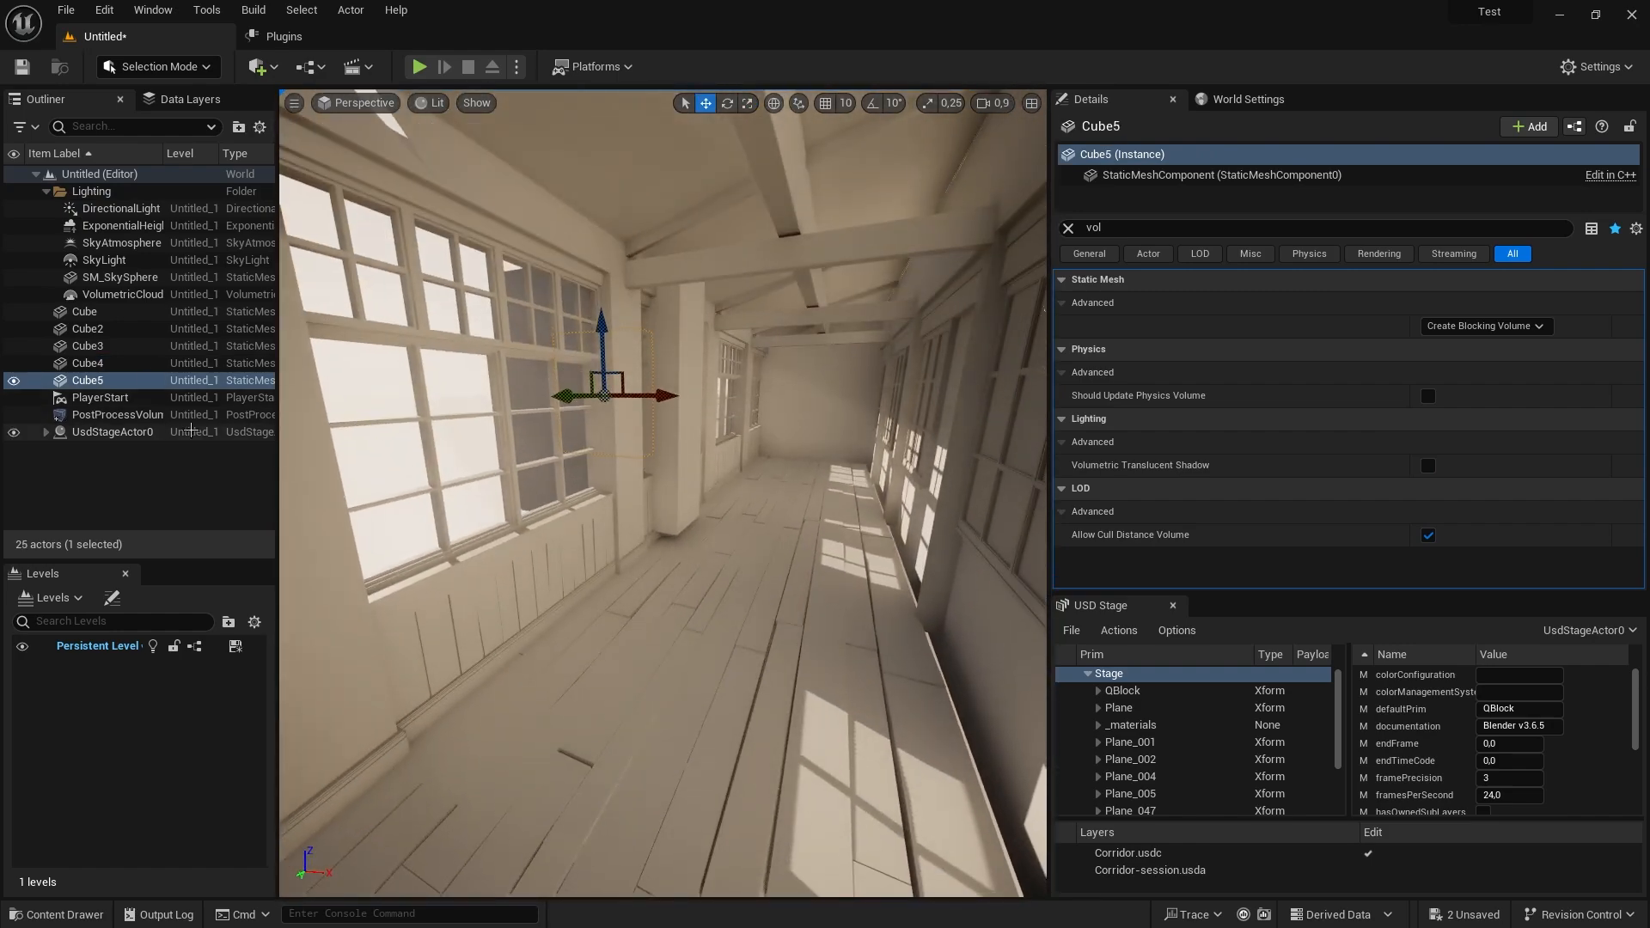
click(122, 225)
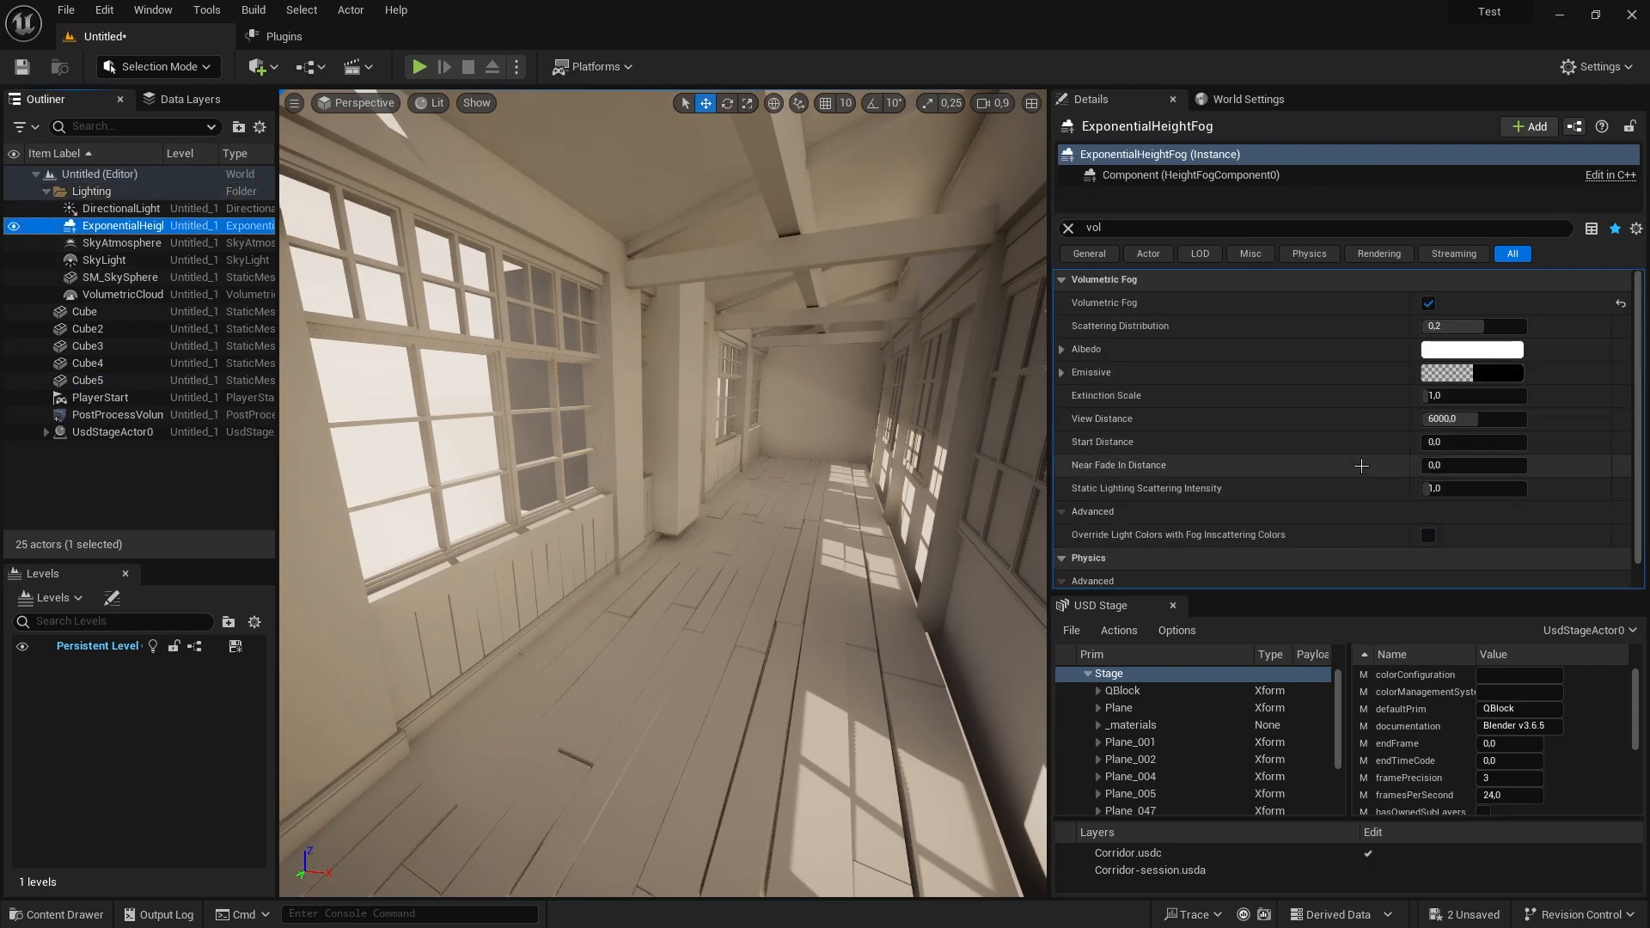
triple_click(1471, 325)
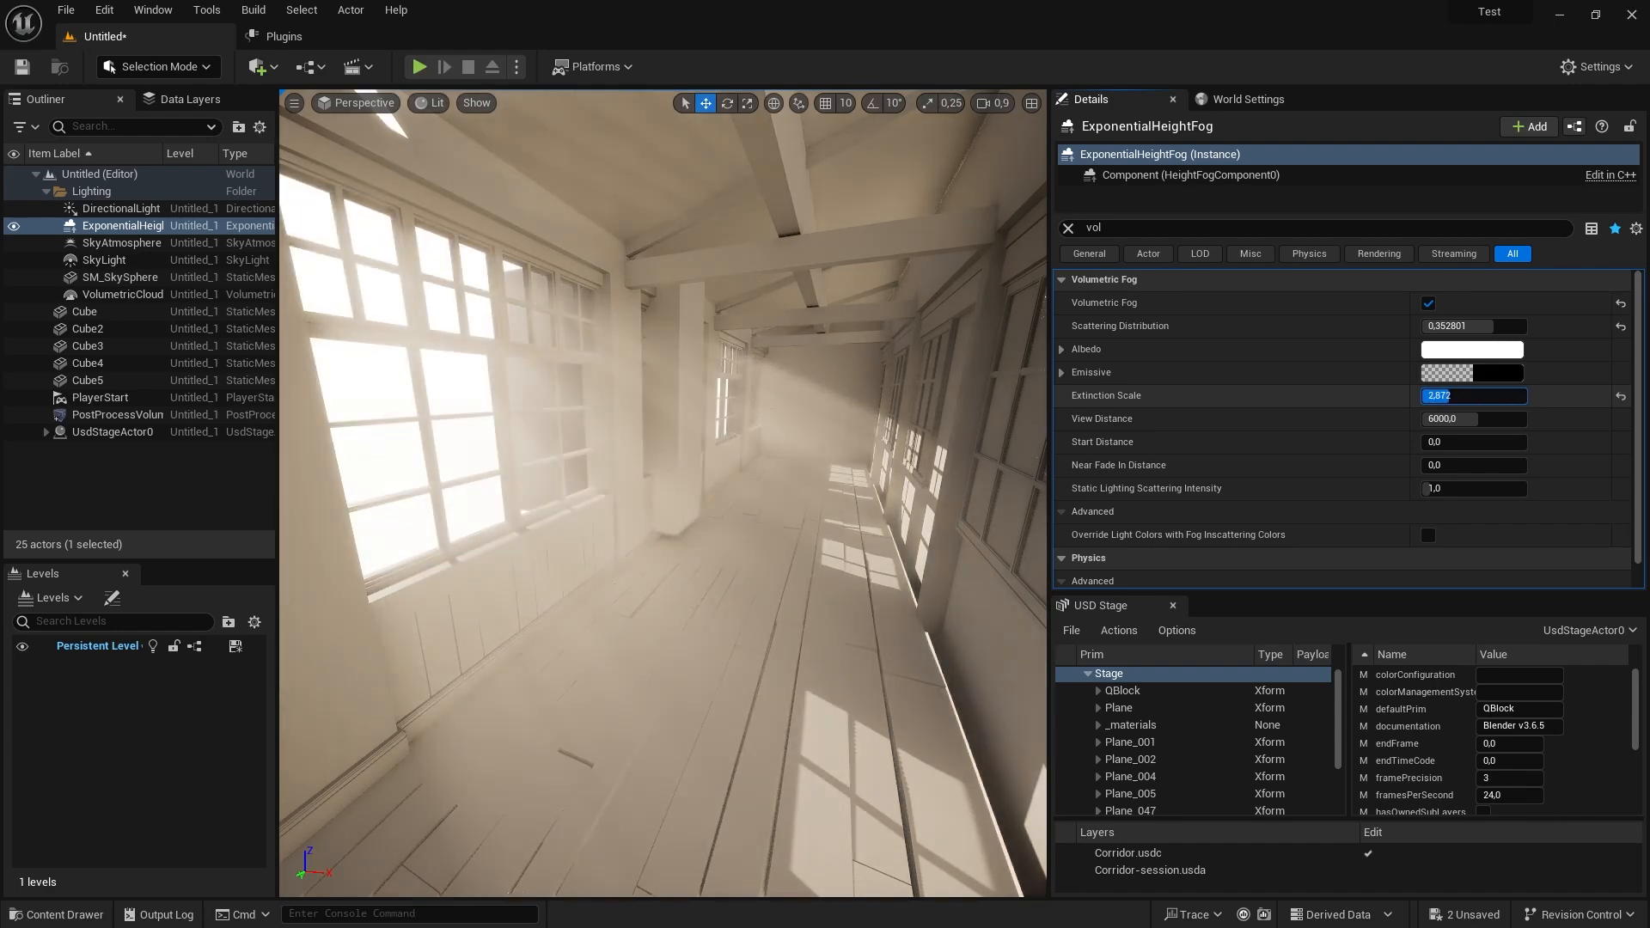
text(2.7136)
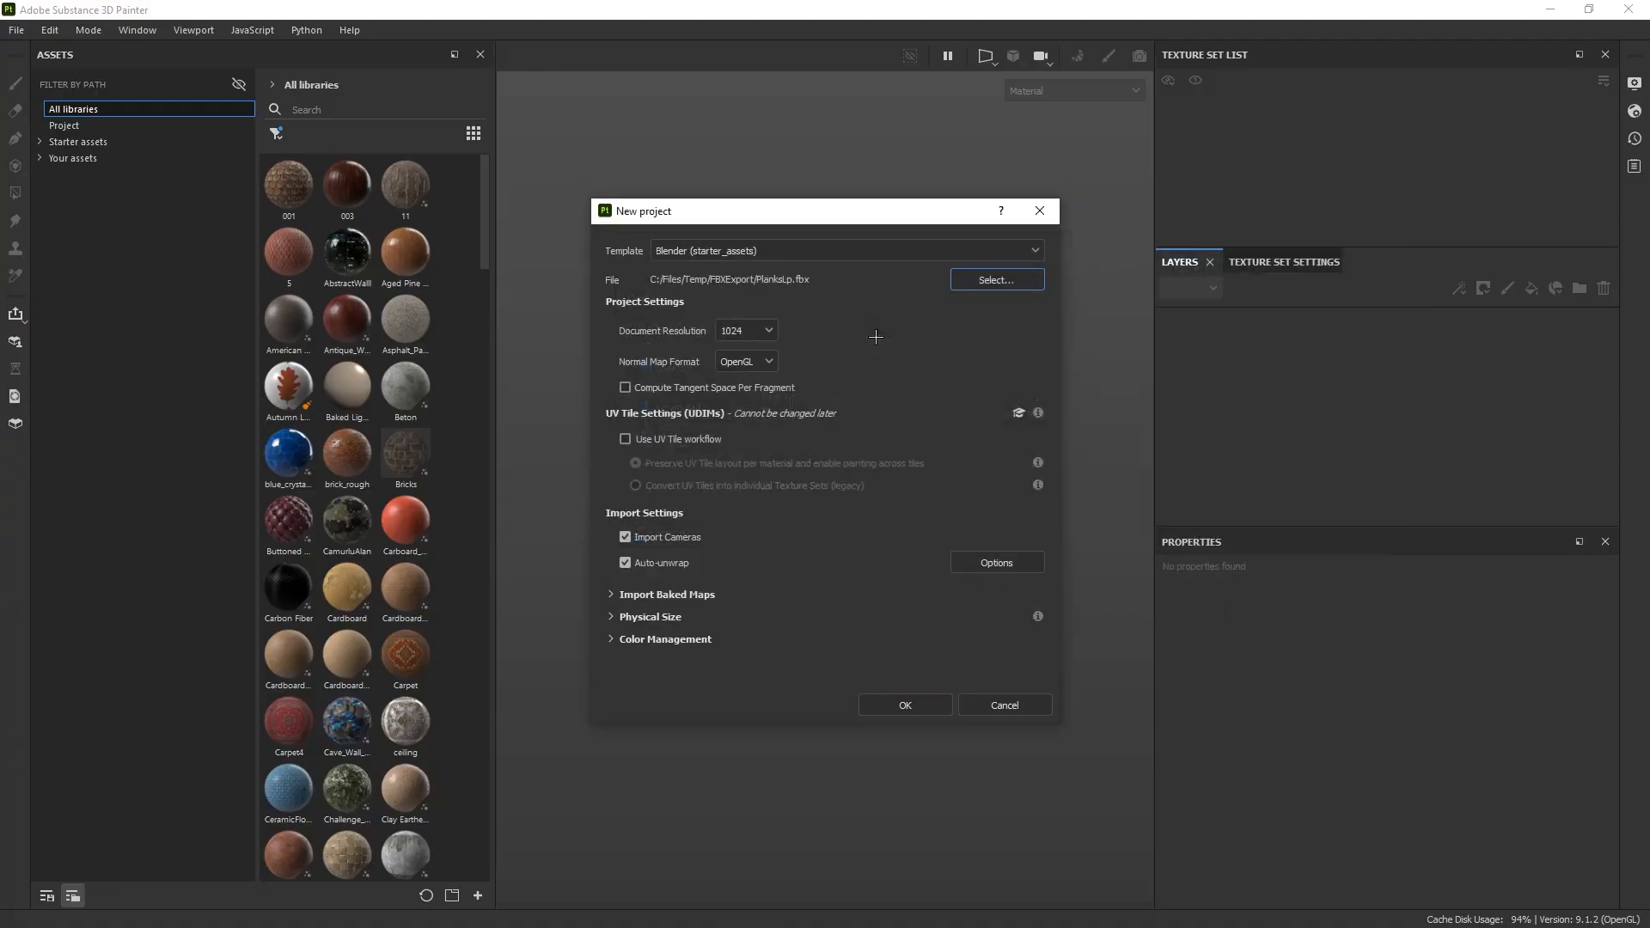
Step: Create a project from the planks mesh and bake Normal, ID, AO, Curvature, Position, Thickness maps
click(903, 704)
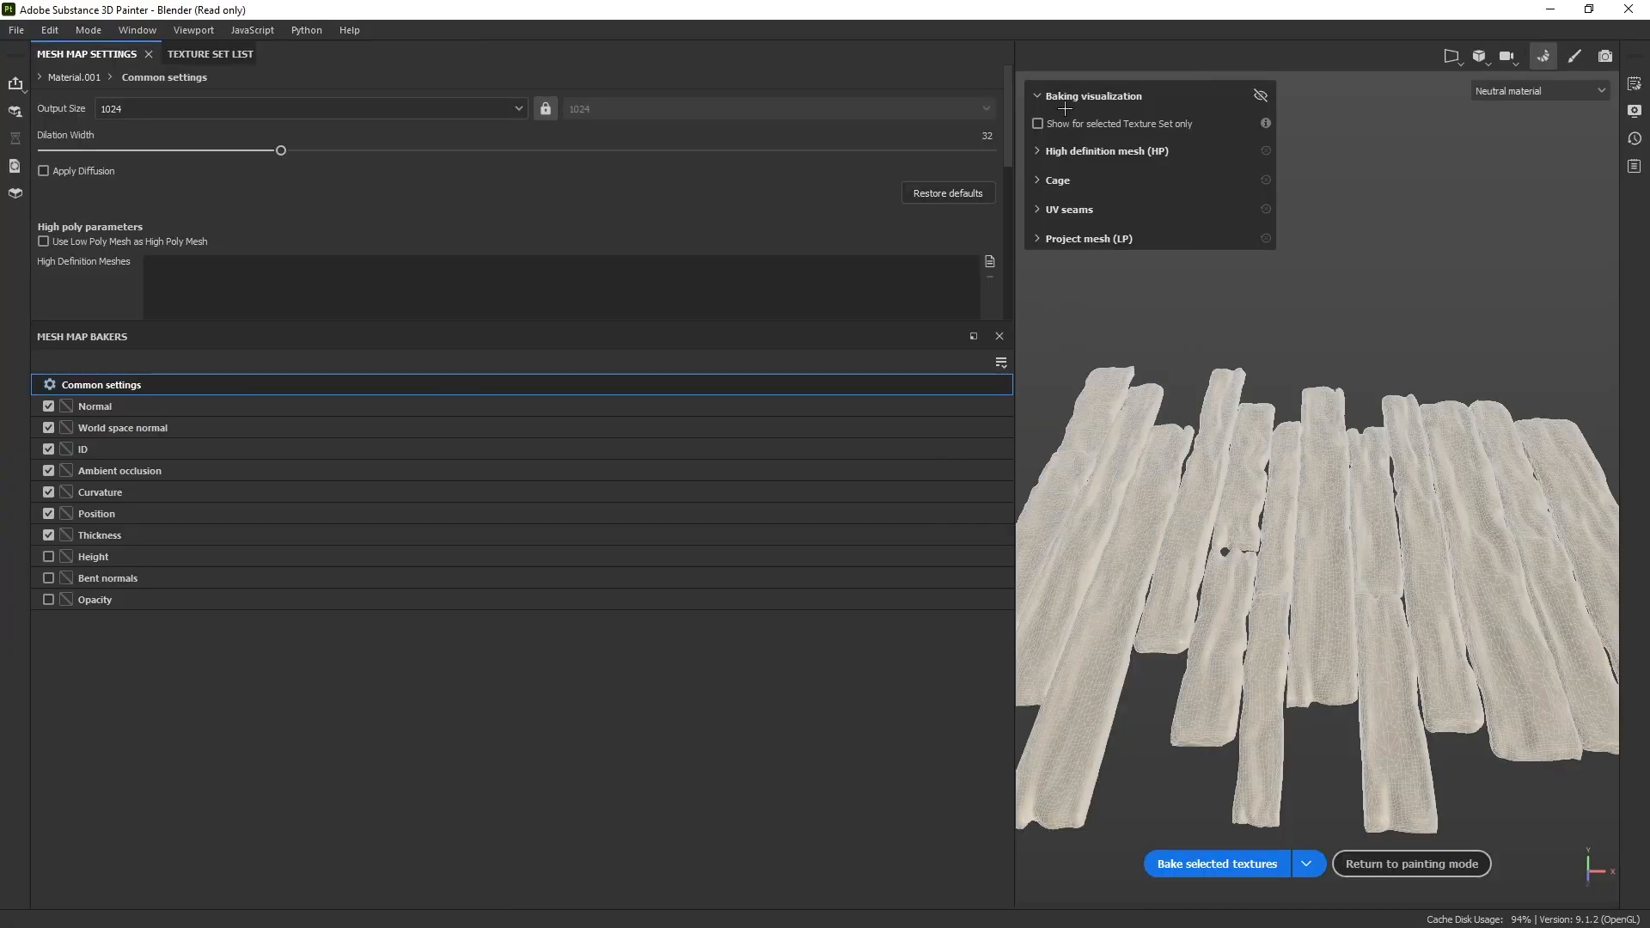
click(1215, 862)
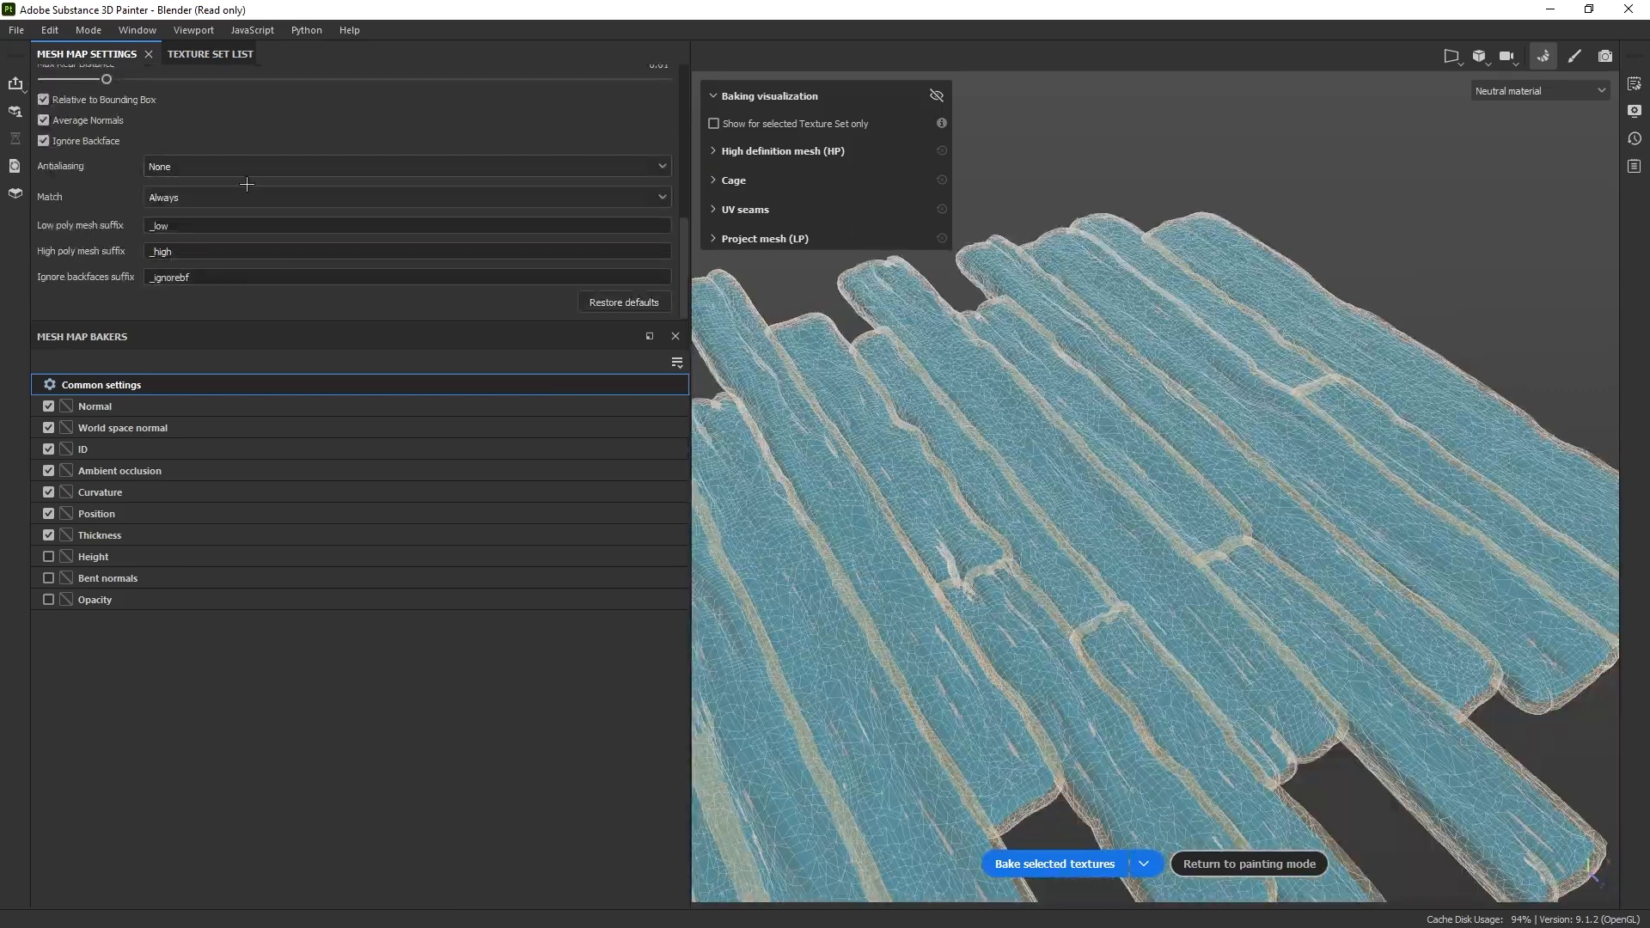
click(406, 166)
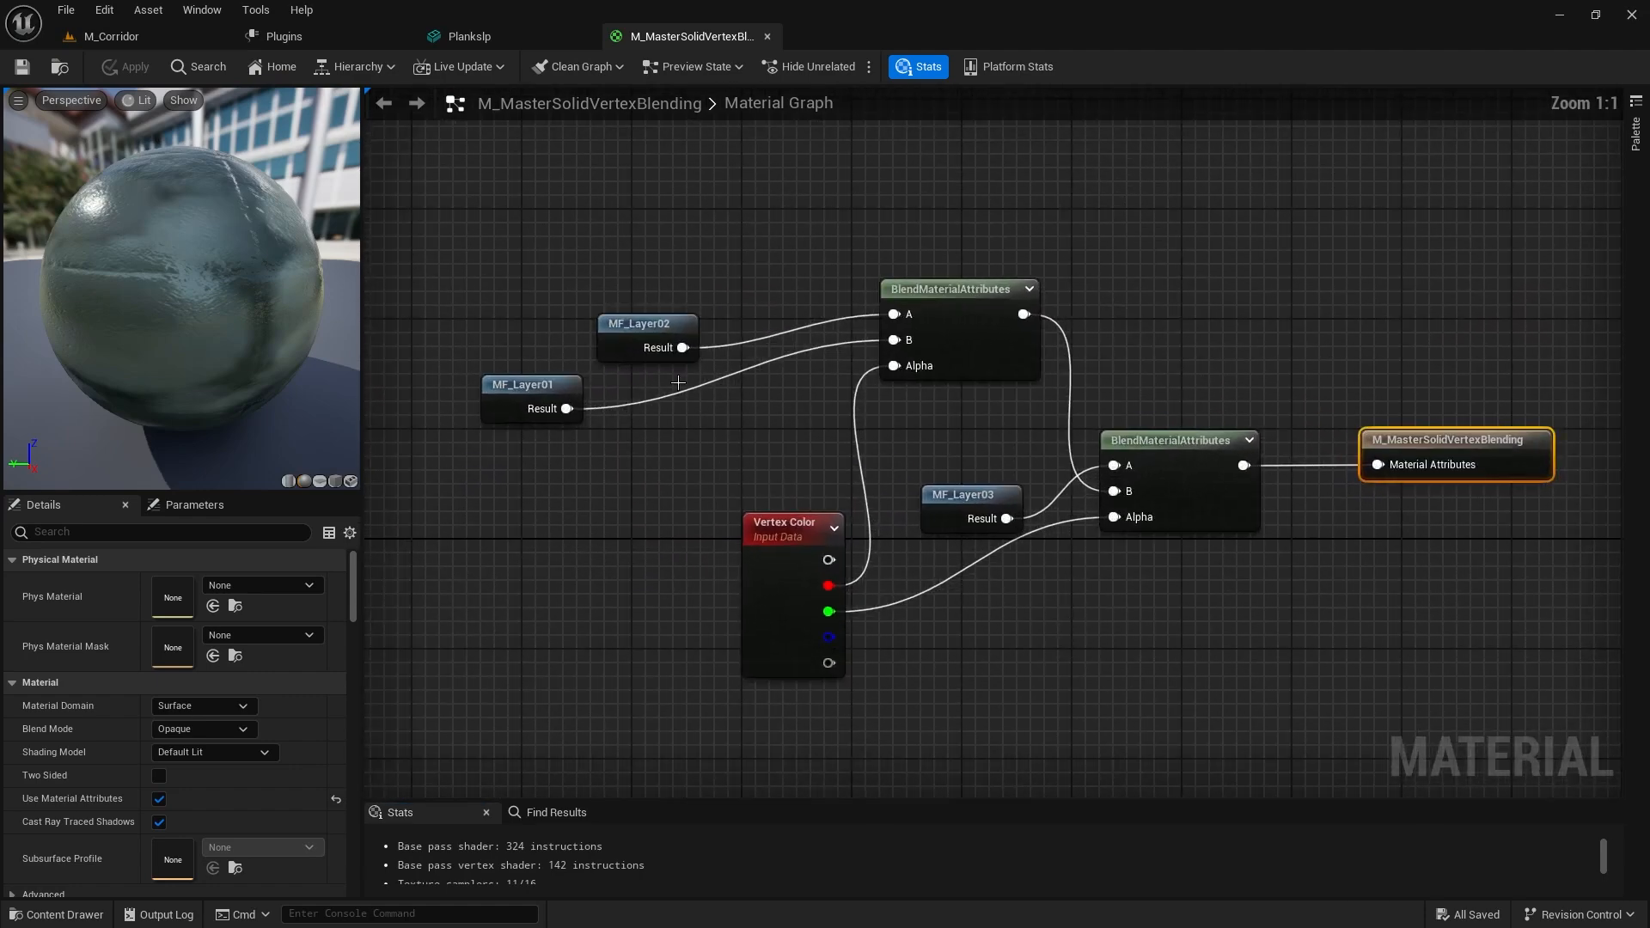
Step: Inspect the MF_Layer03 node, then open MF_Layer01 from M_MasterSolidVertexBlending in its own tab
click(966, 496)
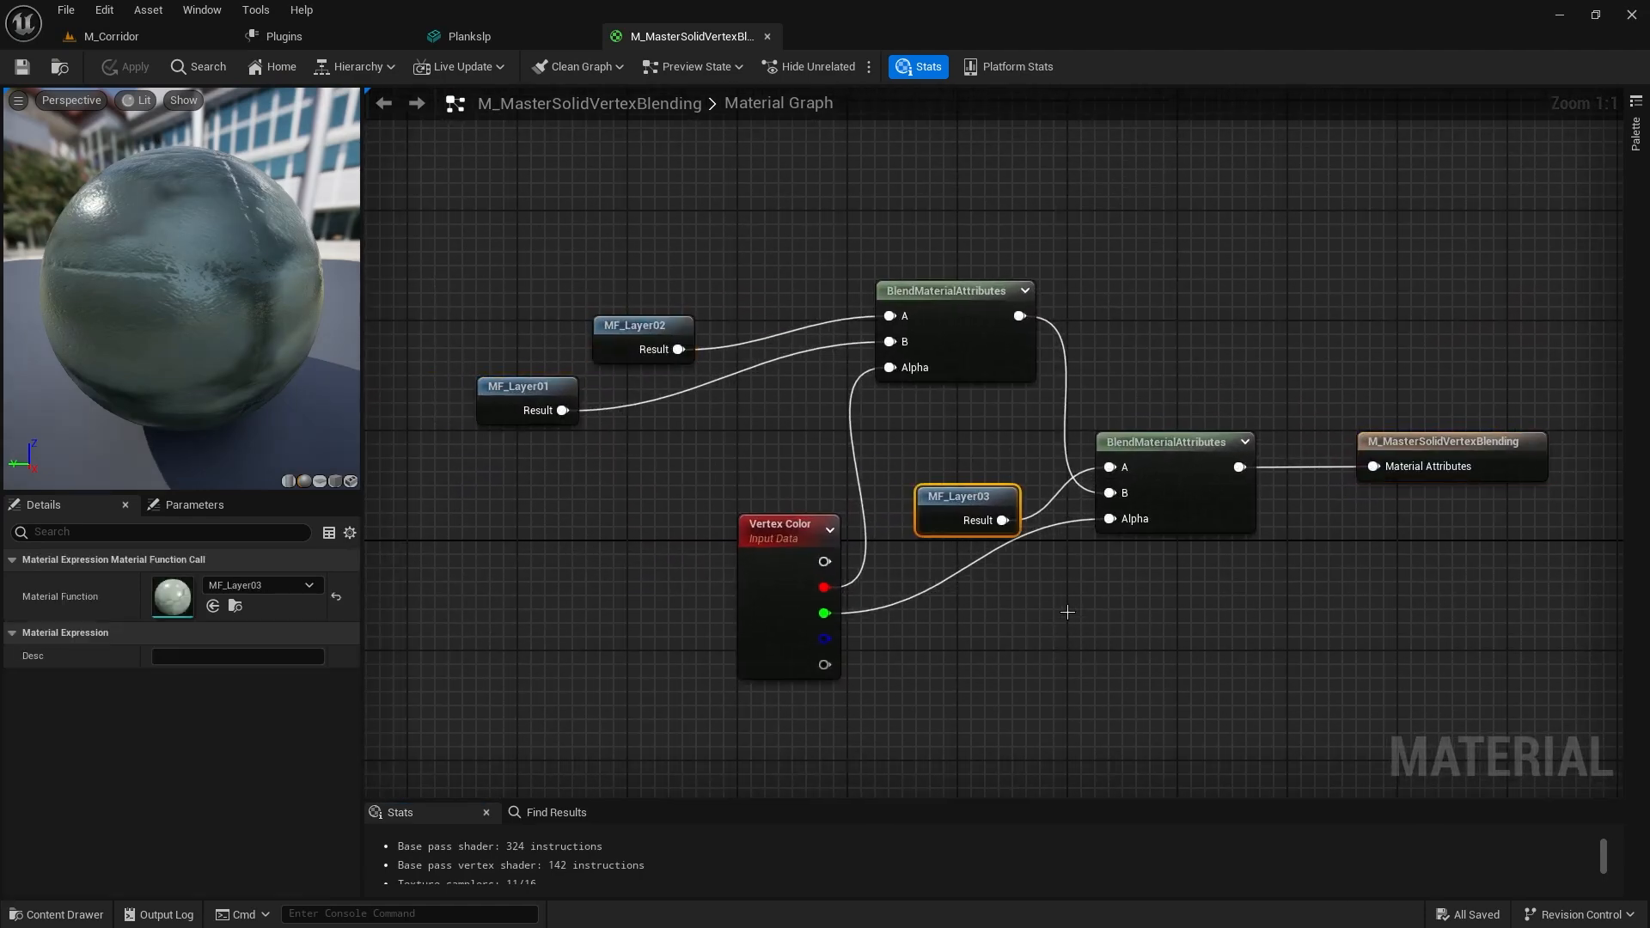
double_click(525, 385)
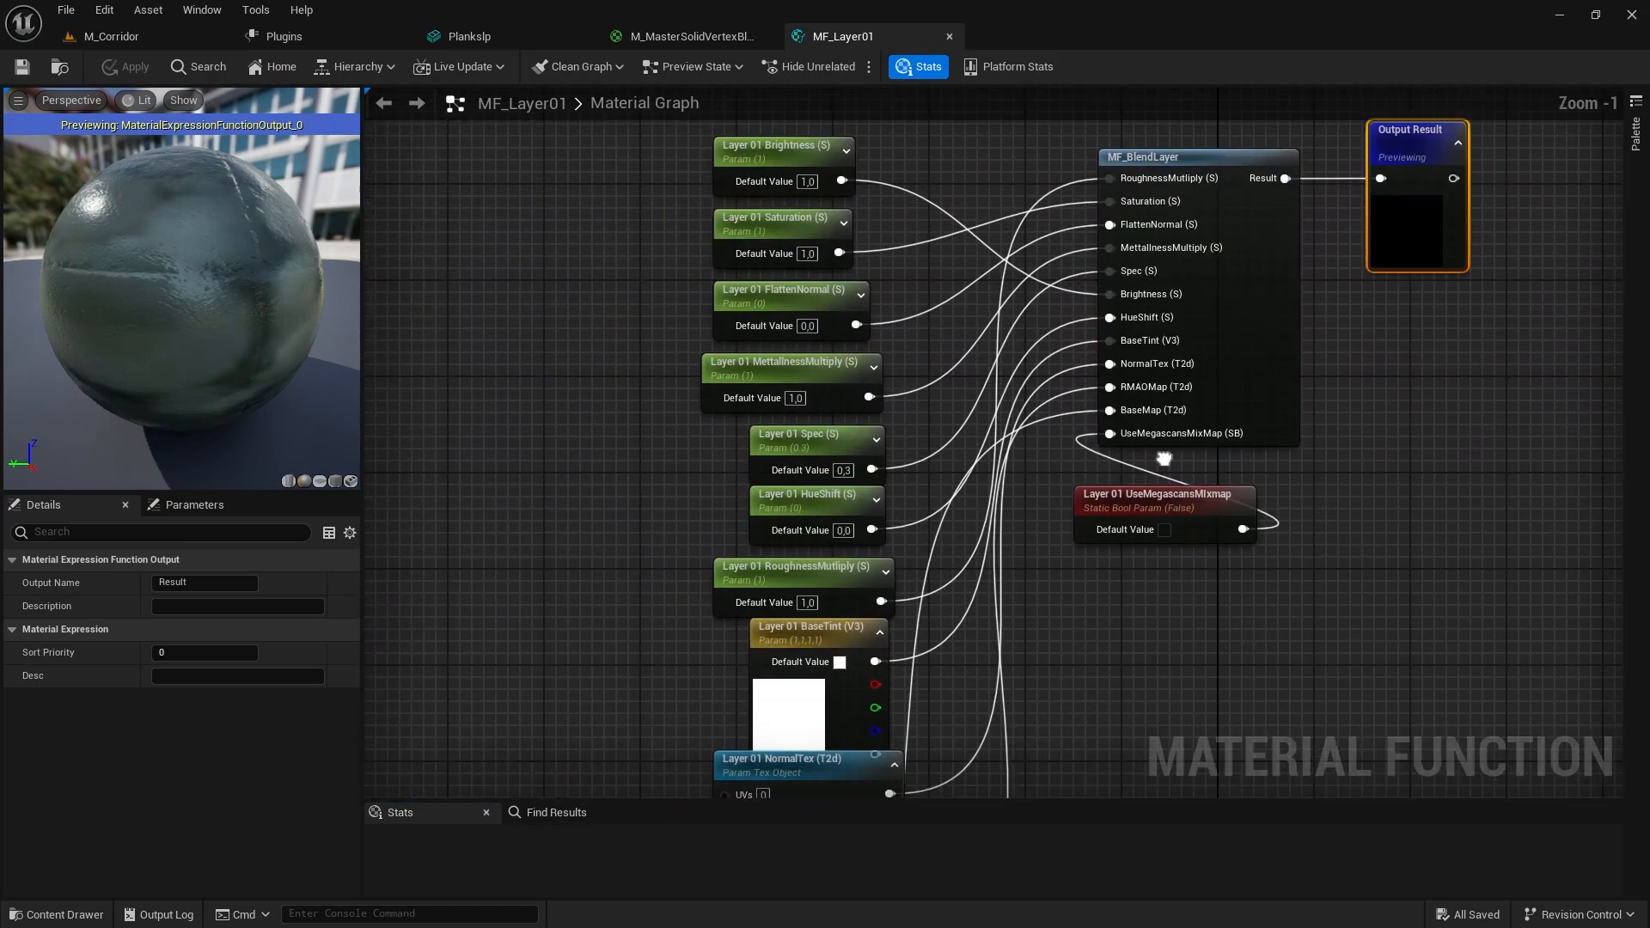
click(108, 36)
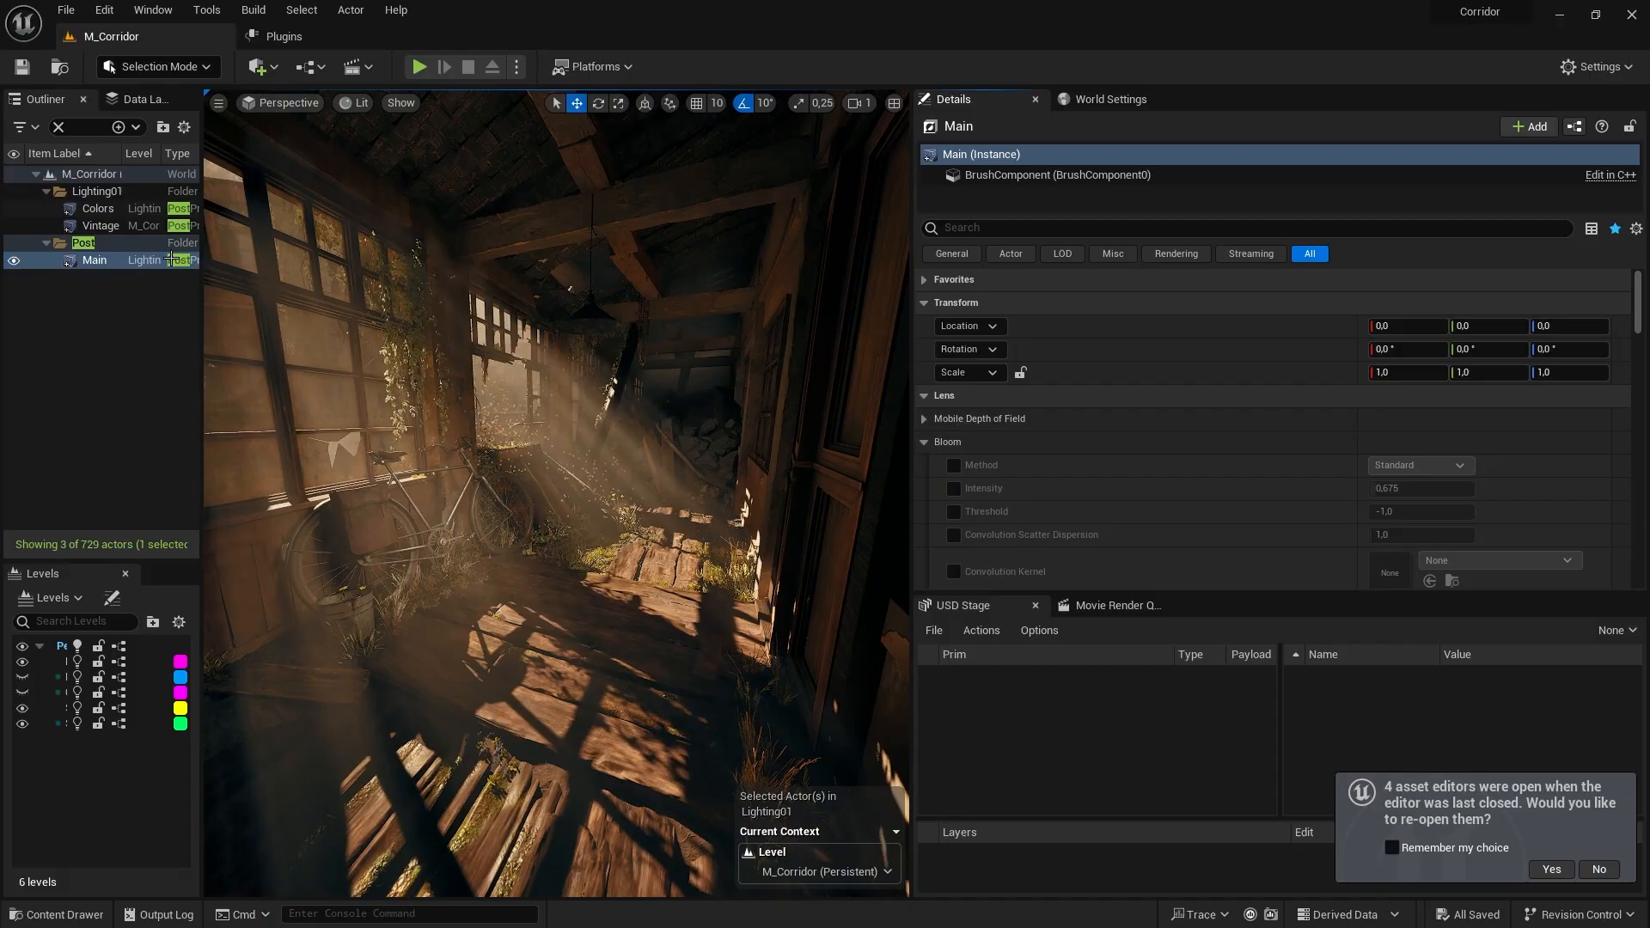
Step: Grade the corridor via the Colors volume: temperature 6684, red and green gain slightly lowered
click(95, 208)
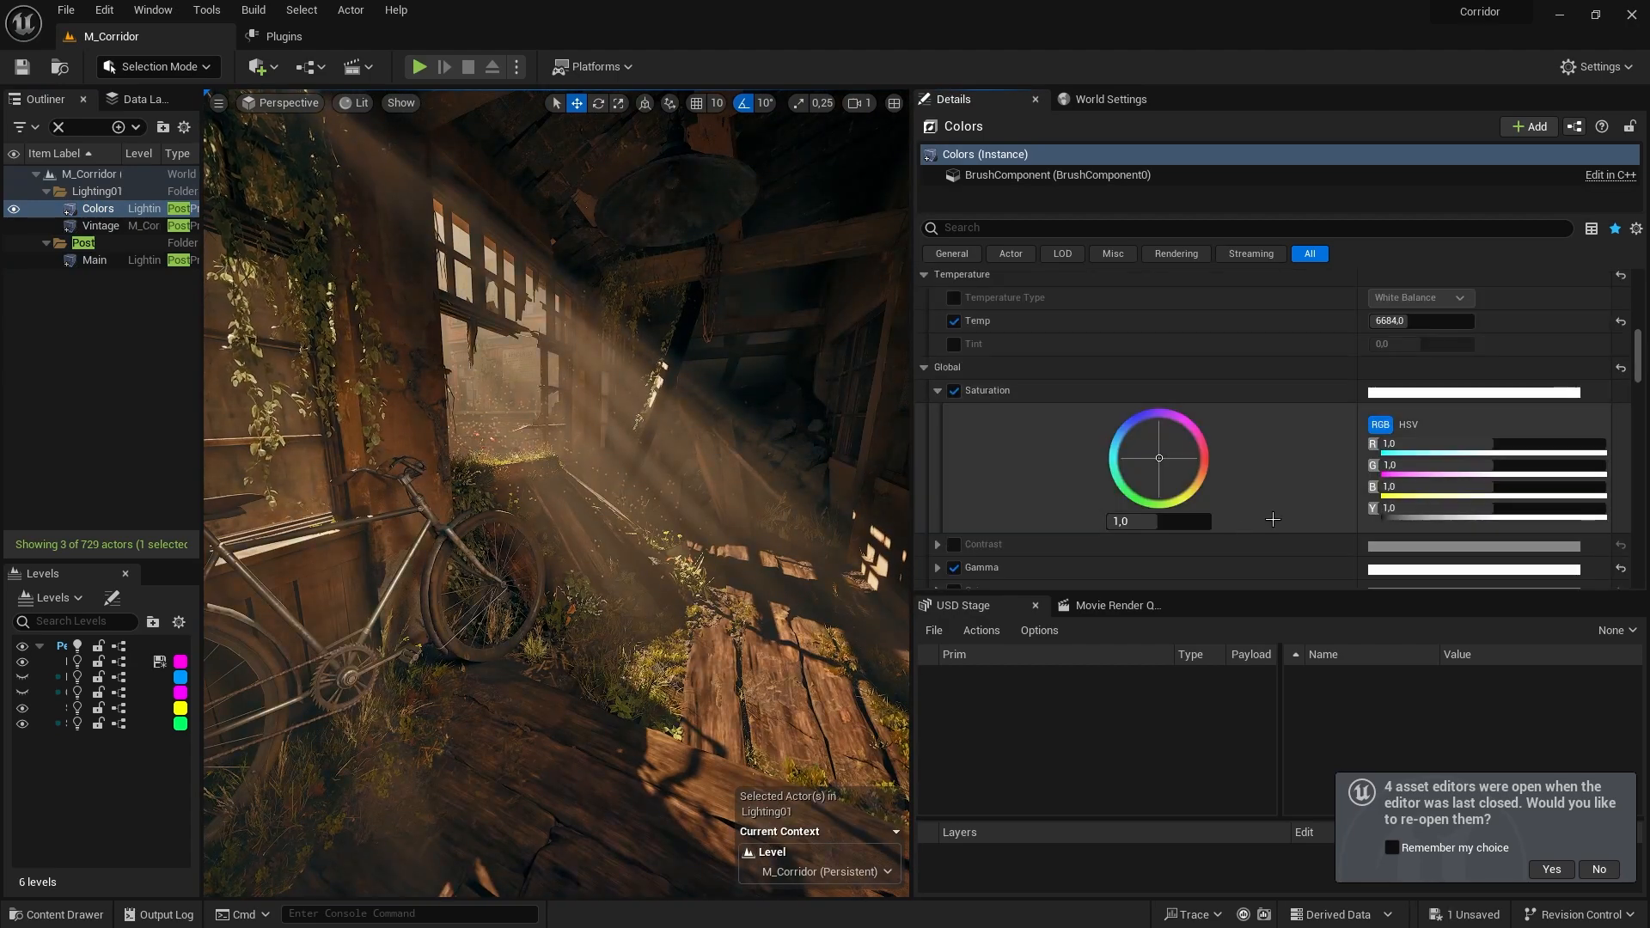
scroll(down, 3)
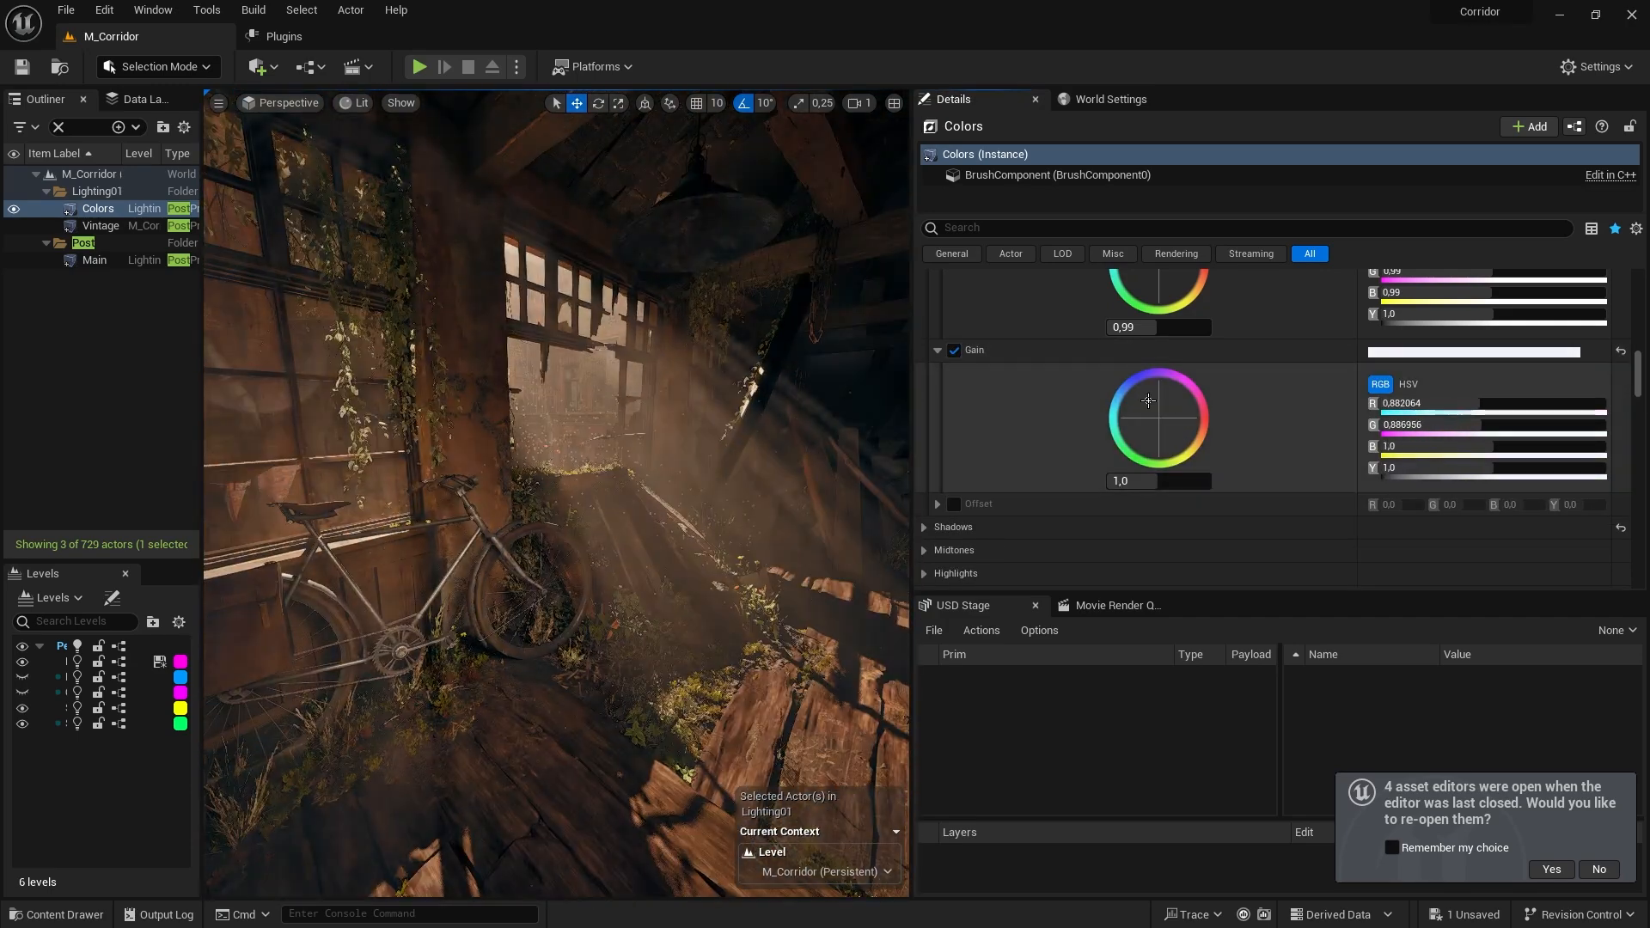
click(1594, 66)
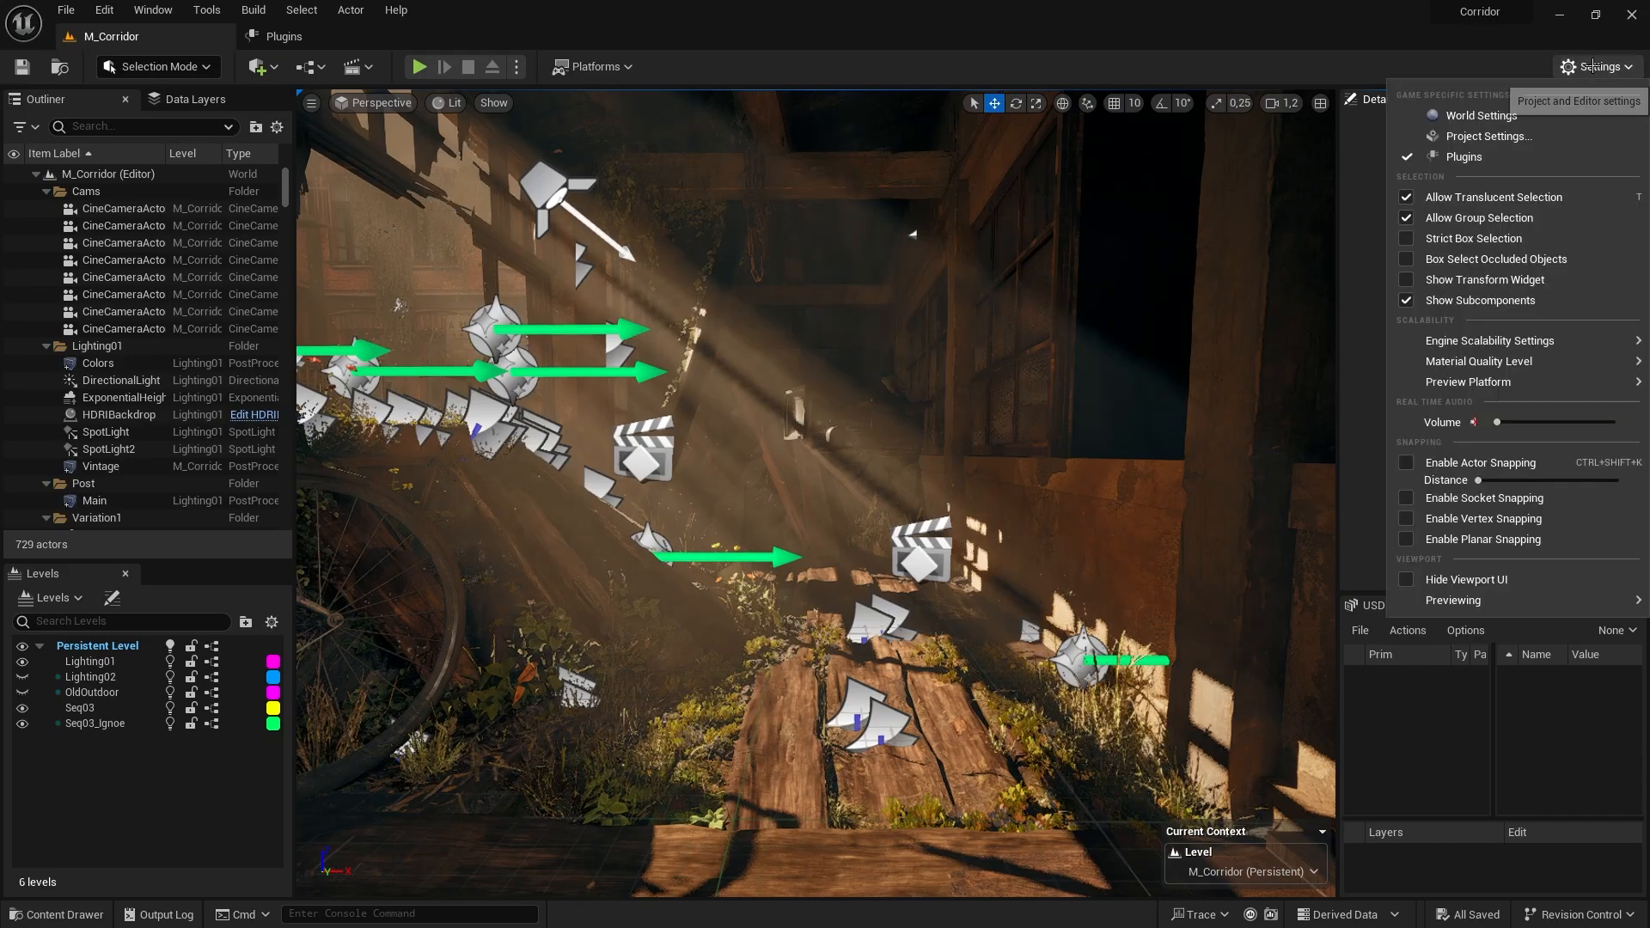
Step: Set Engine Scalability to Cinematic and place CineCameraActor9 in the corridor
click(1490, 340)
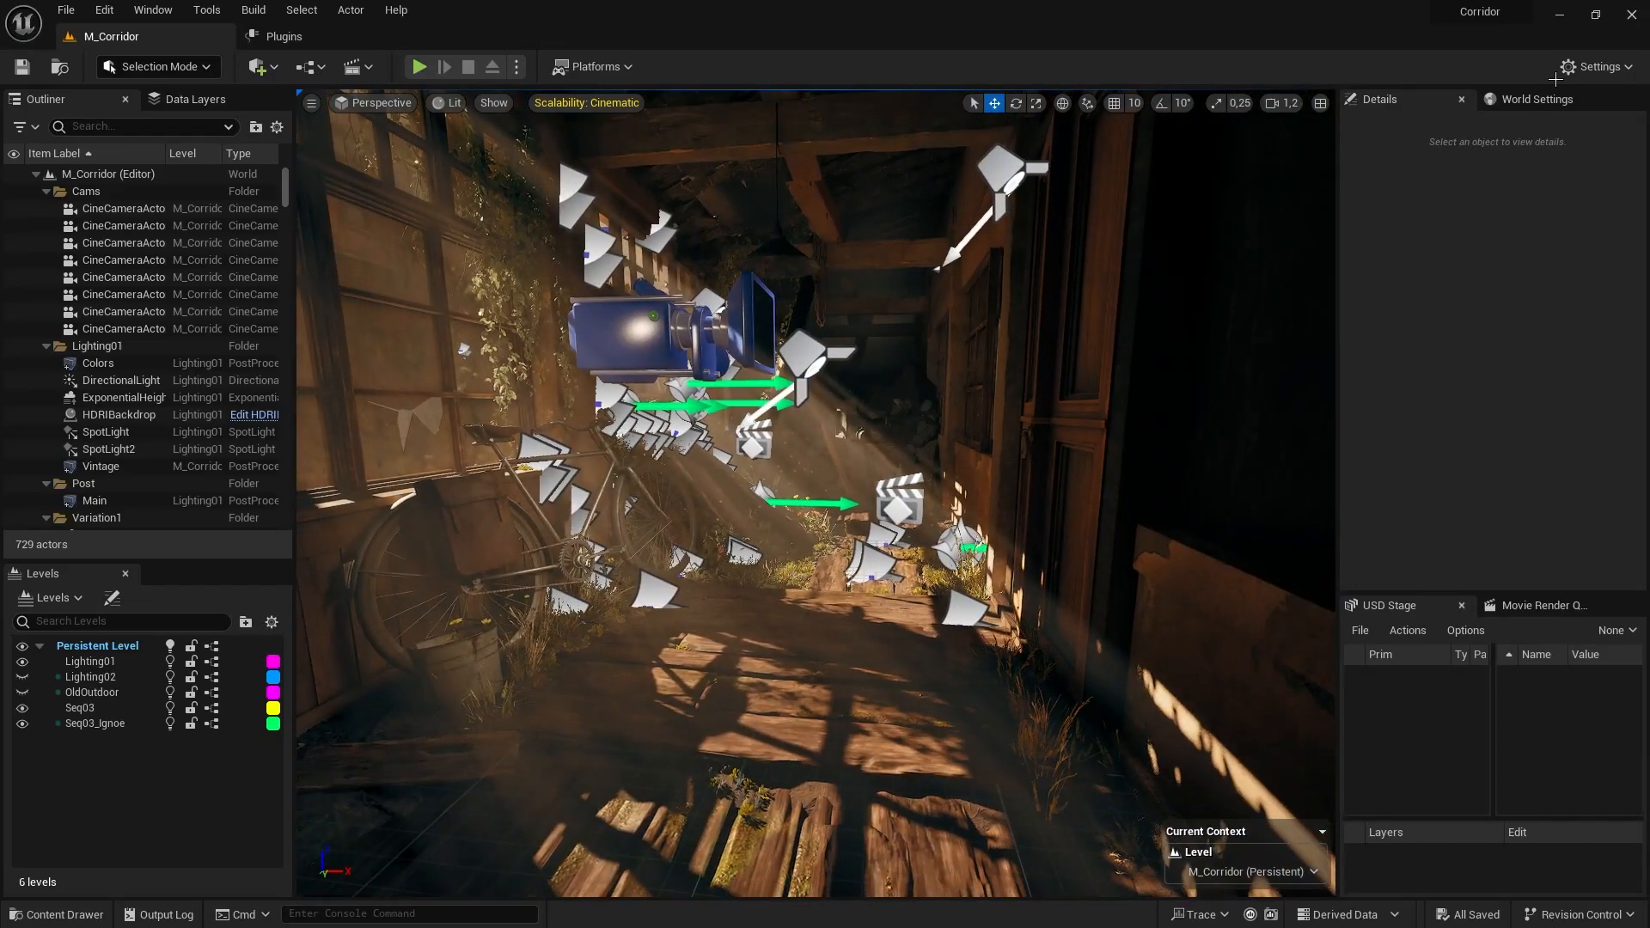
click(1594, 66)
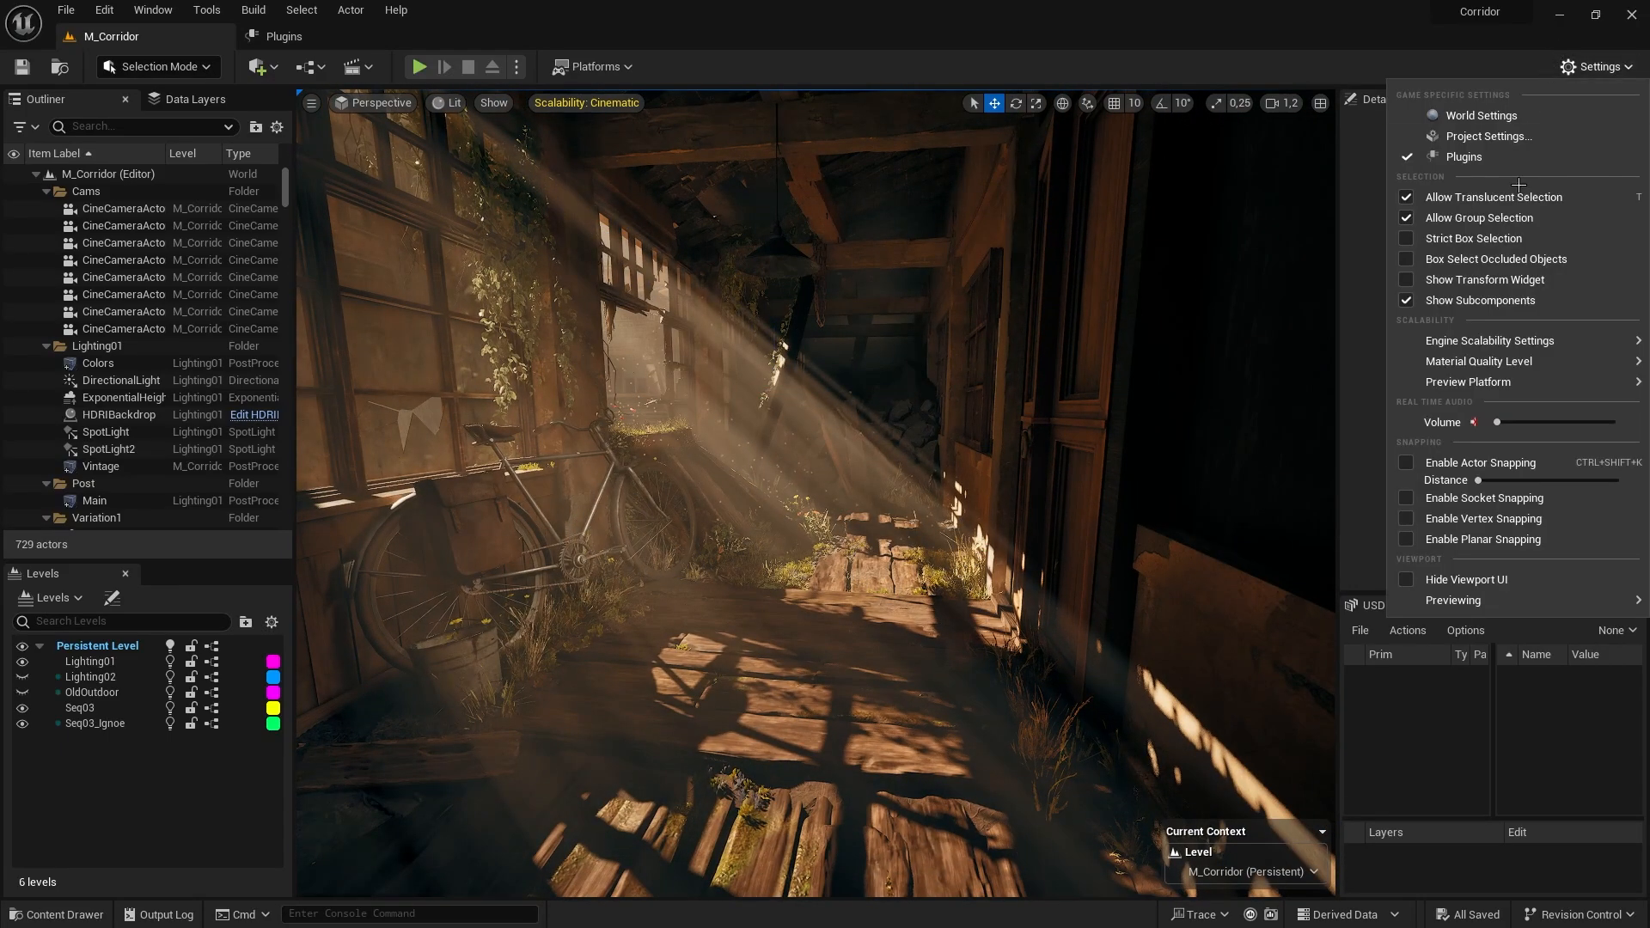
click(1489, 340)
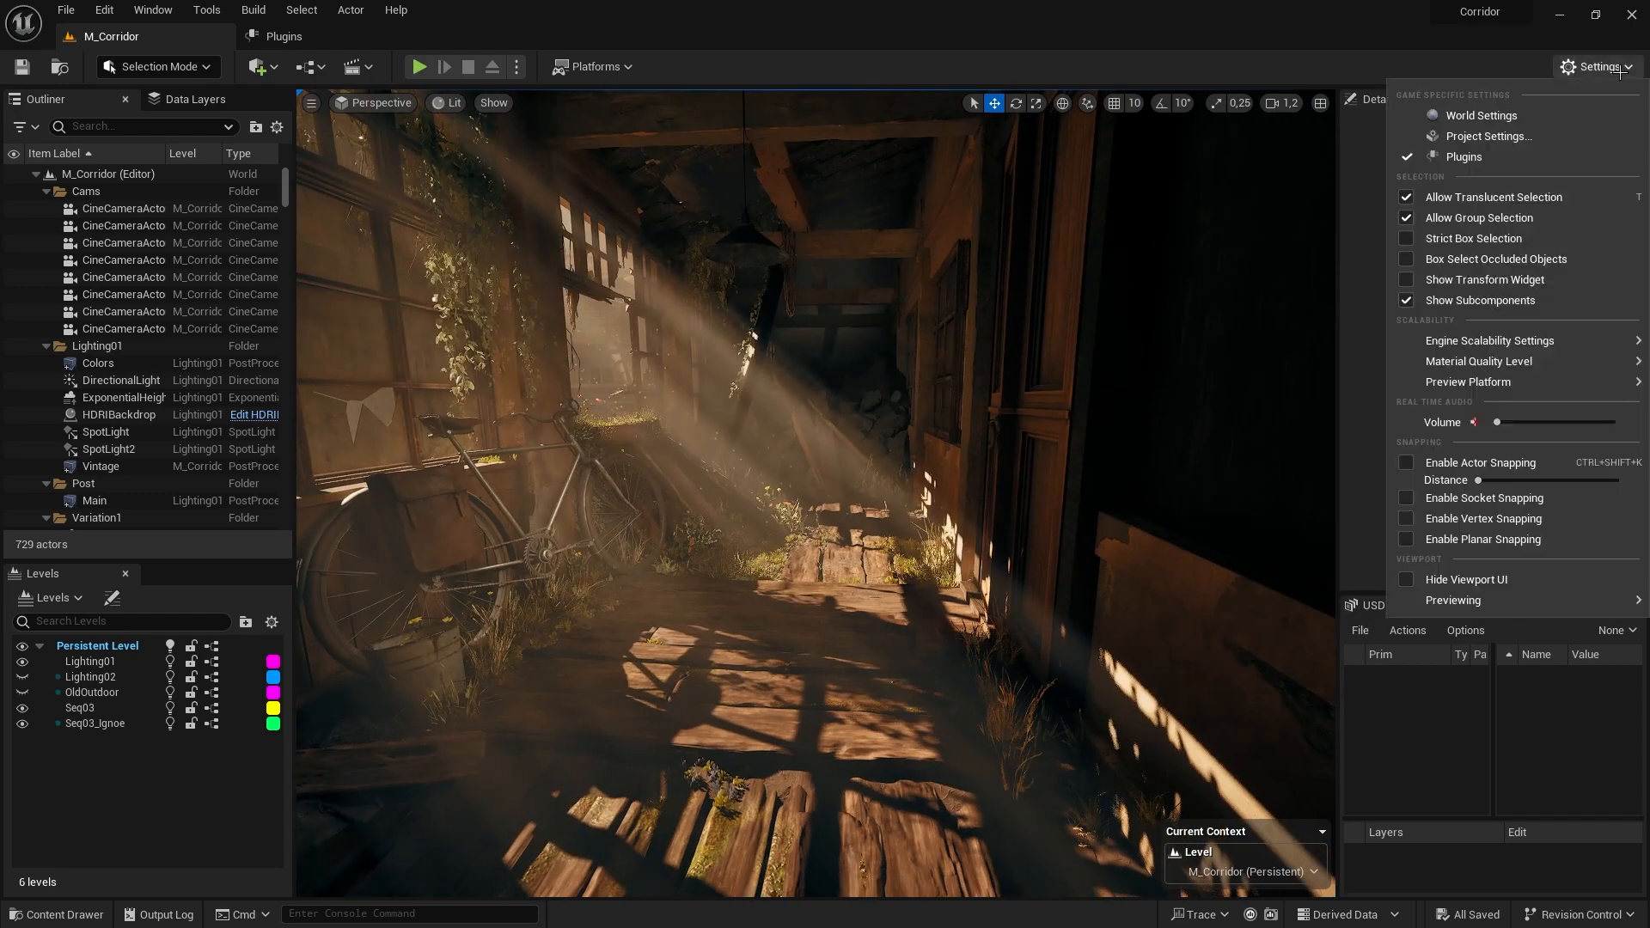
click(1489, 340)
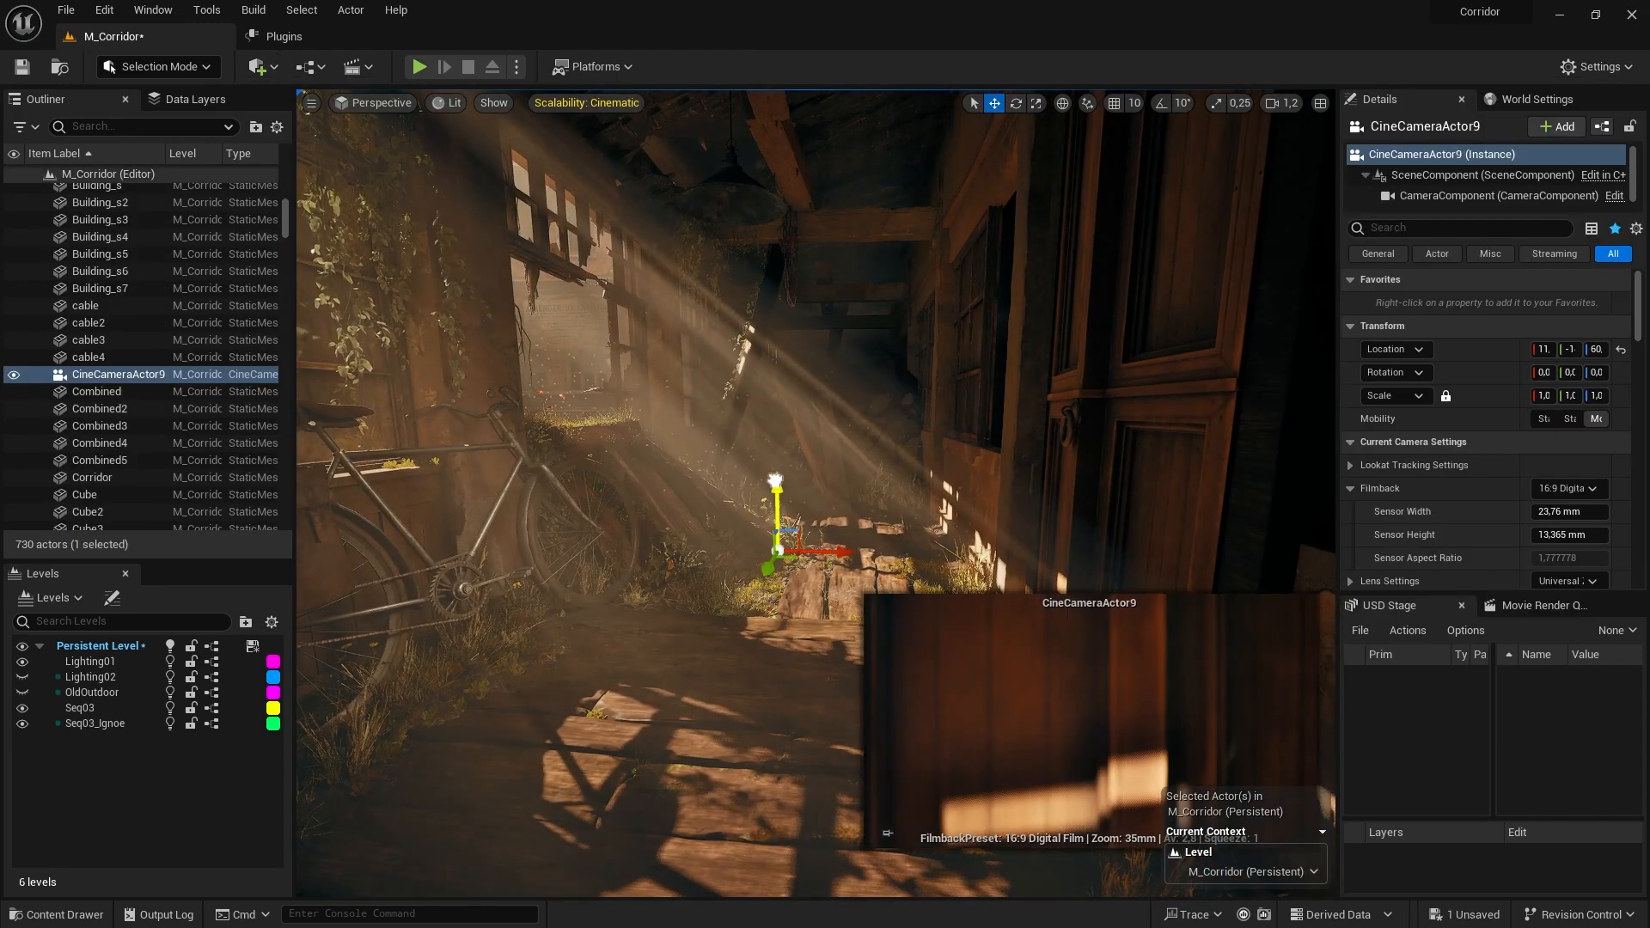
Step: Frame the bicycle under the god rays with CineCameraActor9 and capture a high-resolution screenshot
scroll(down, 3)
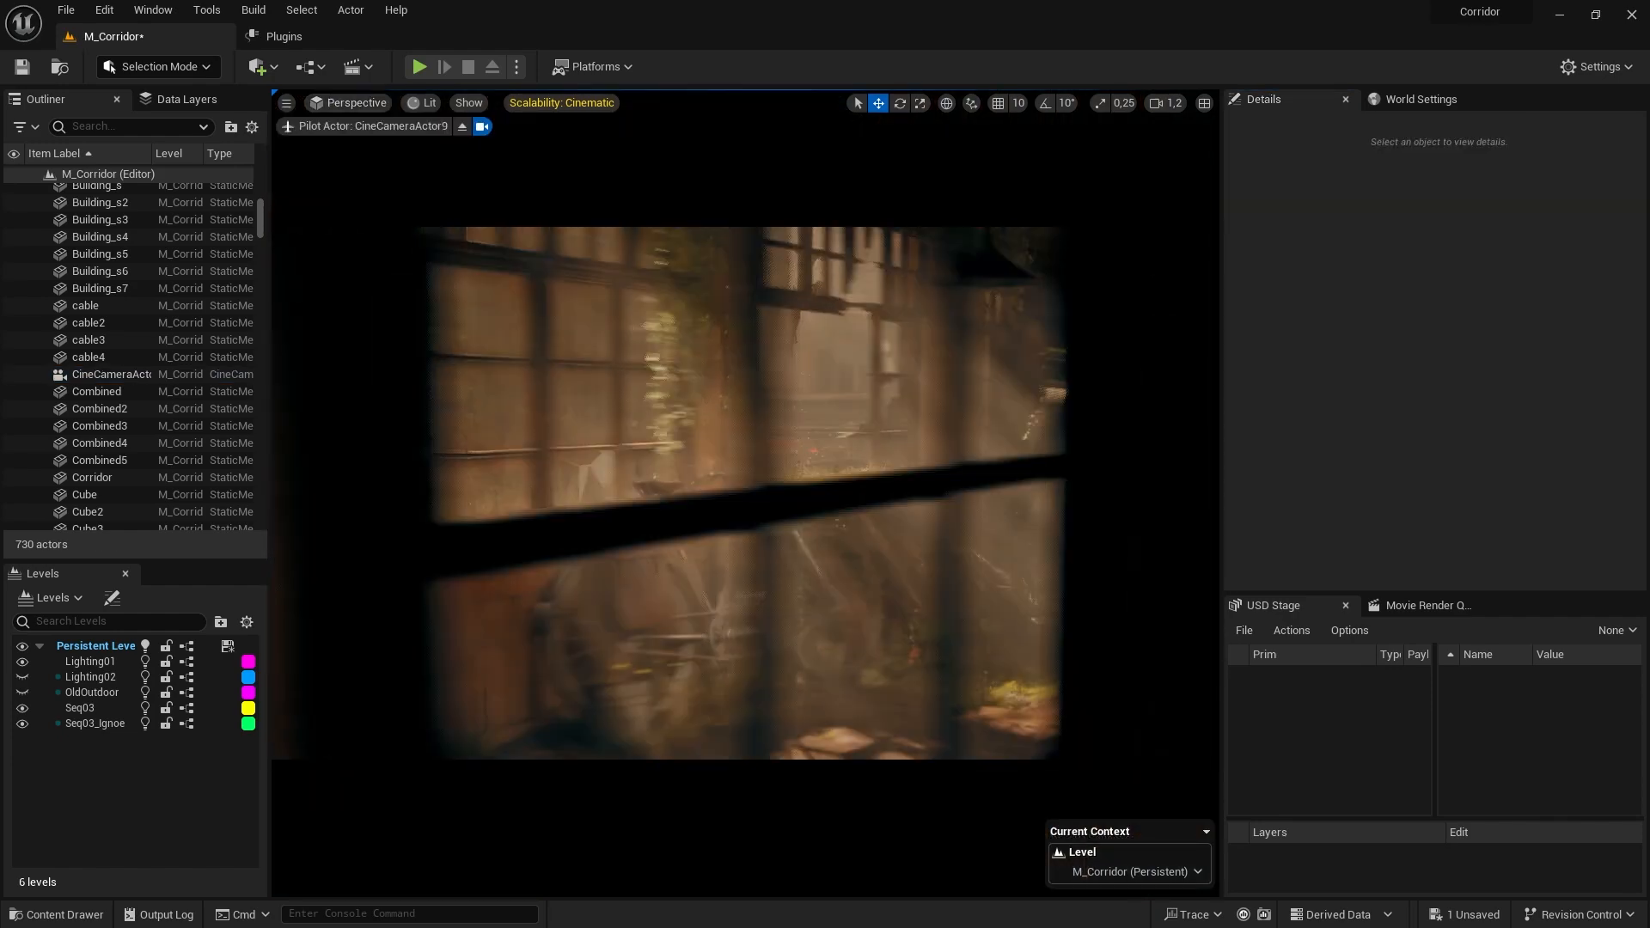
click(112, 373)
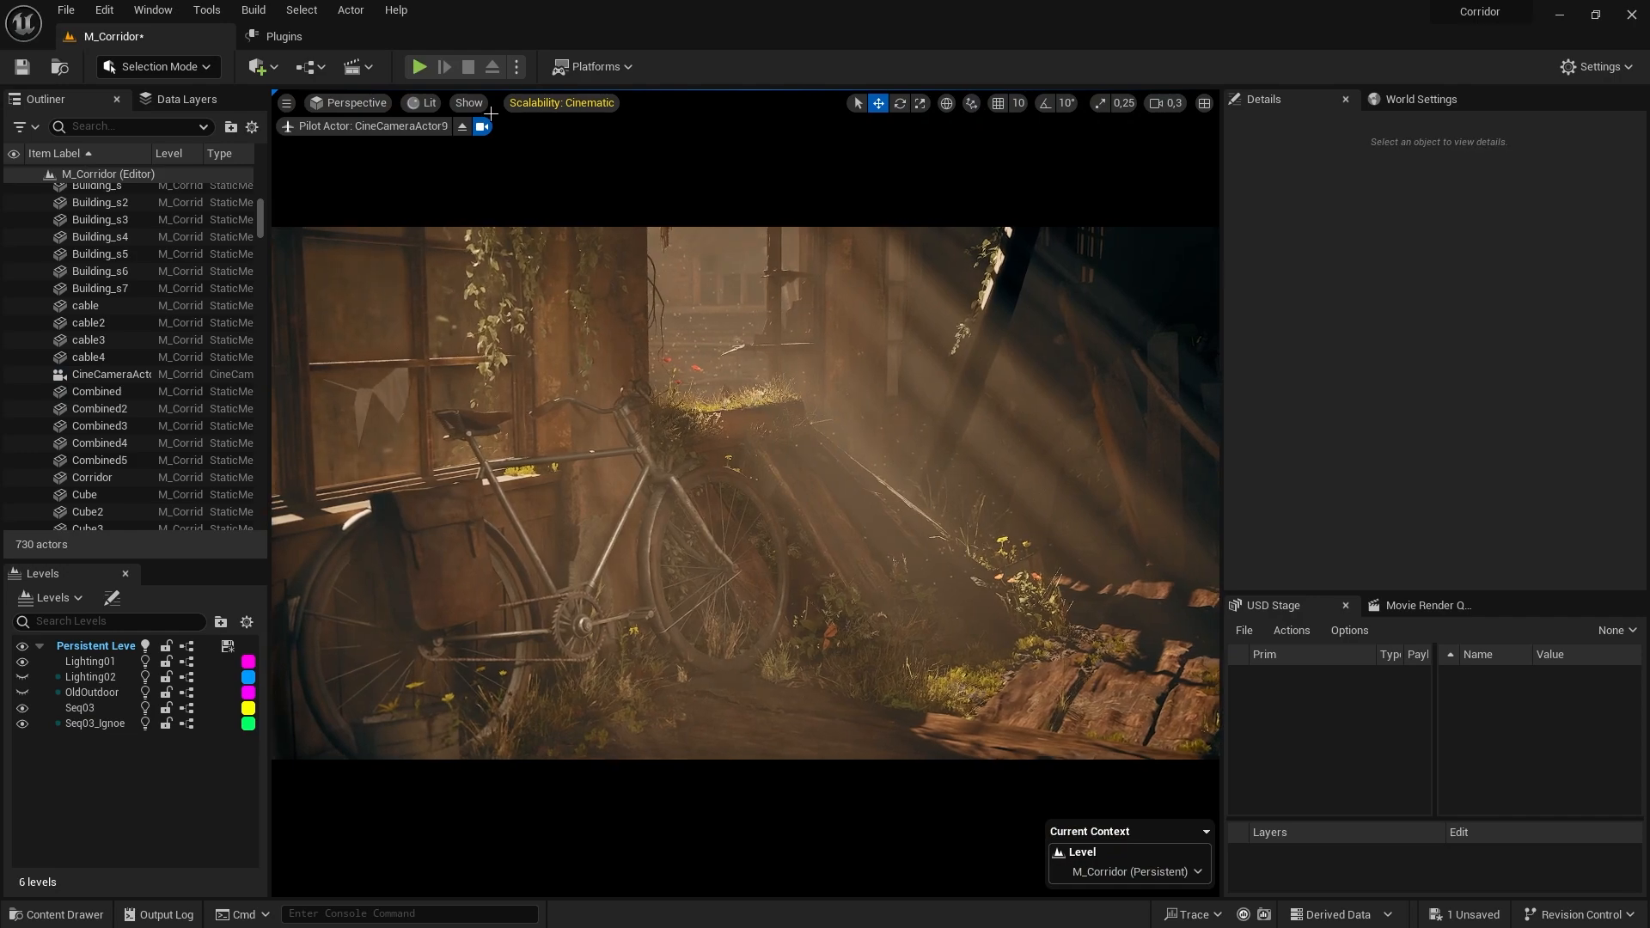
click(286, 102)
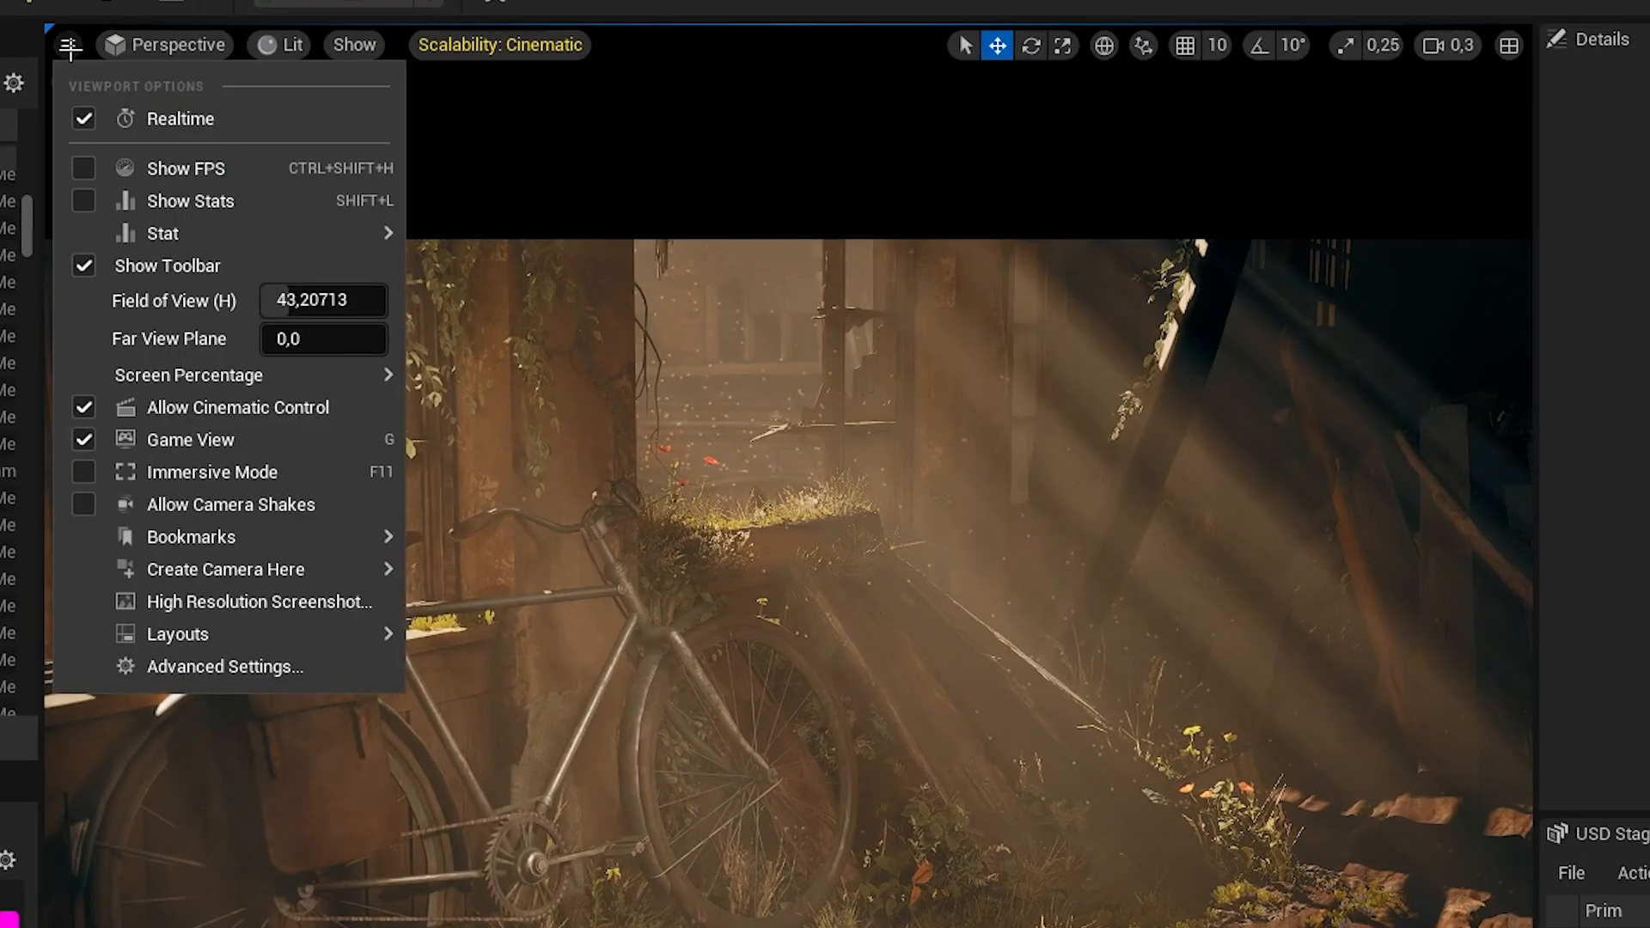
click(259, 601)
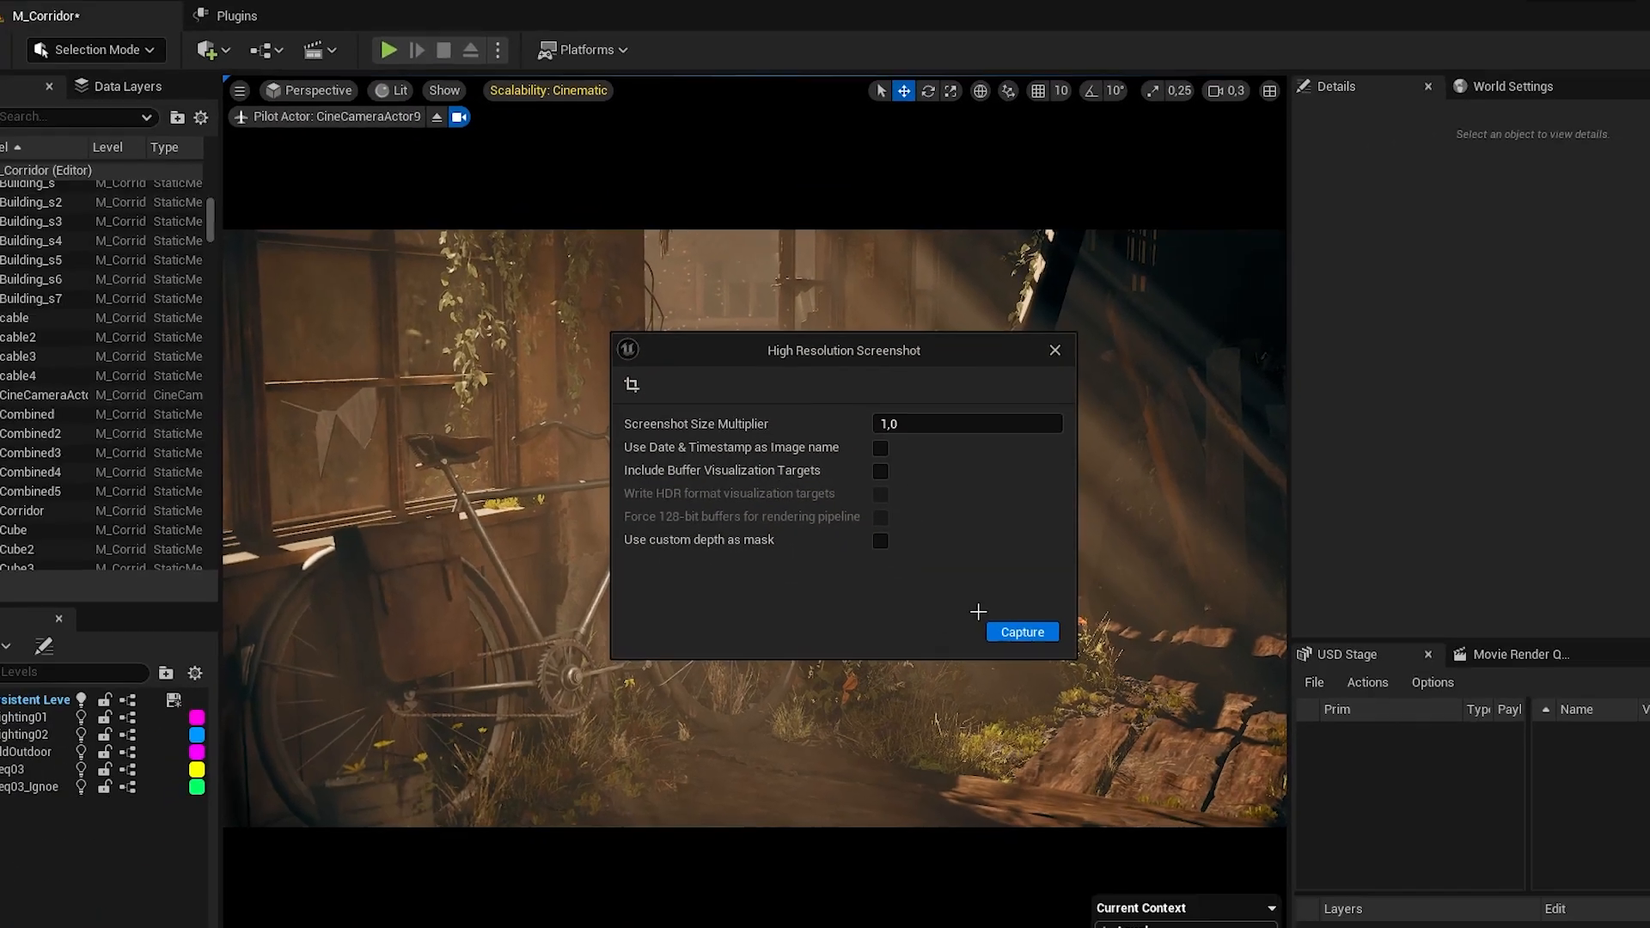
click(1018, 632)
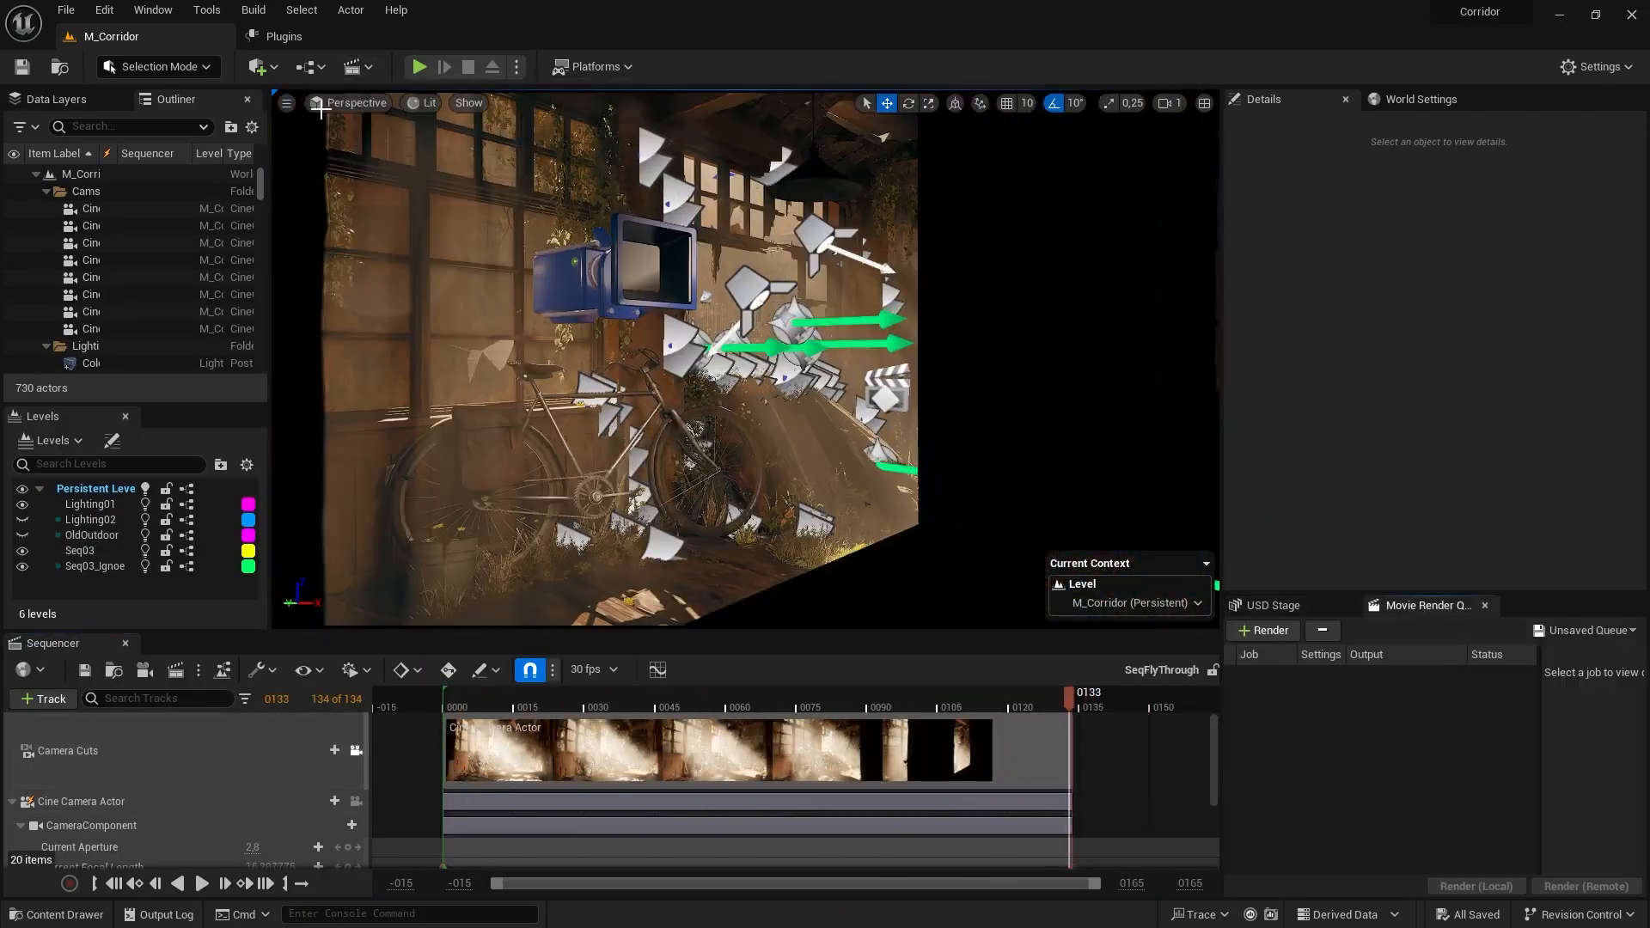
Step: Find the Movie Render Queue plugin and open the Movie Render Queue panel
click(283, 36)
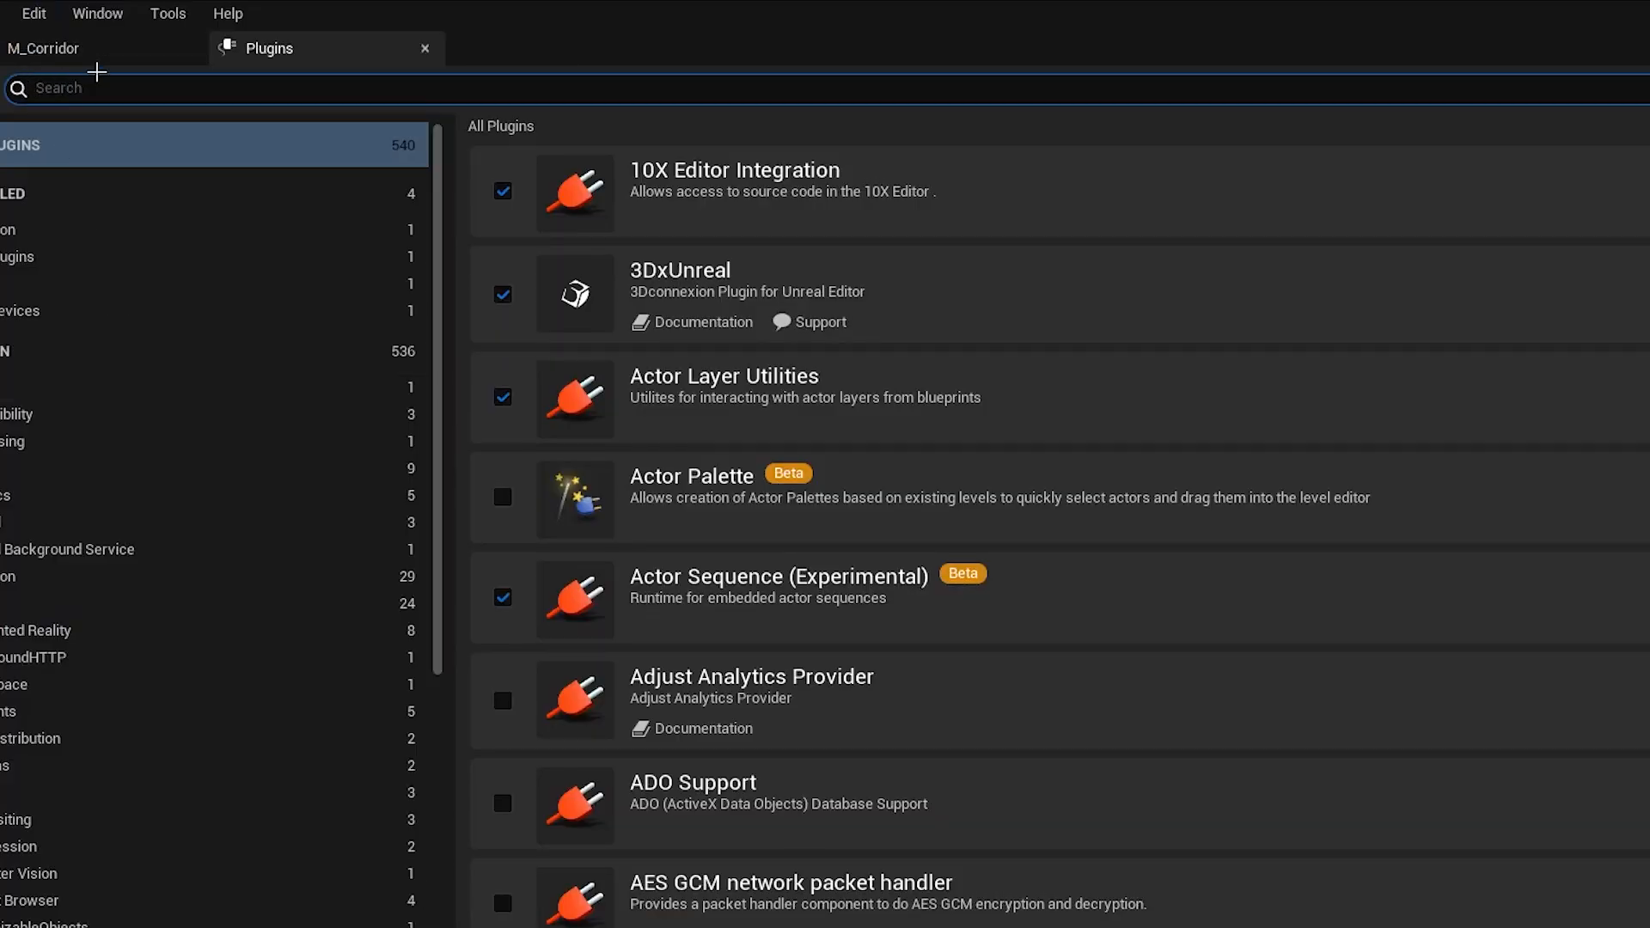
text(movie rend)
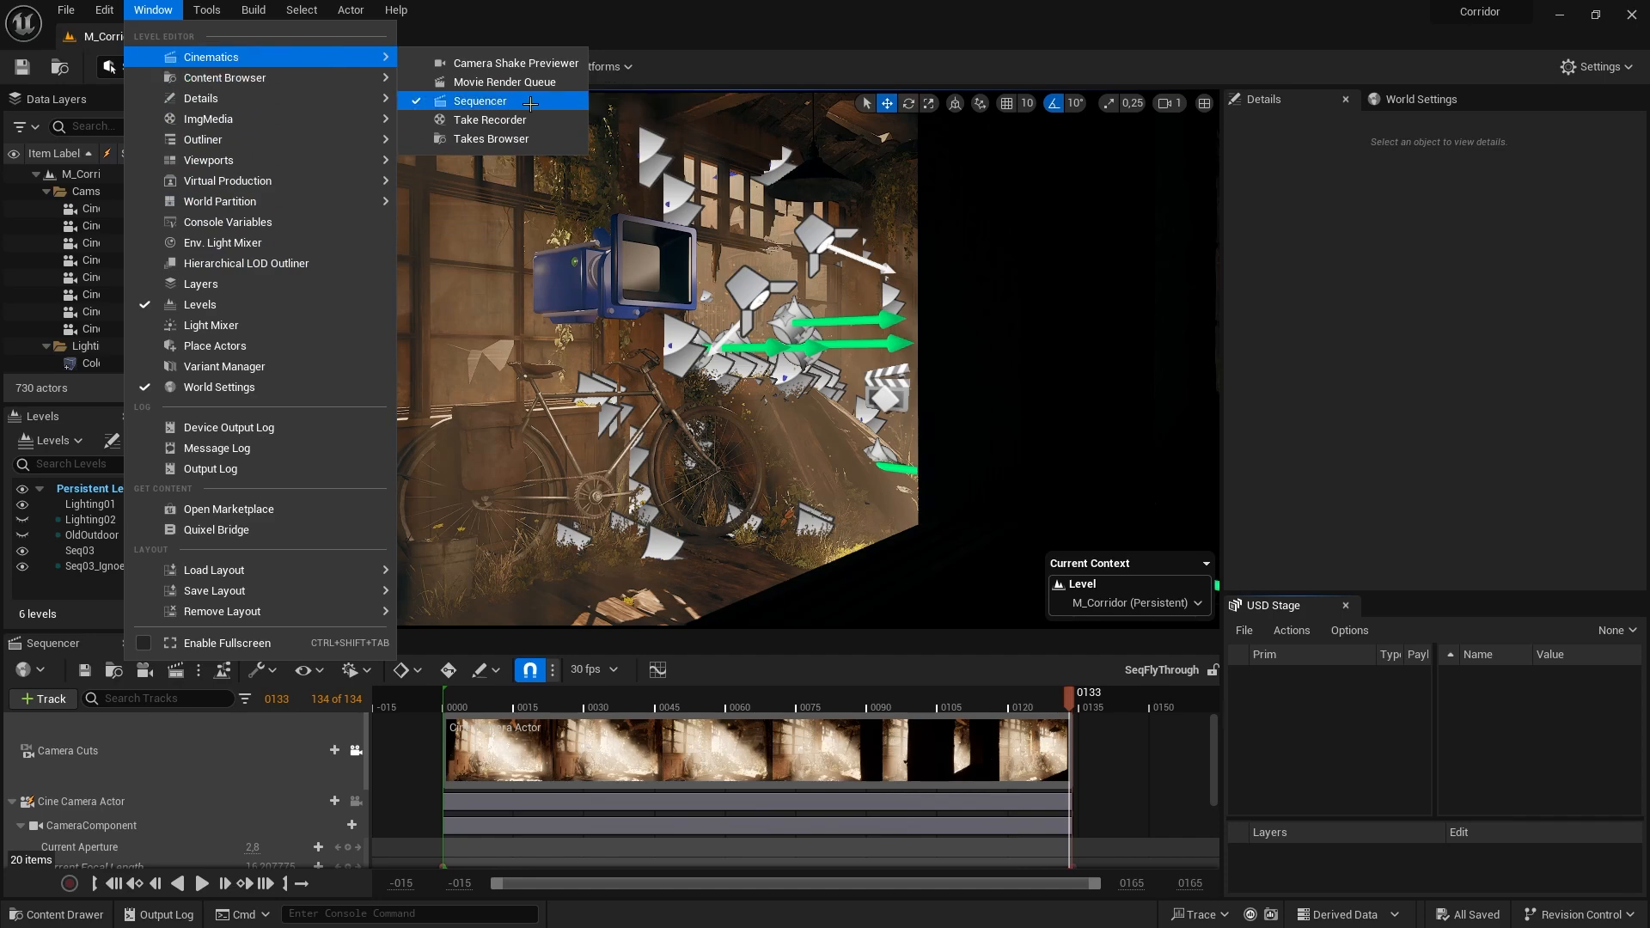
click(505, 81)
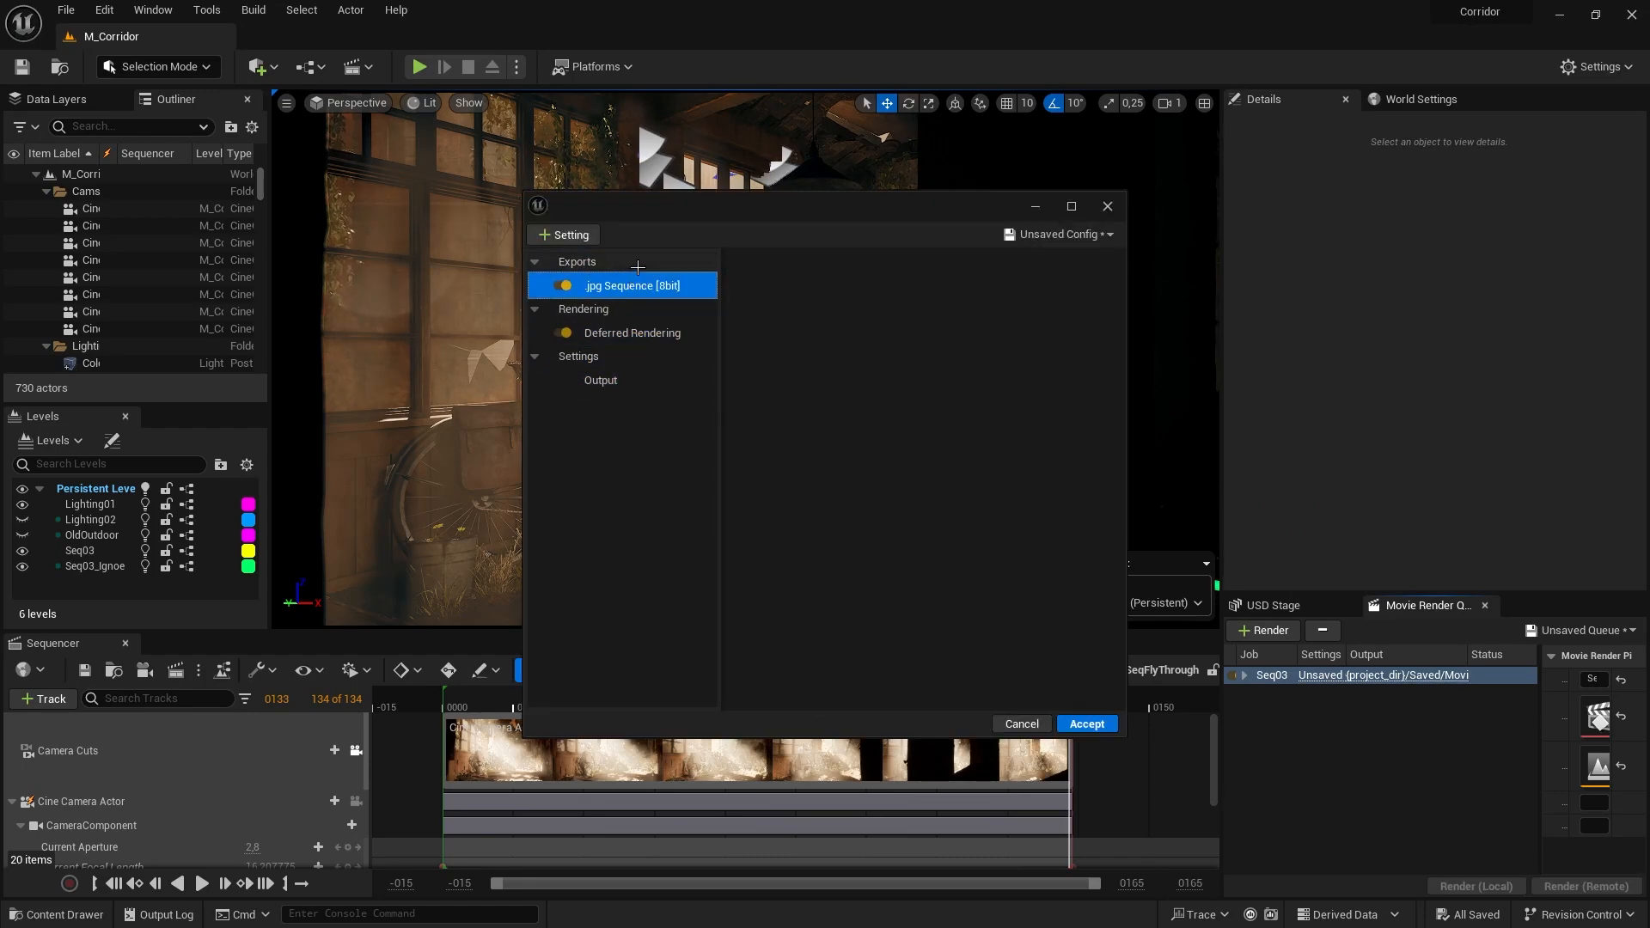
Step: Load the Pending_MoviePipelinePrimaryConfig preset as Seq03's render settings and accept
click(1103, 234)
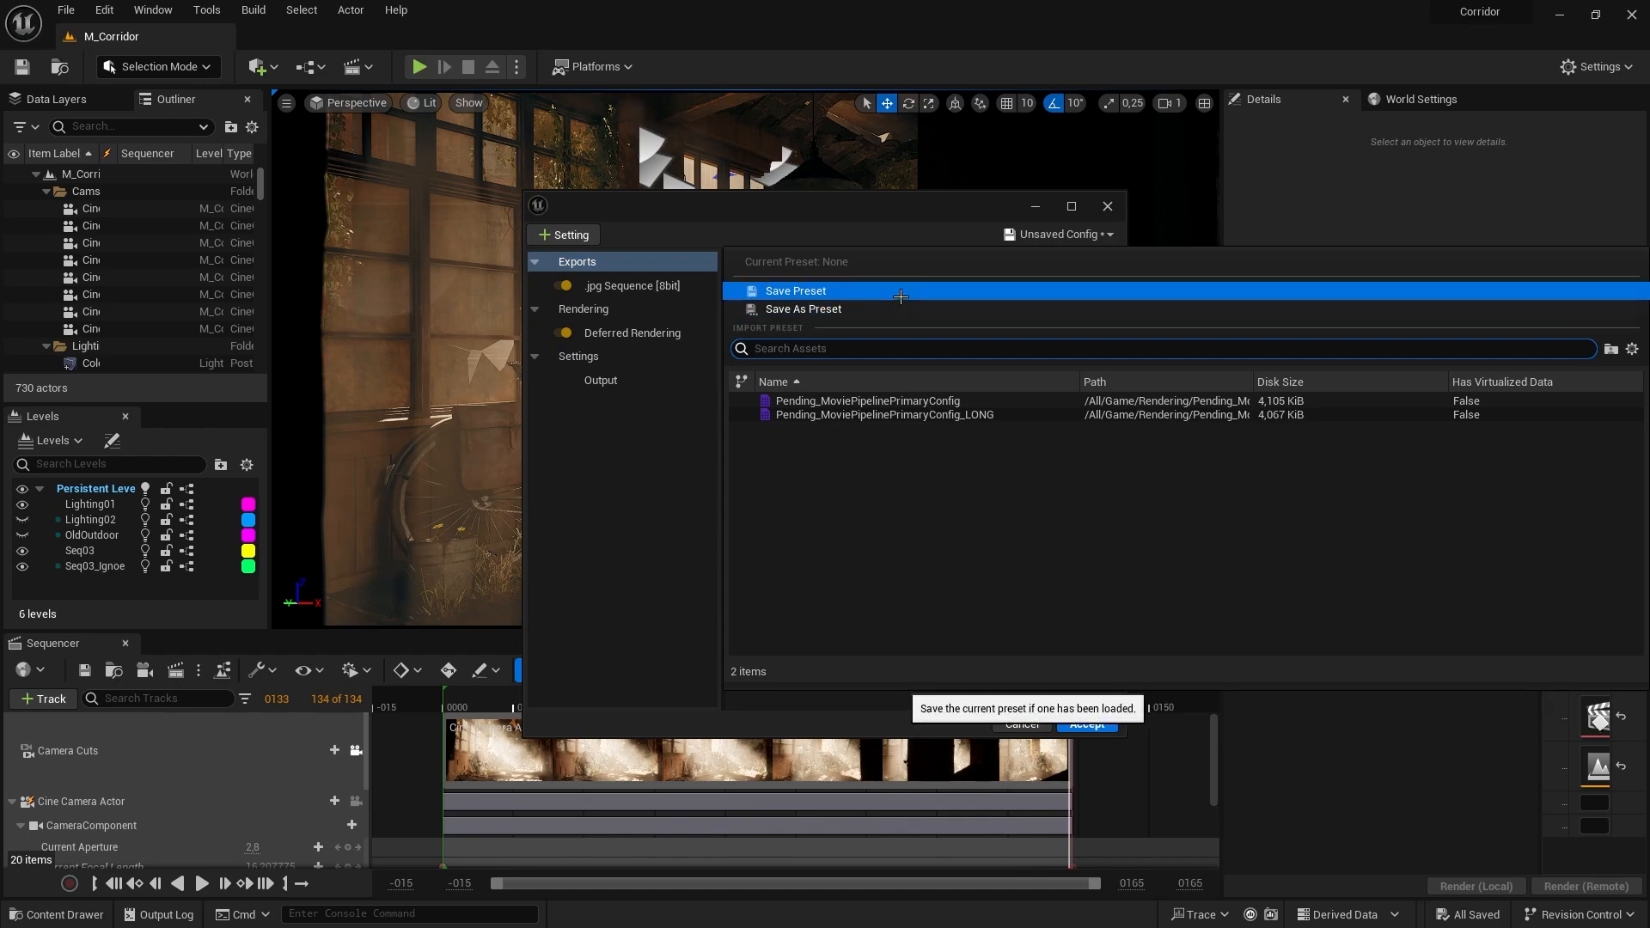
click(867, 401)
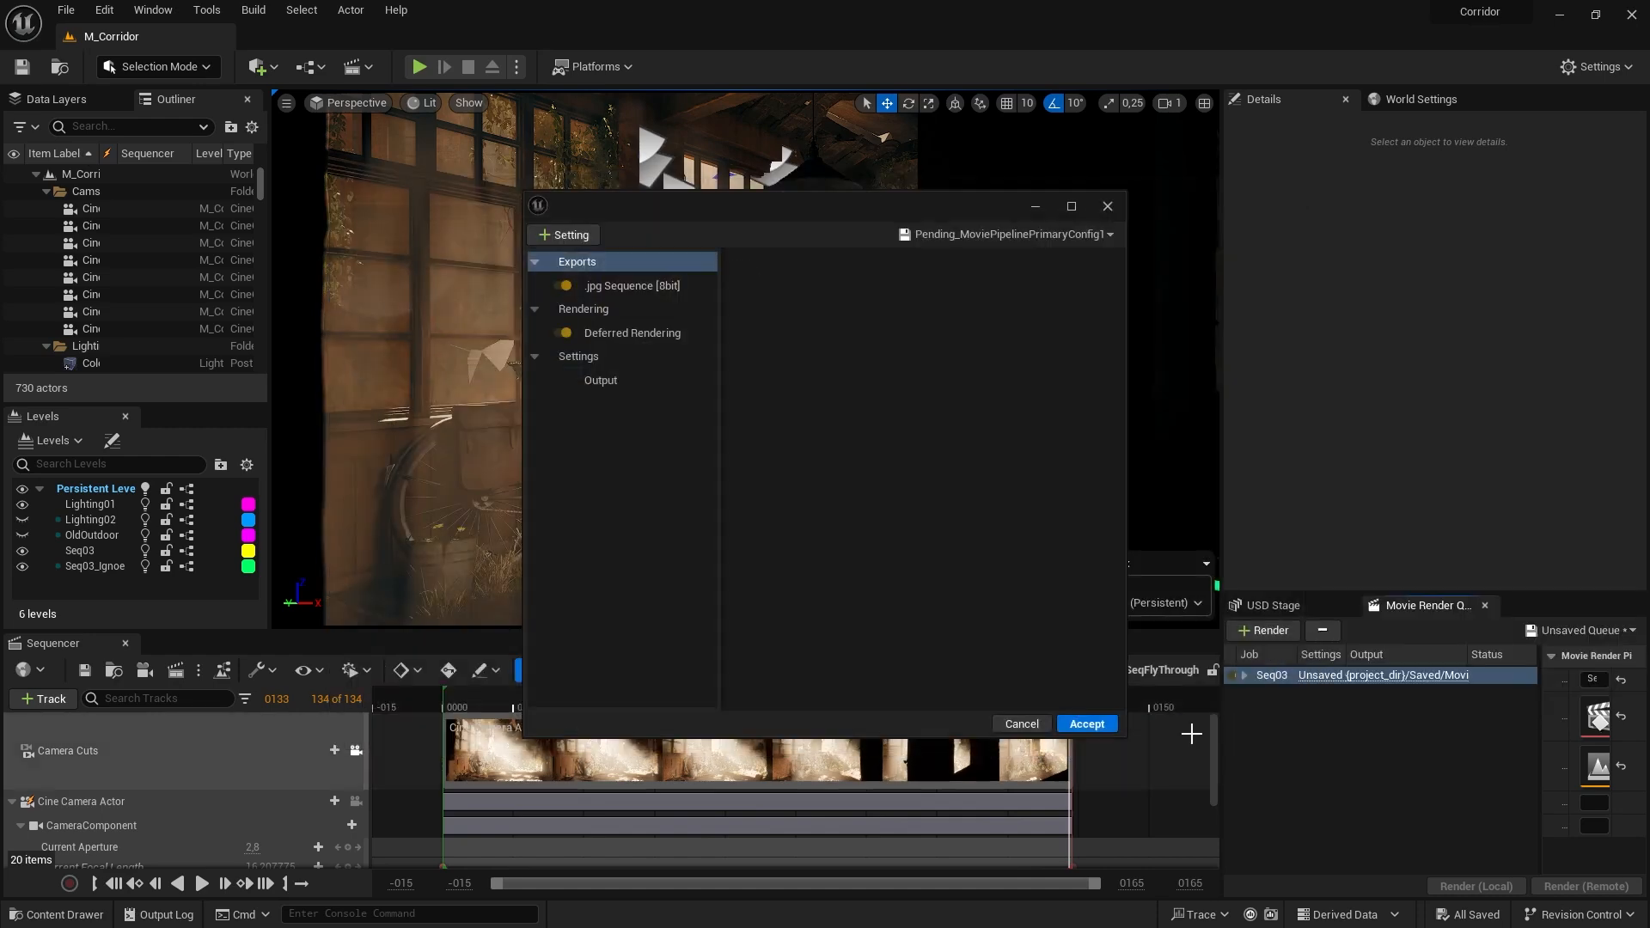
click(1085, 722)
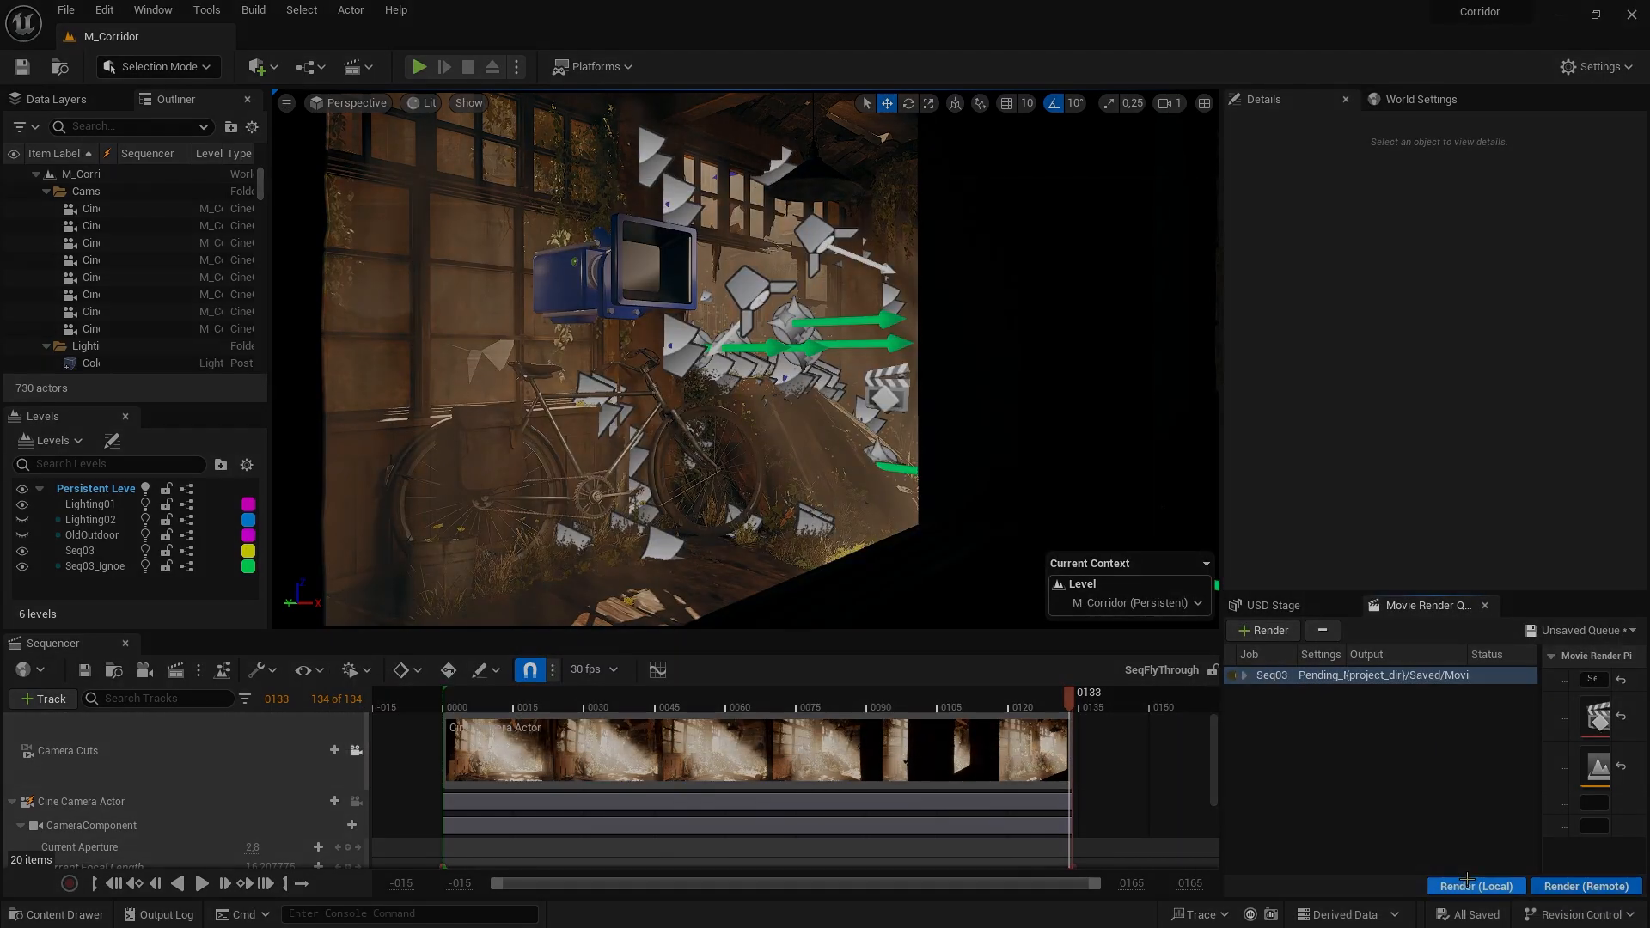